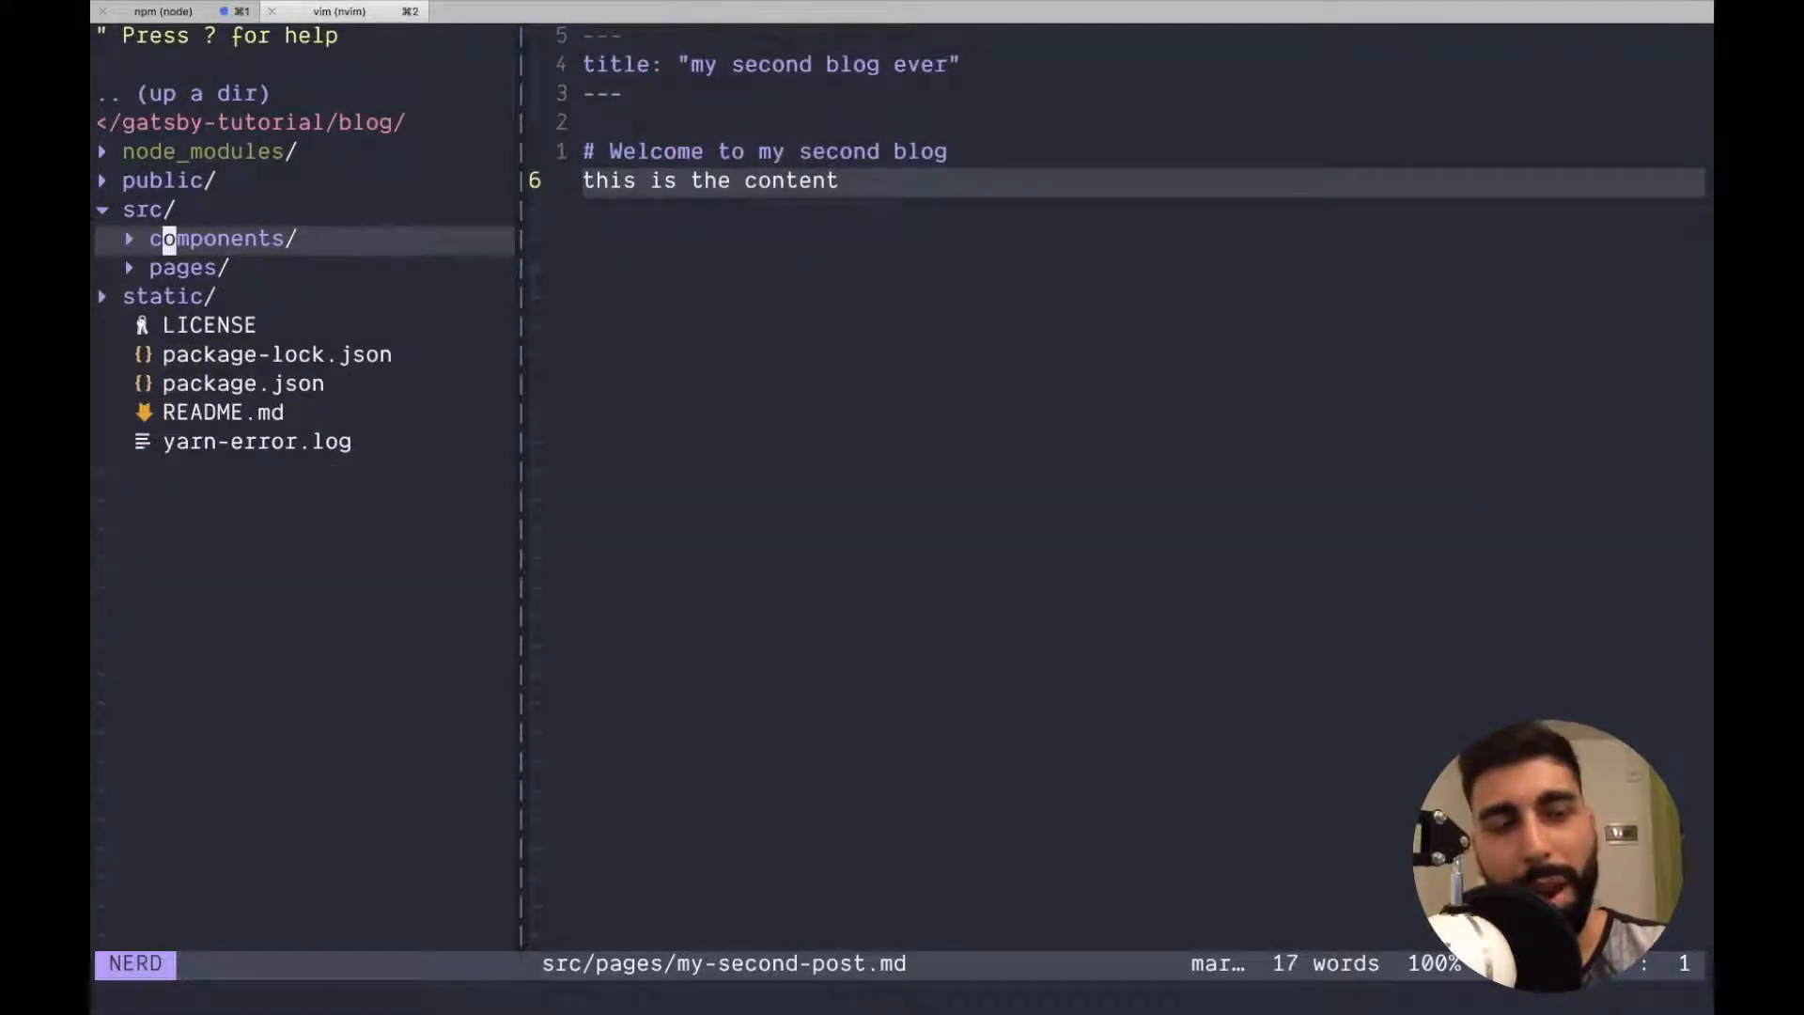
Expand src/components and src/pages in NERDTree to reveal layout.js, index.js and the posts.
left_click(216, 239)
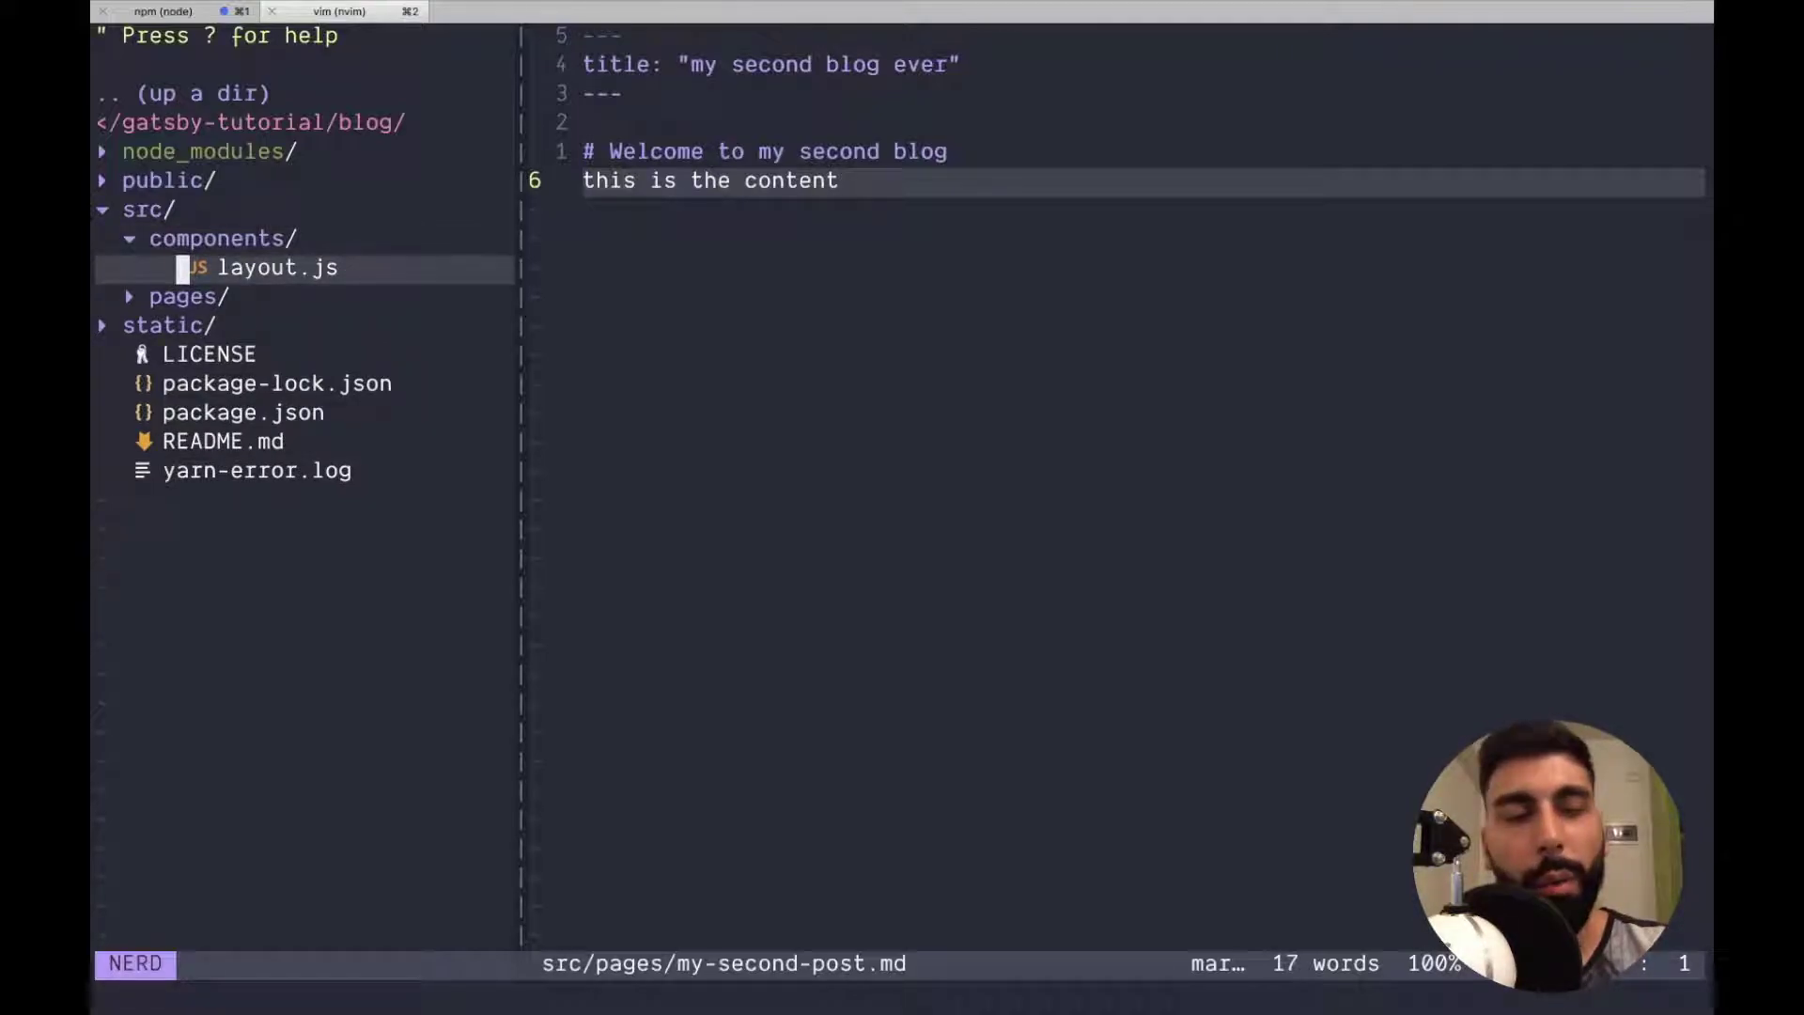
left_click(184, 296)
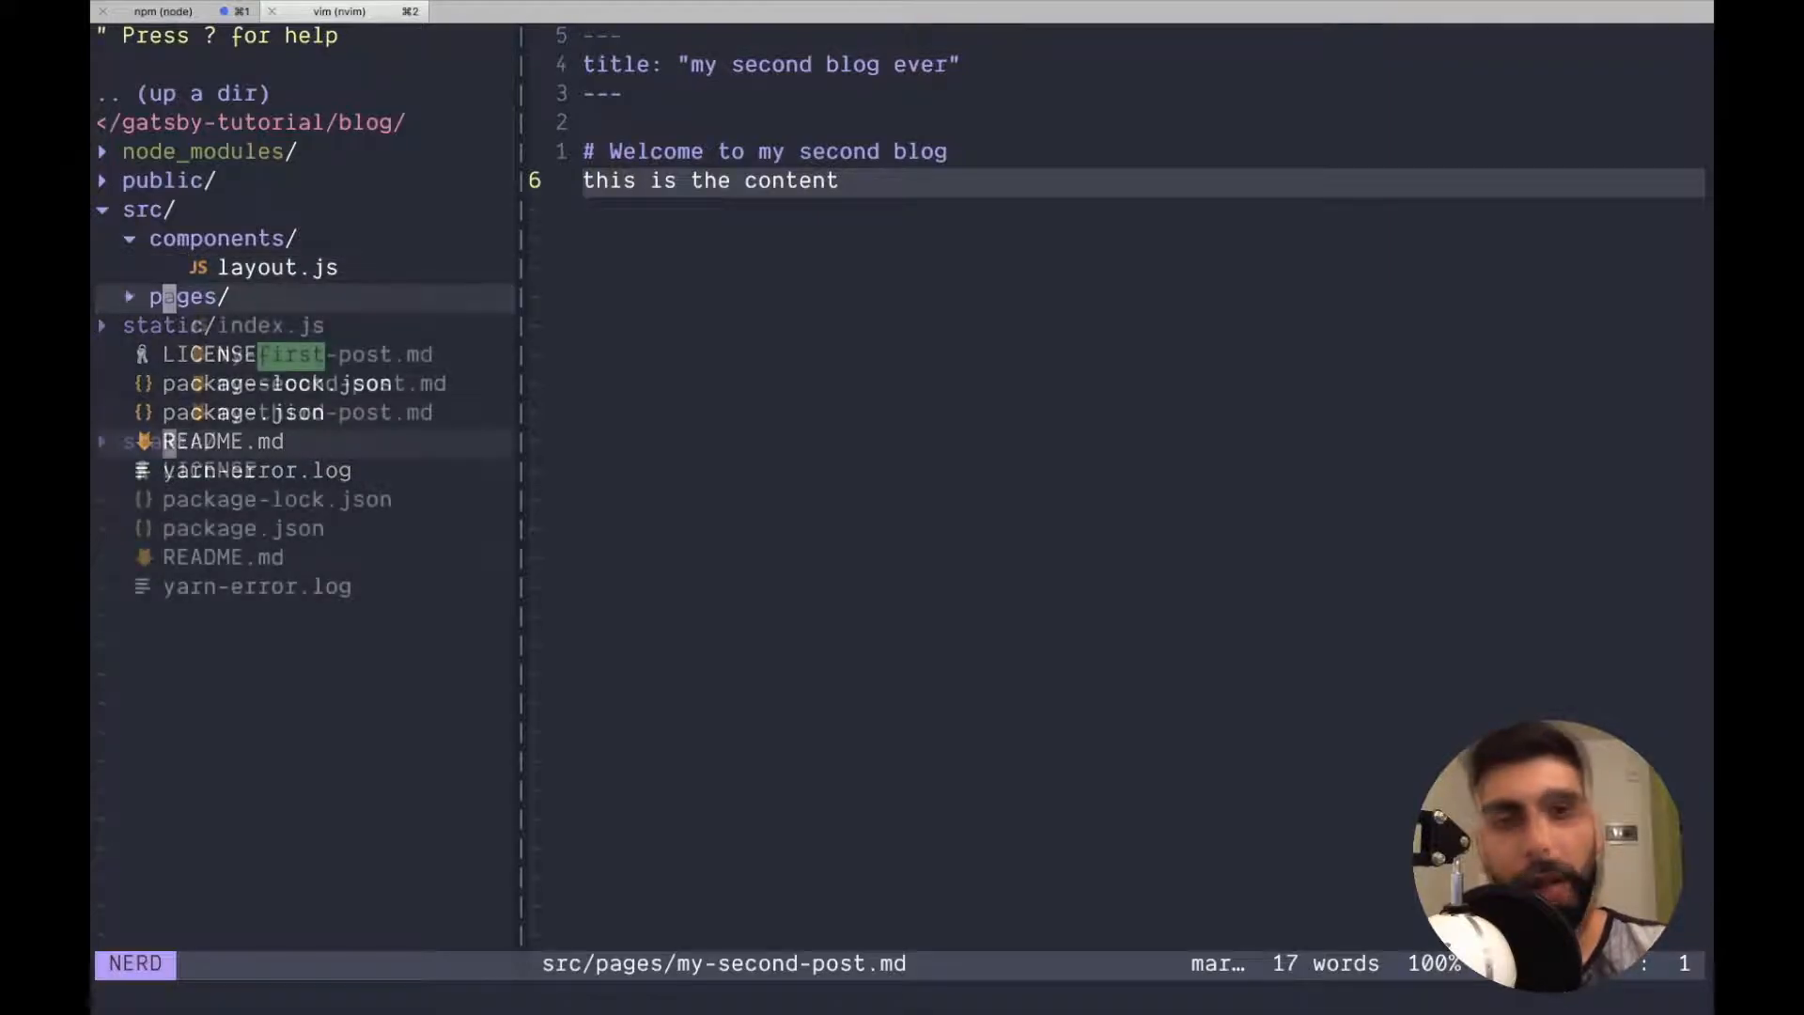
left_click(183, 296)
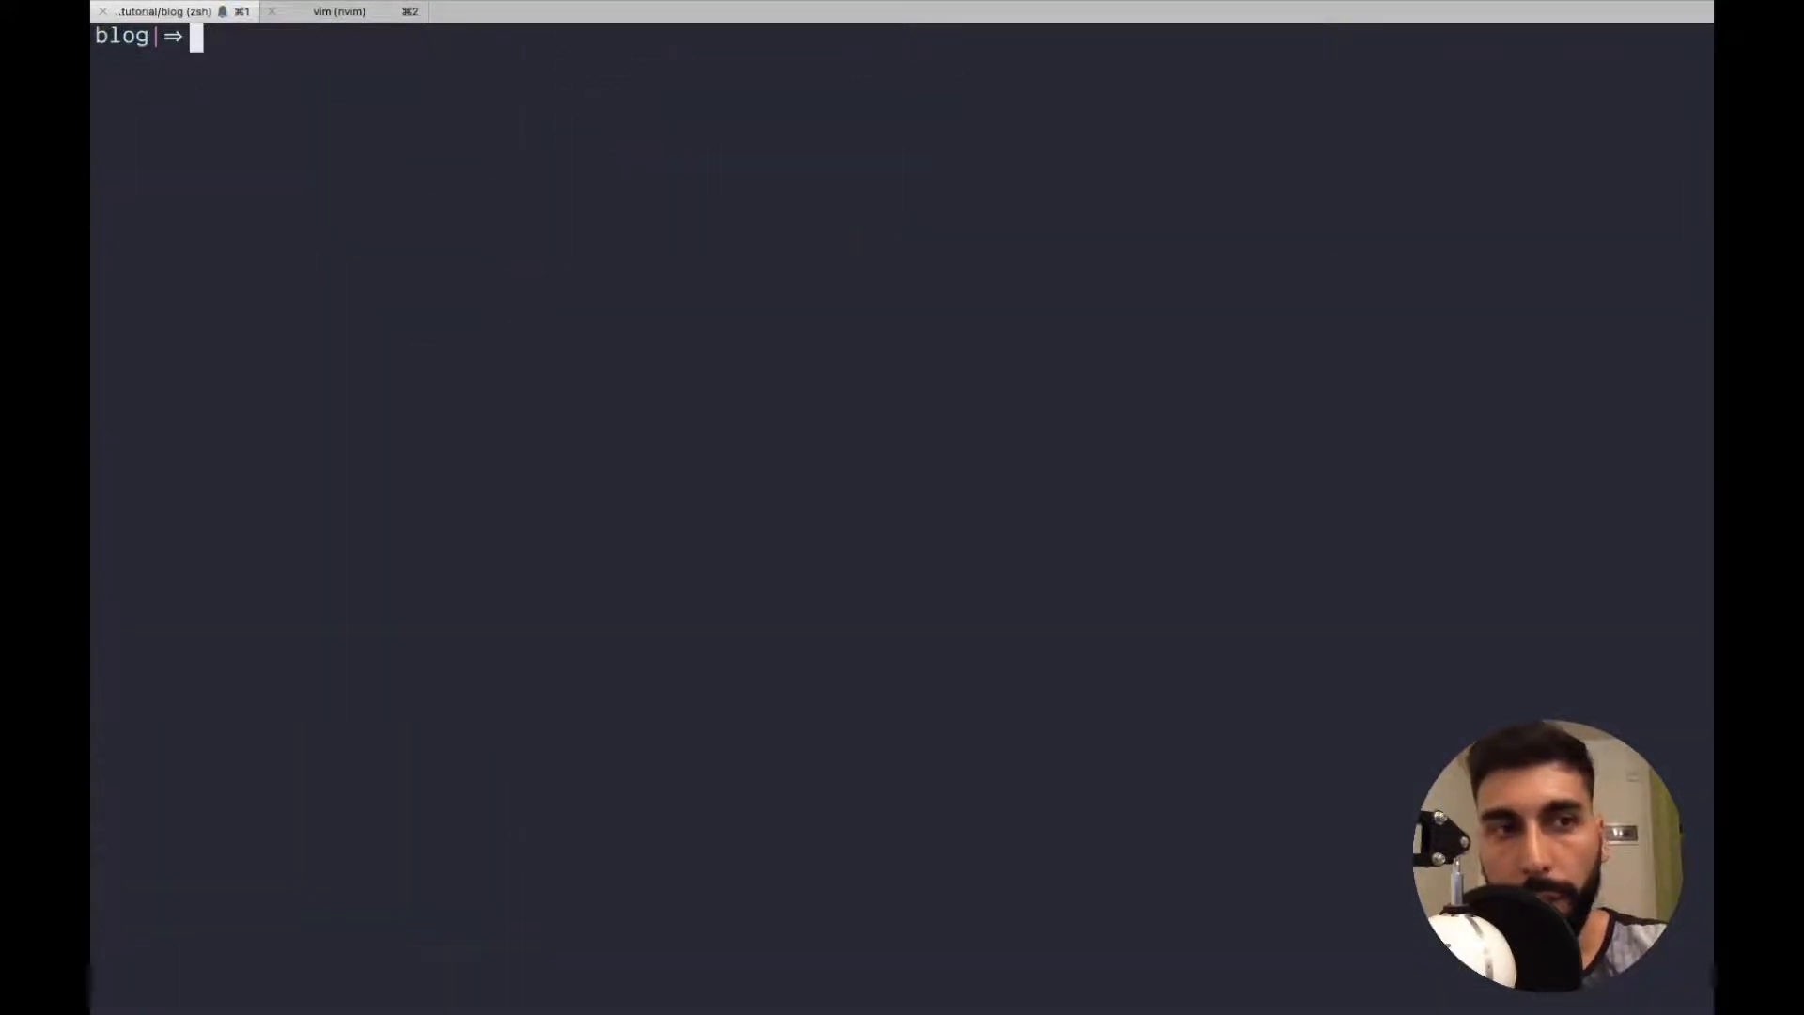
Install gatsby-source-filesystem with npm install --save in the blog folder.
type("npm install --save gatsby-source-filesystem")
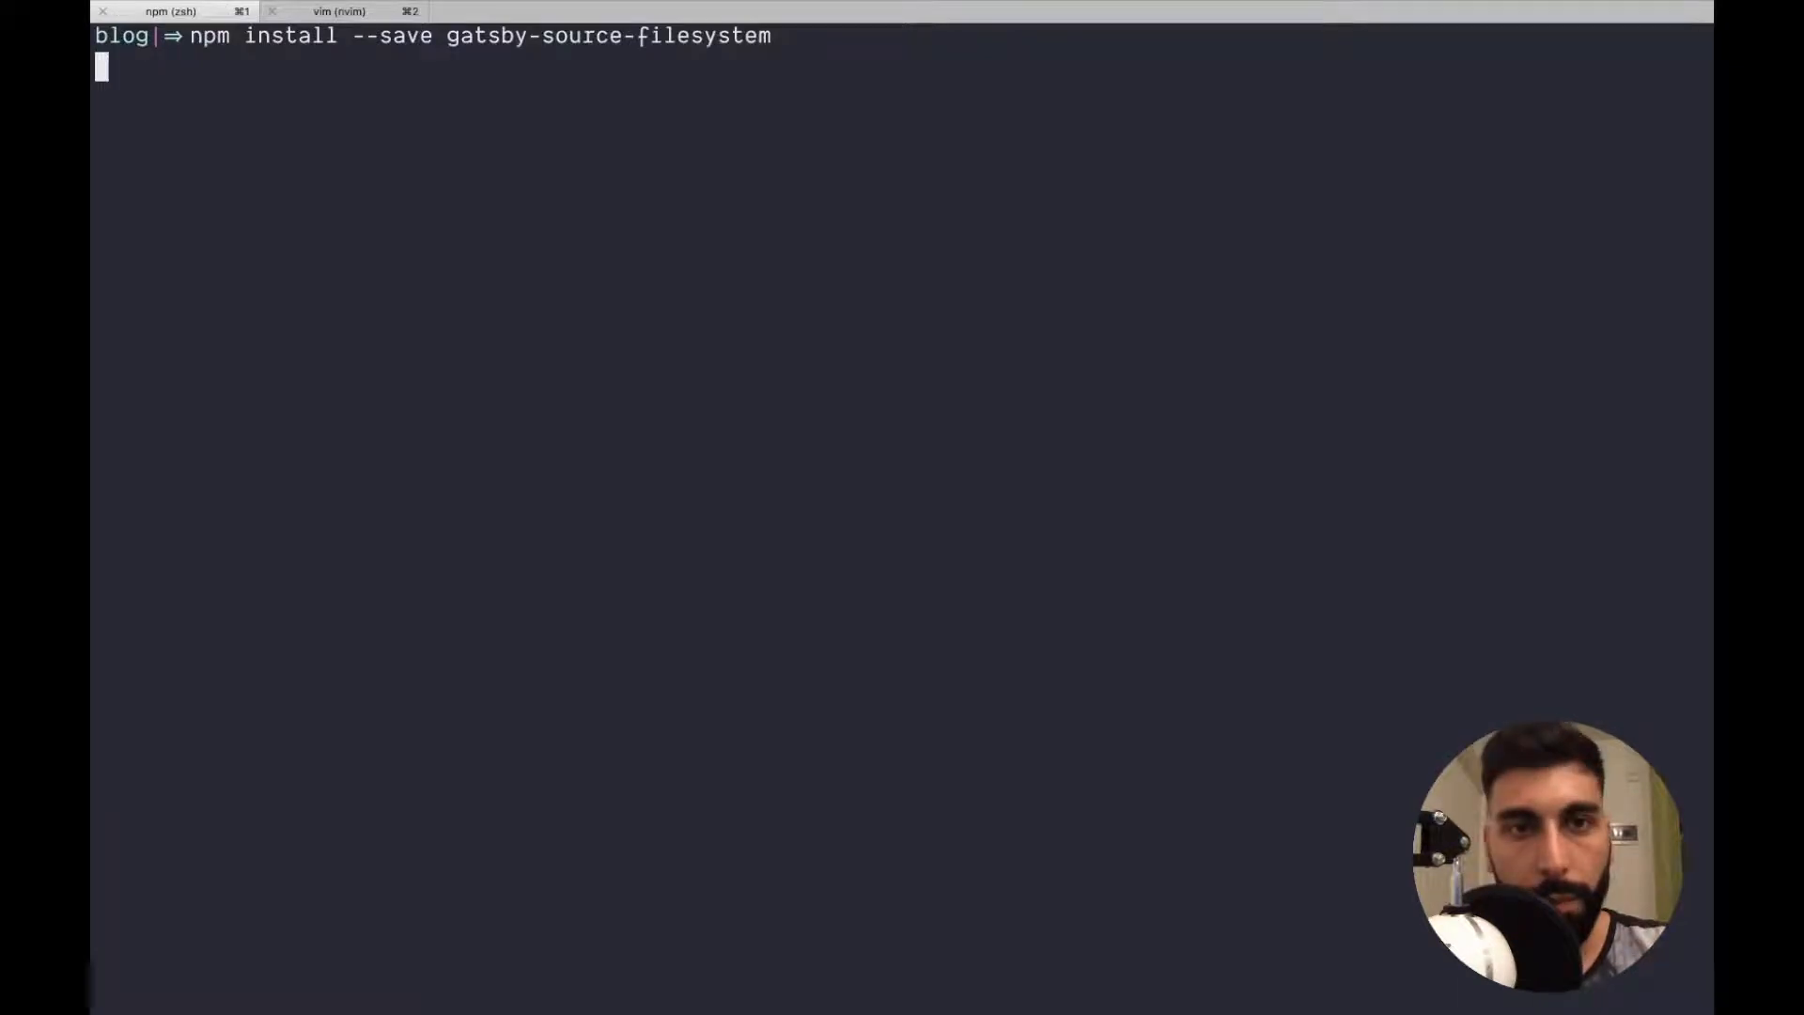
key("Return")
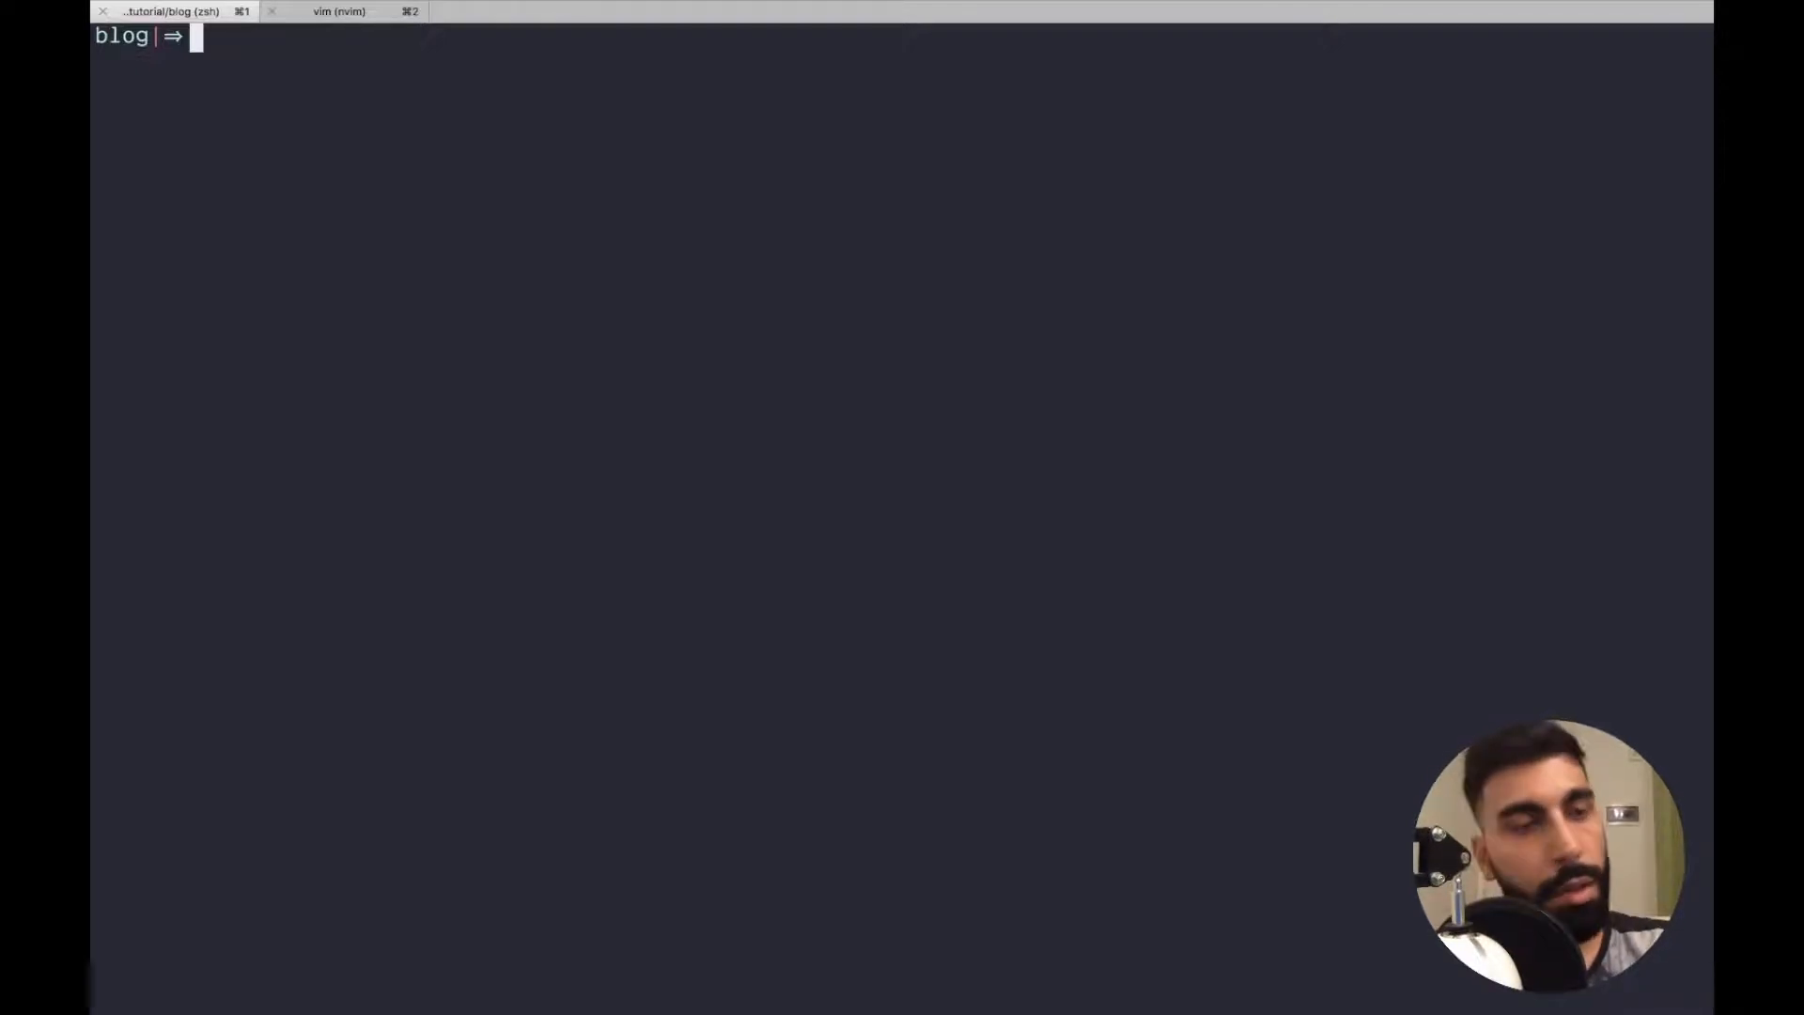
type("vim gatsby-config.js")
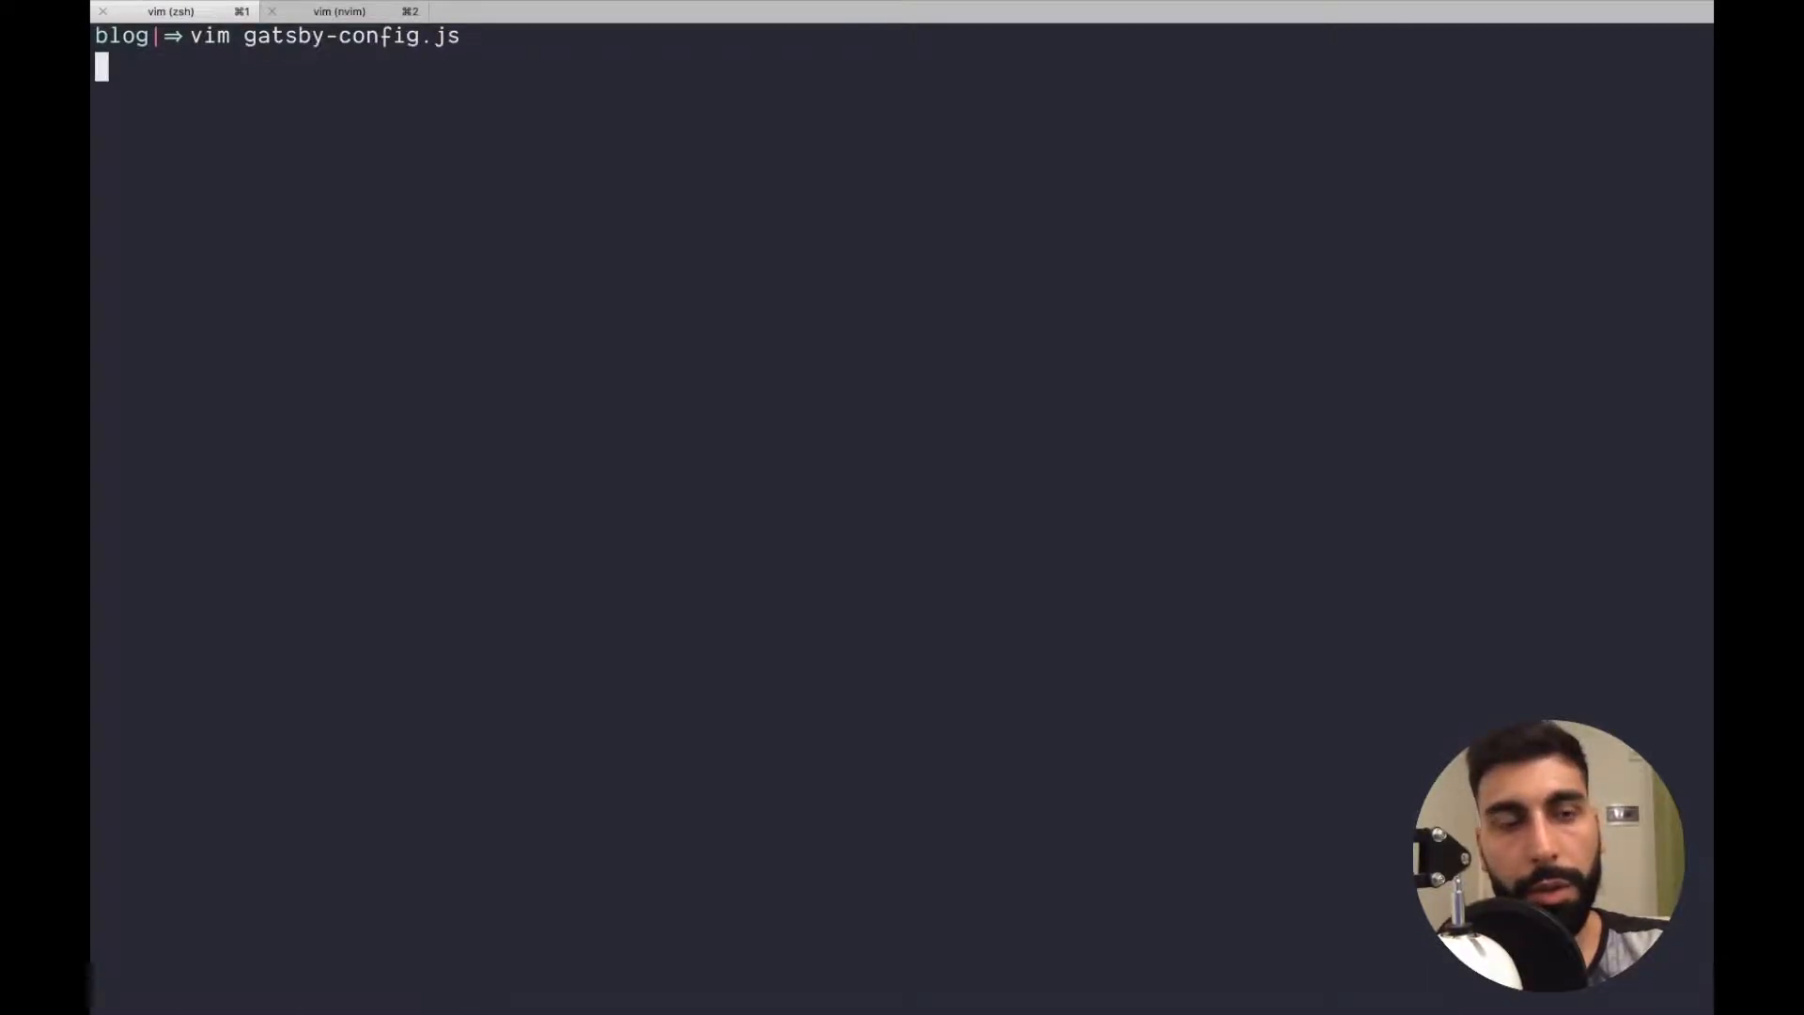
Register gatsby-source-filesystem in gatsby-config.js with name src and path ${__dirname}/src/.
type("module.exports = {")
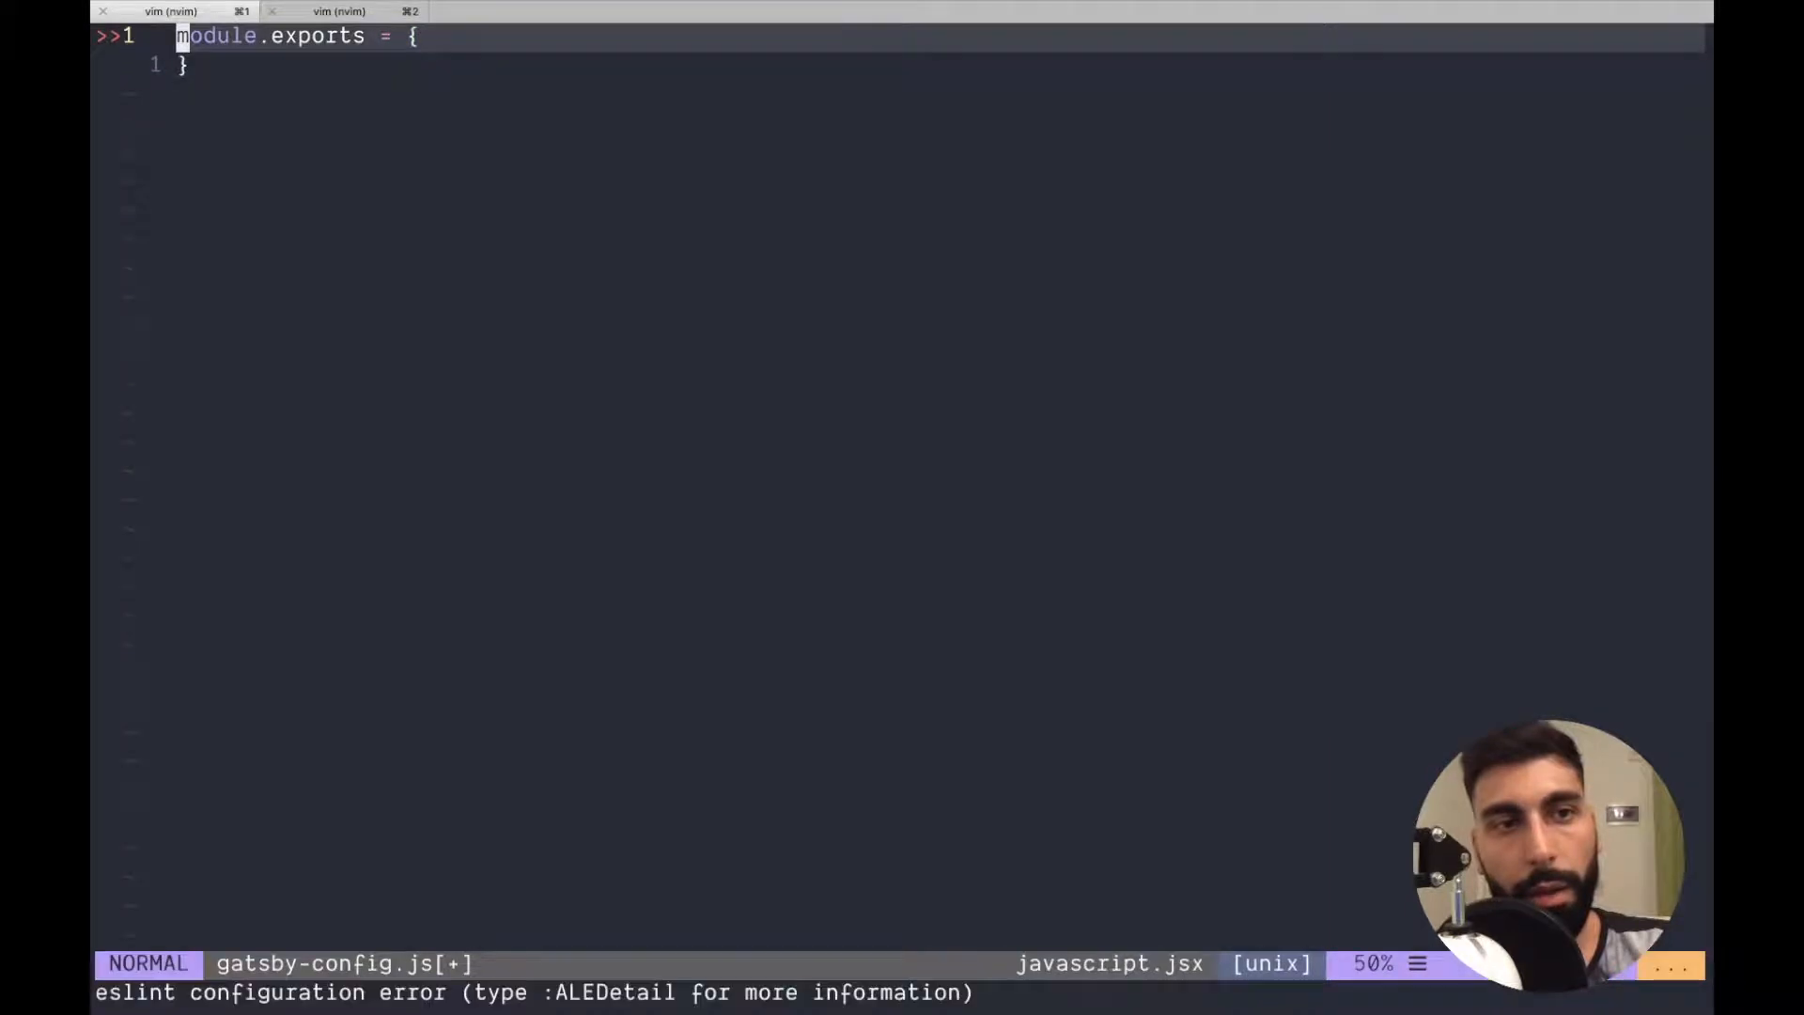
type("plugins:[")
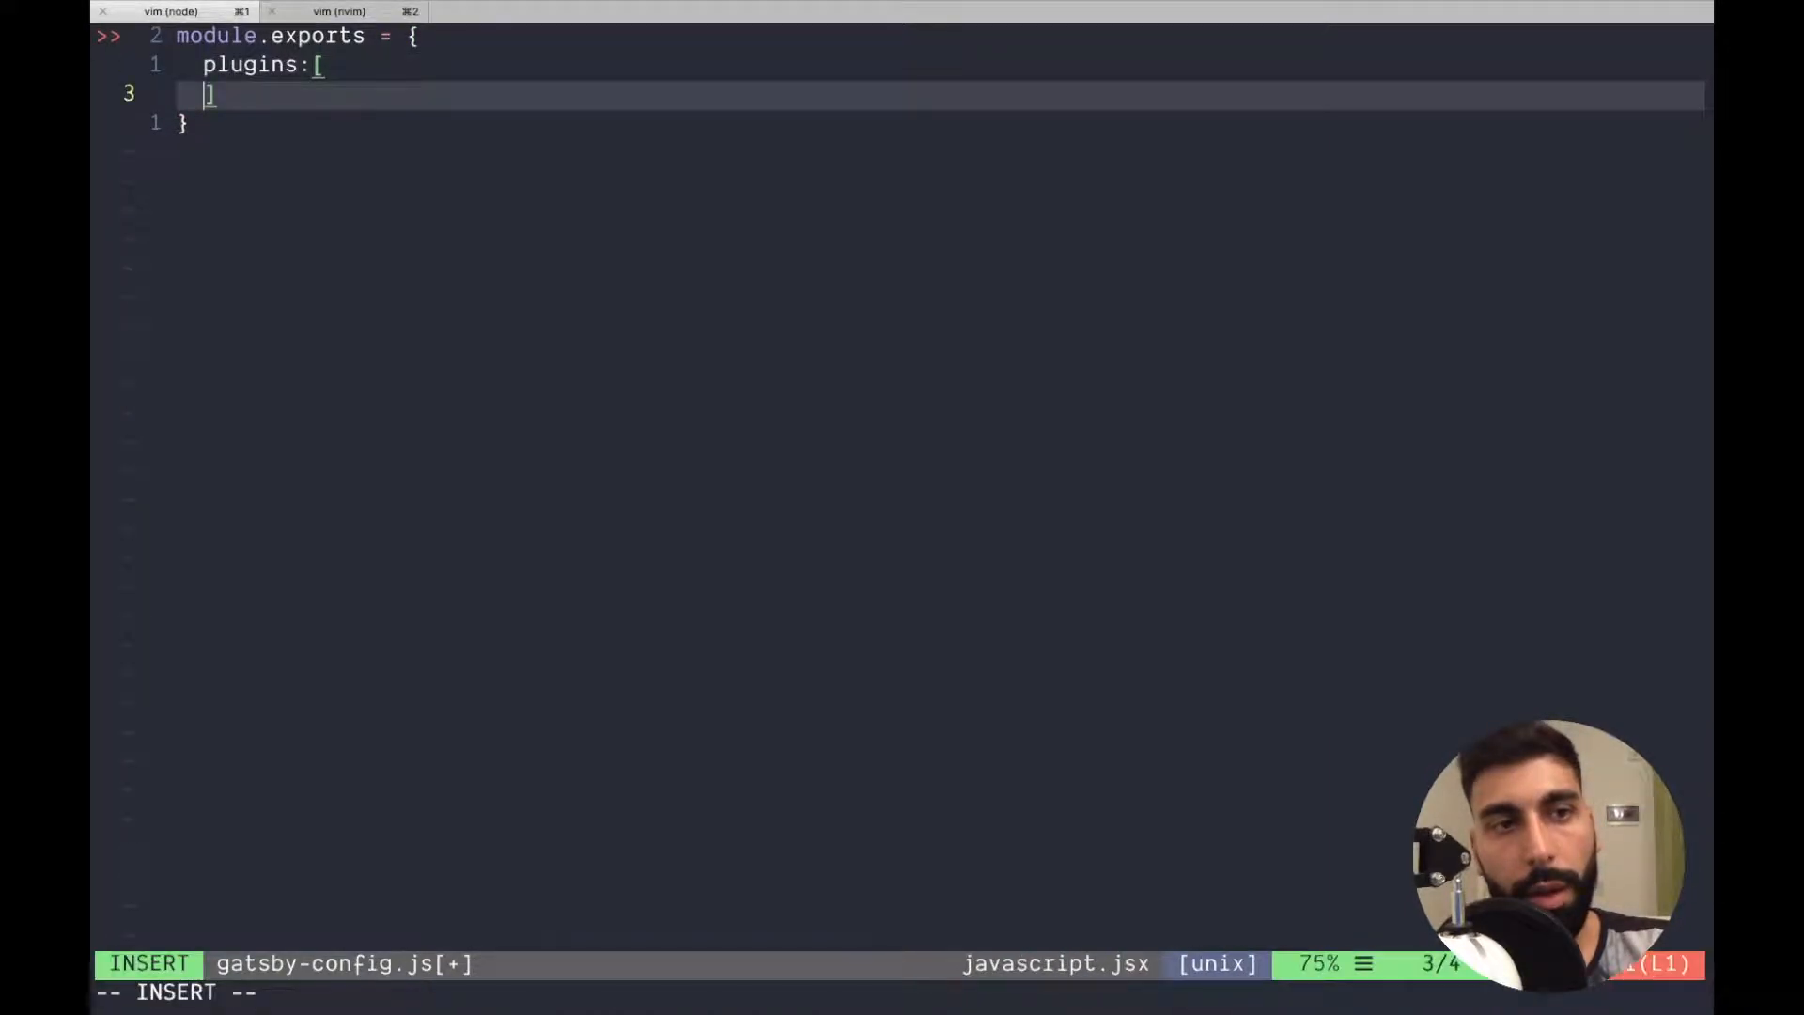
key("Escape")
type(":Prettier")
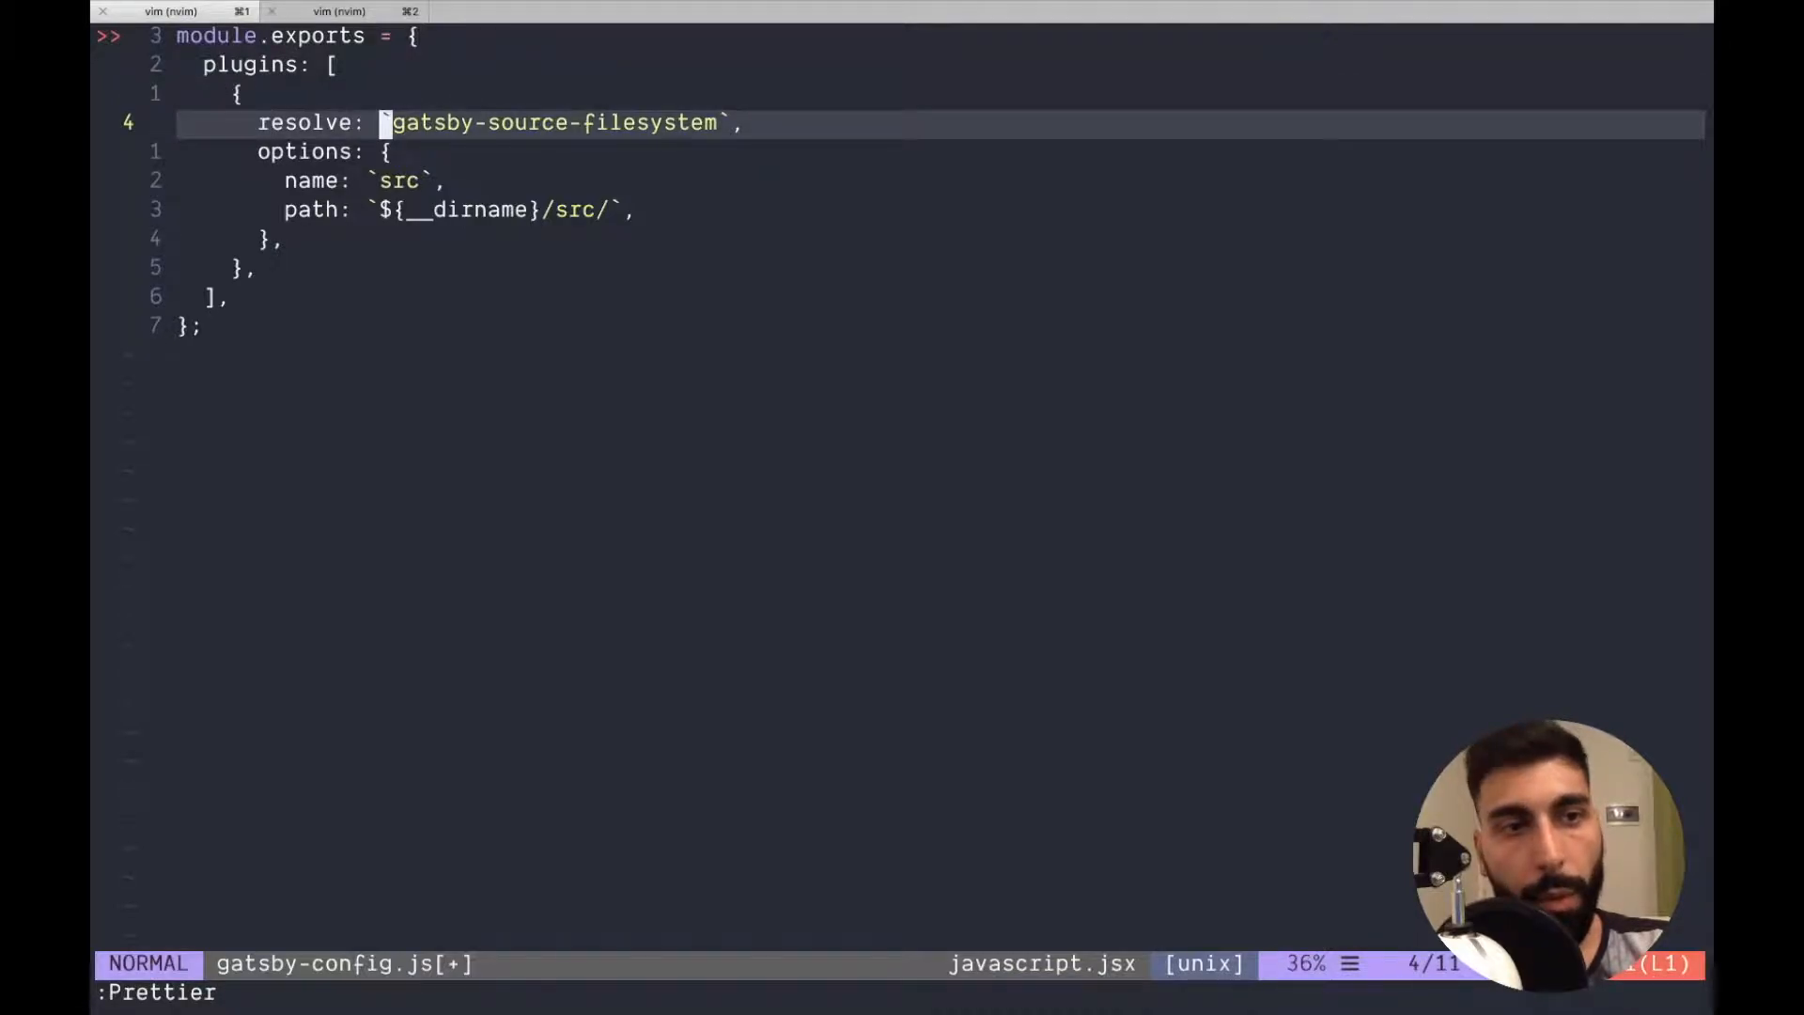
key("v")
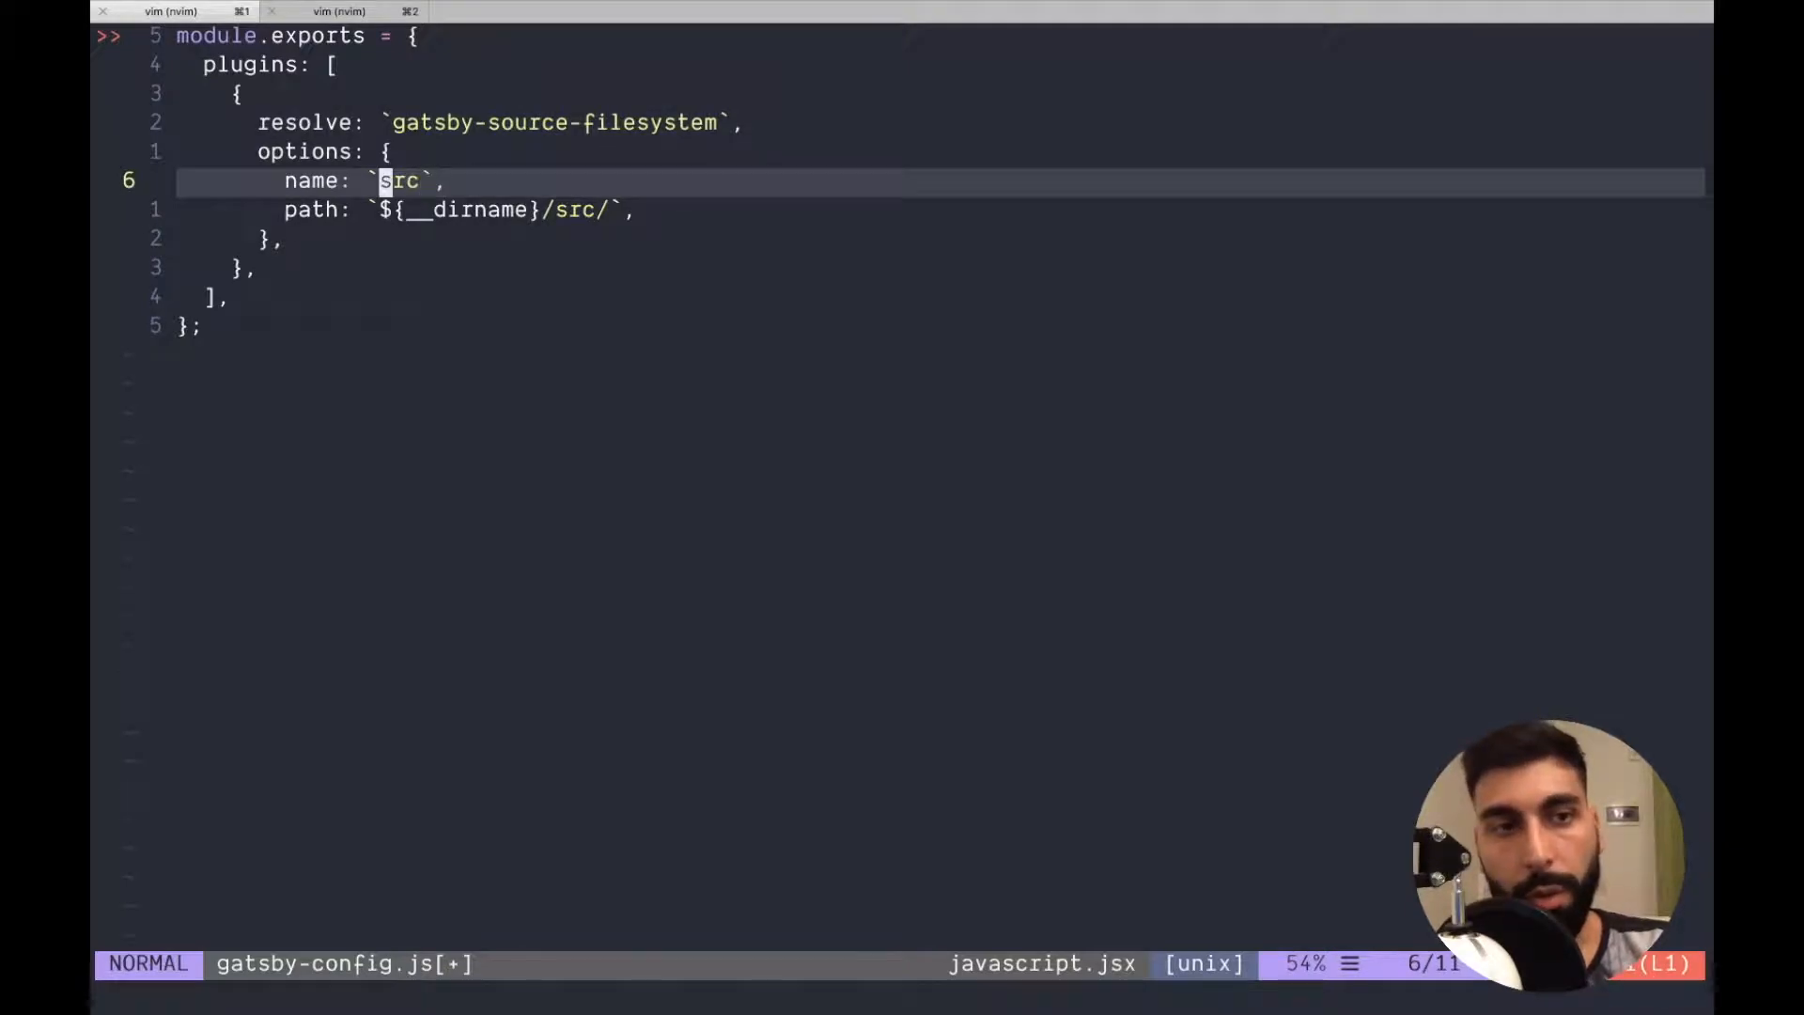
key("j")
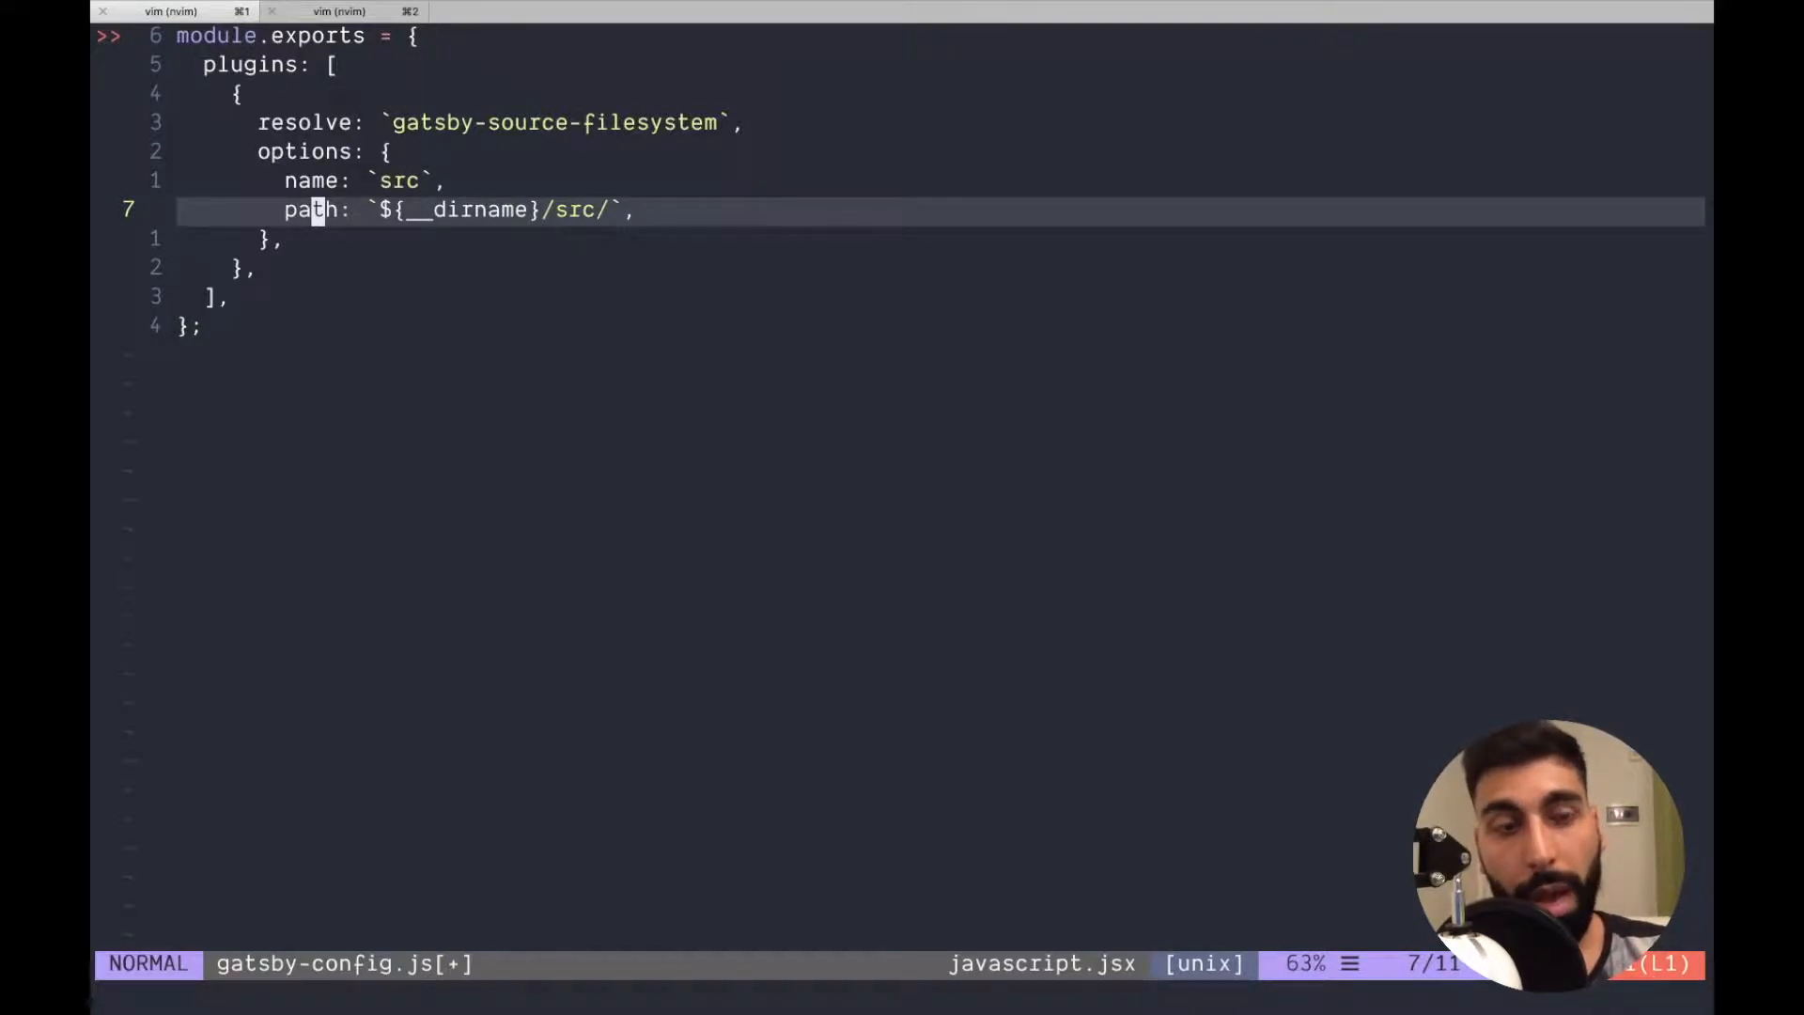
key("k")
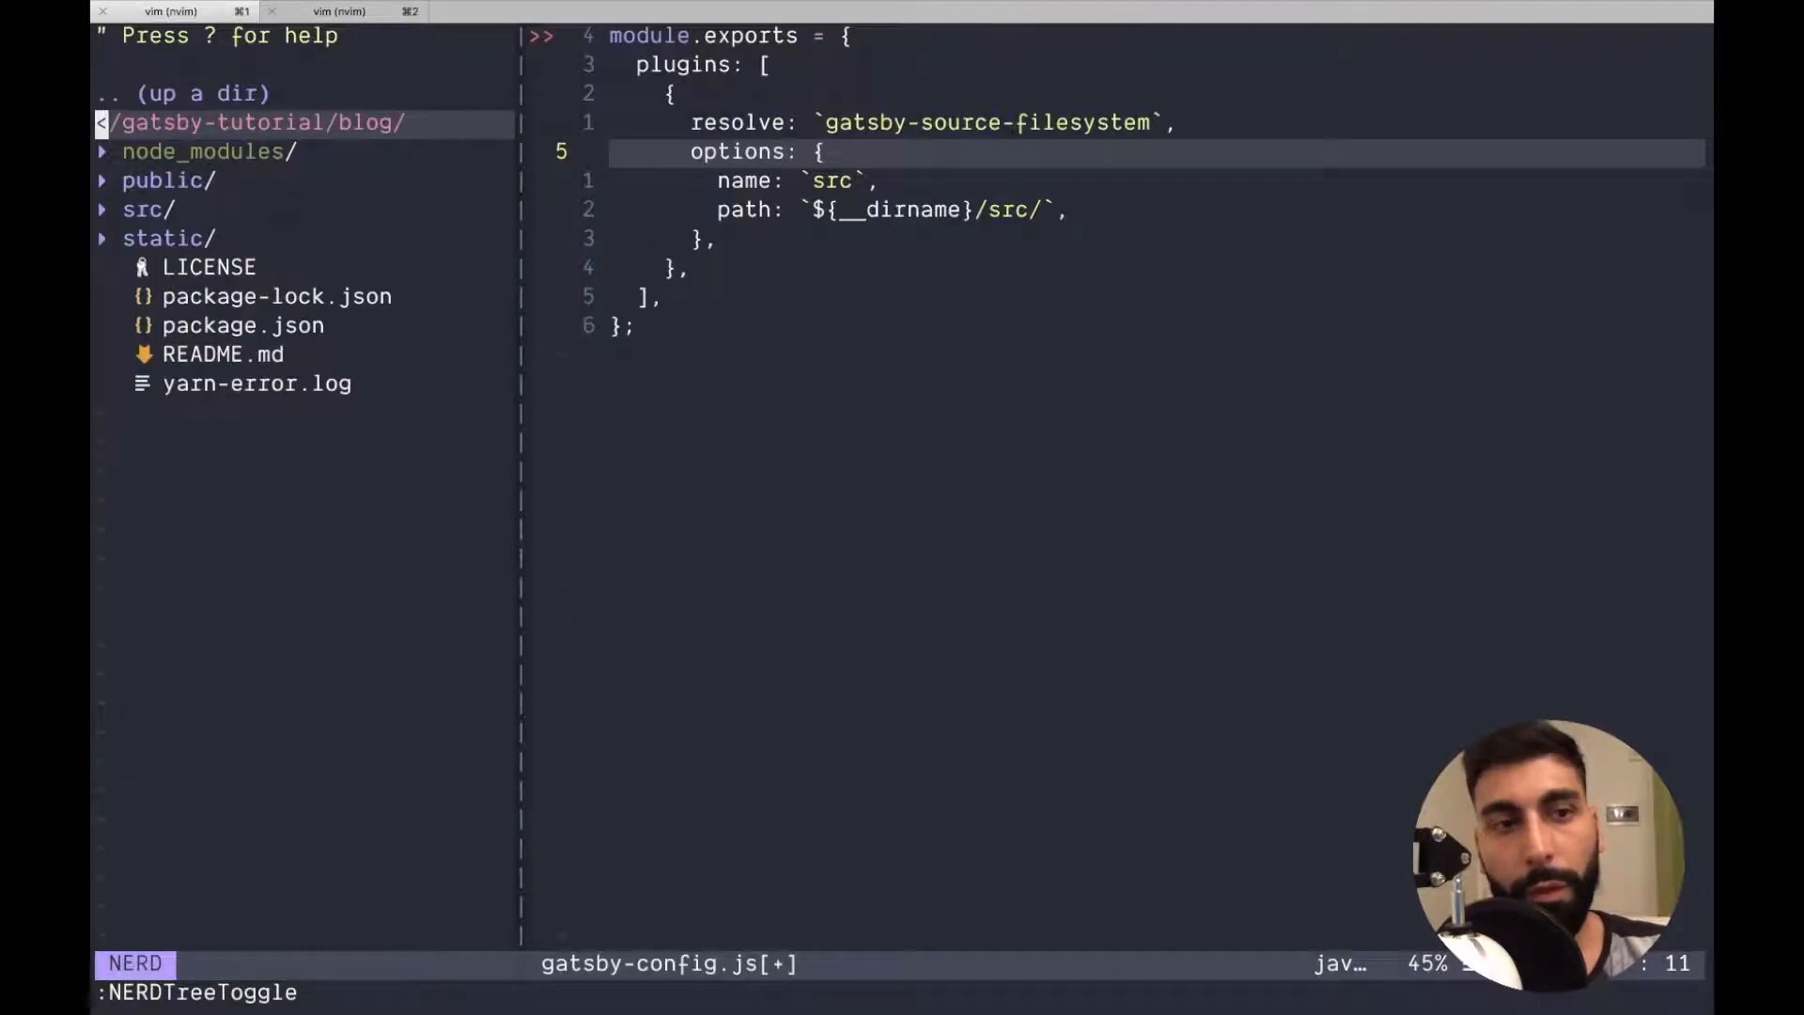
left_click(141, 208)
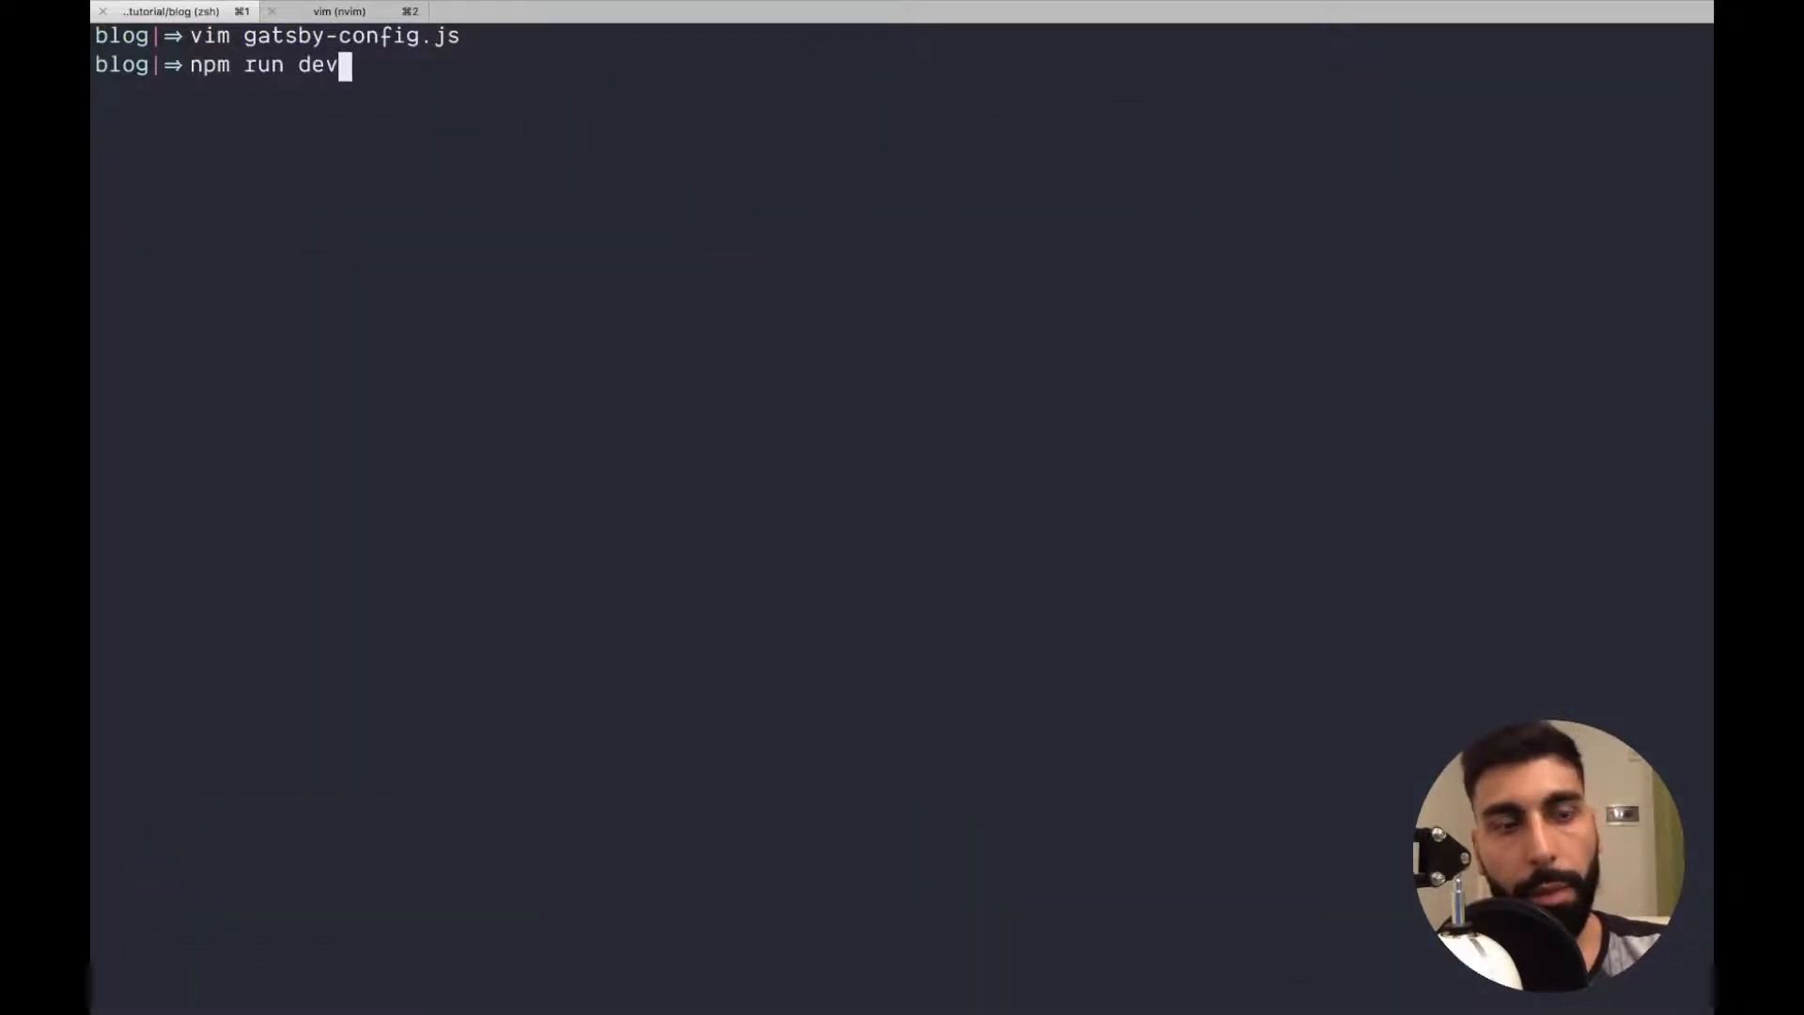
Launch npm run develop and wait until Gatsby reports bootstrap finished.
key("Enter")
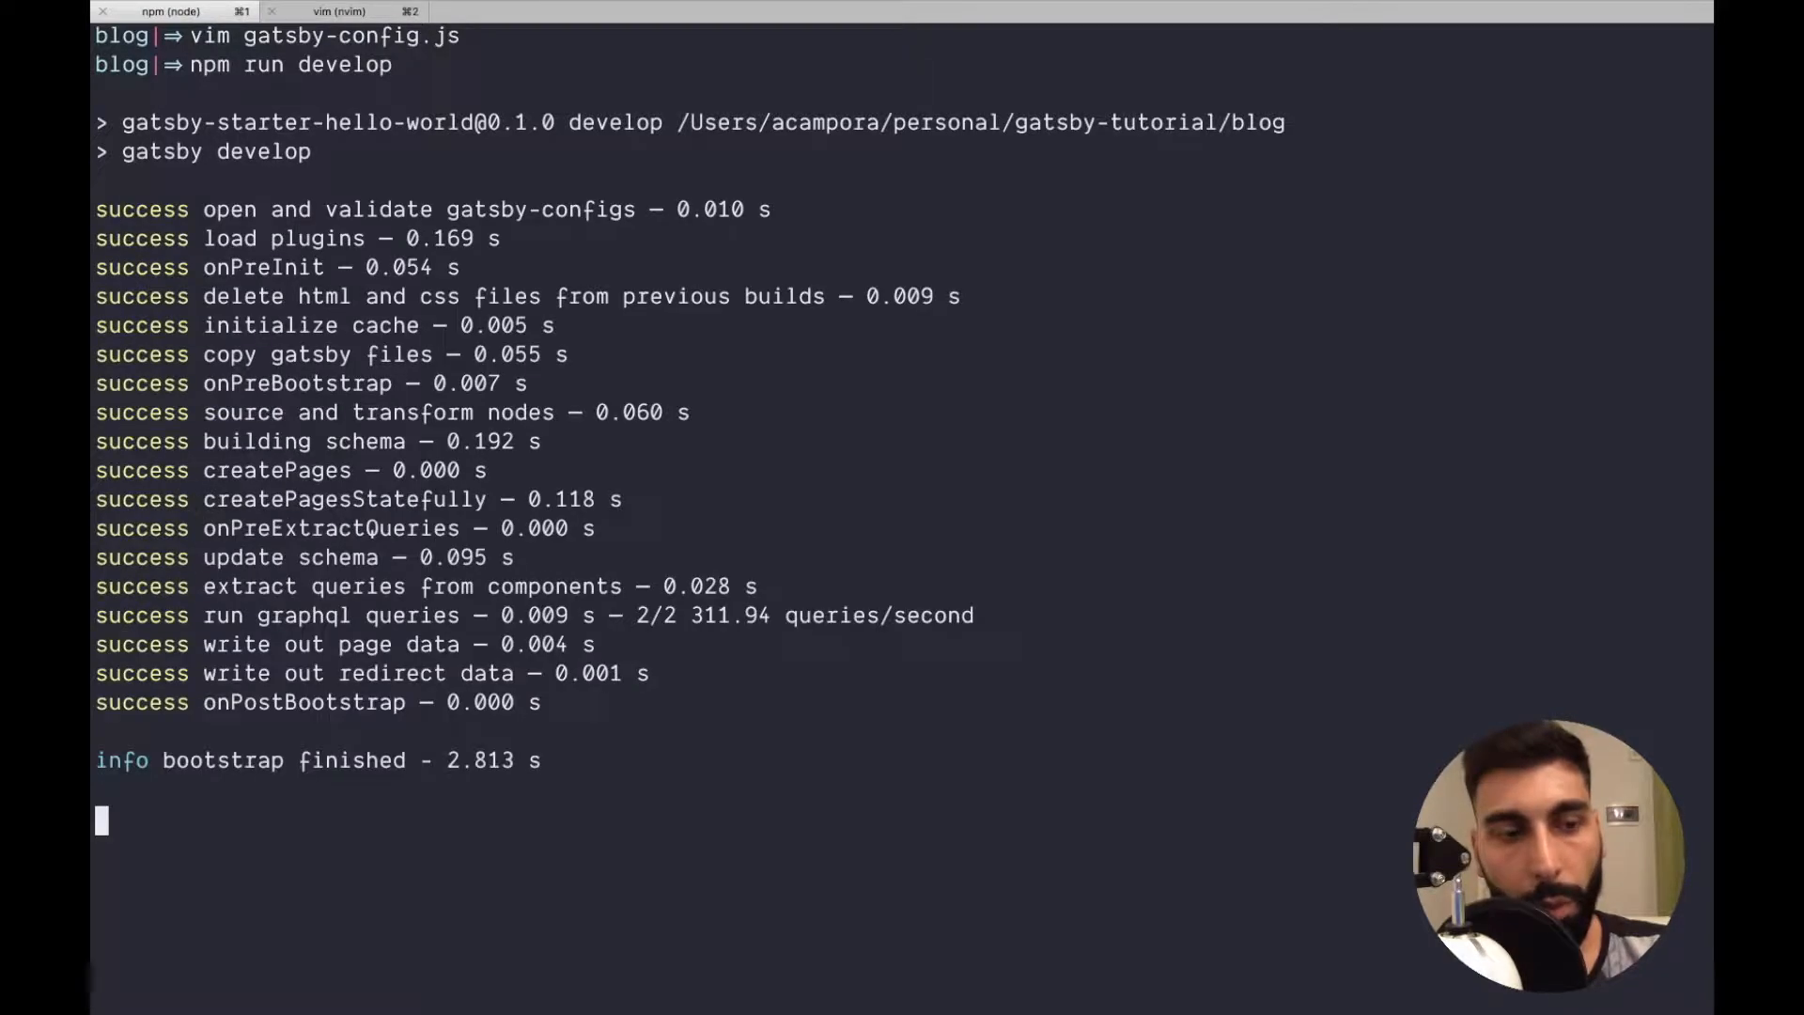
mouse_move(833, 578)
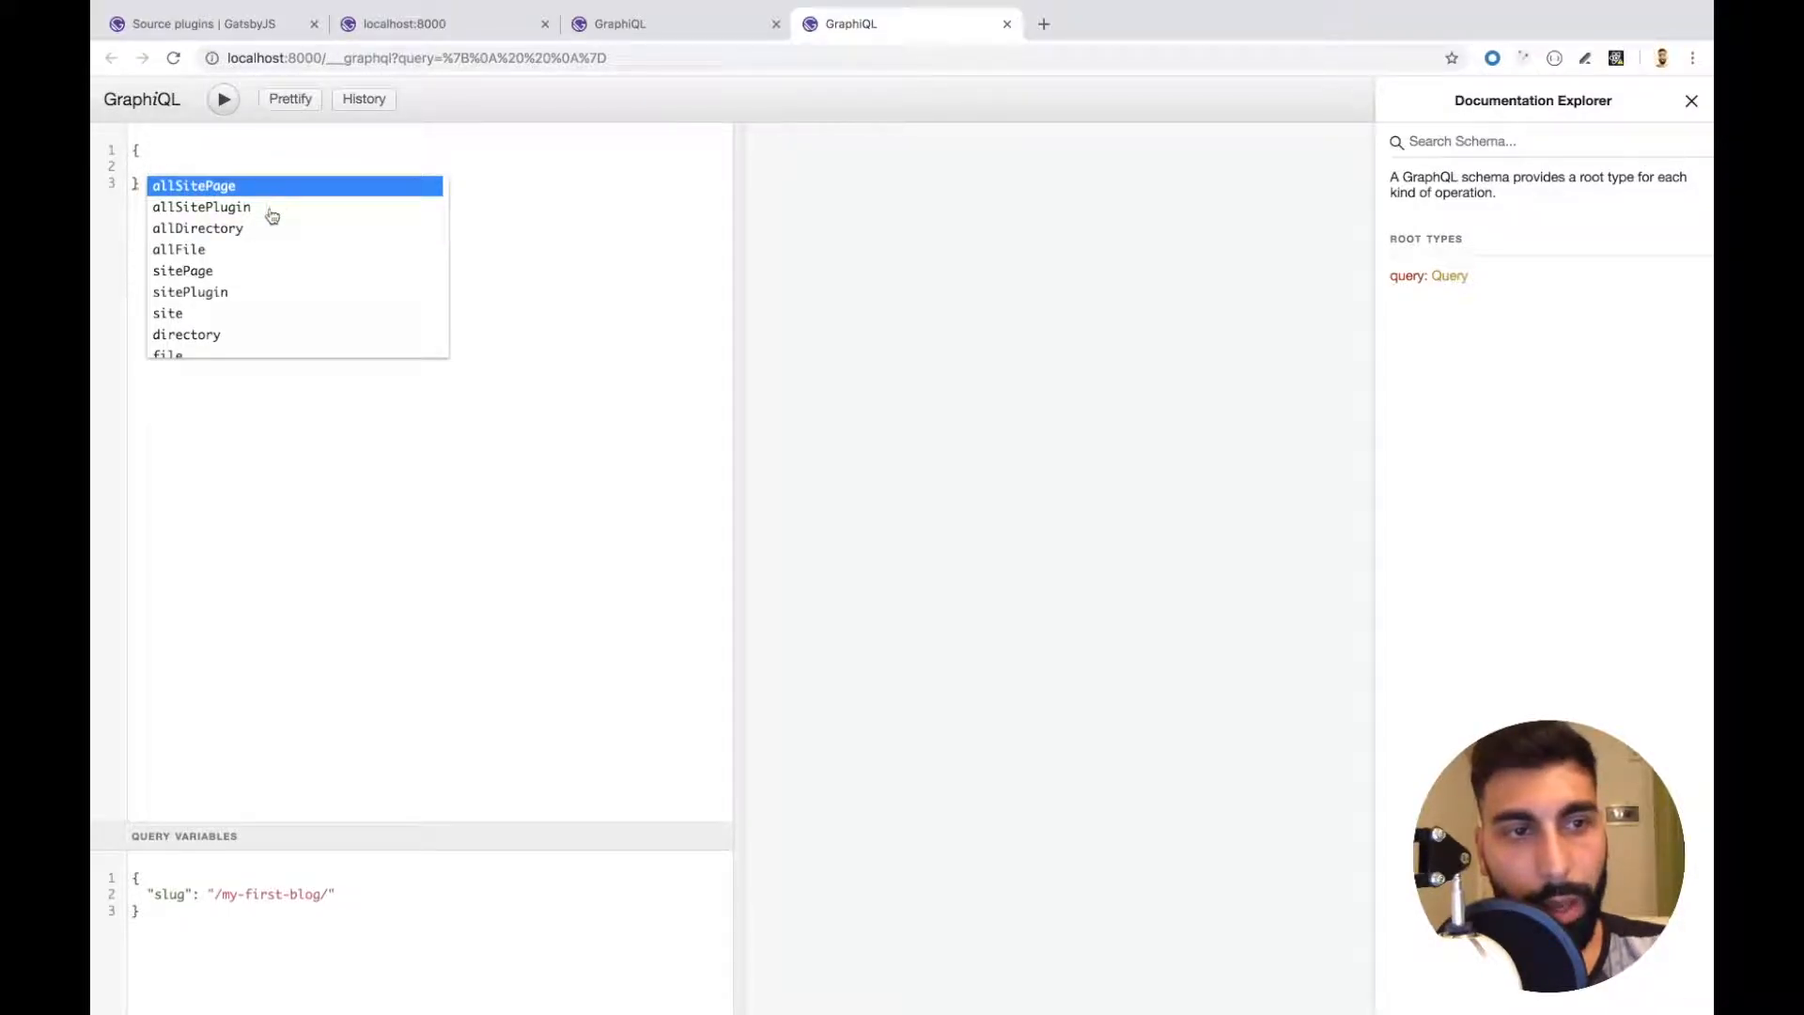
mouse_move(224, 251)
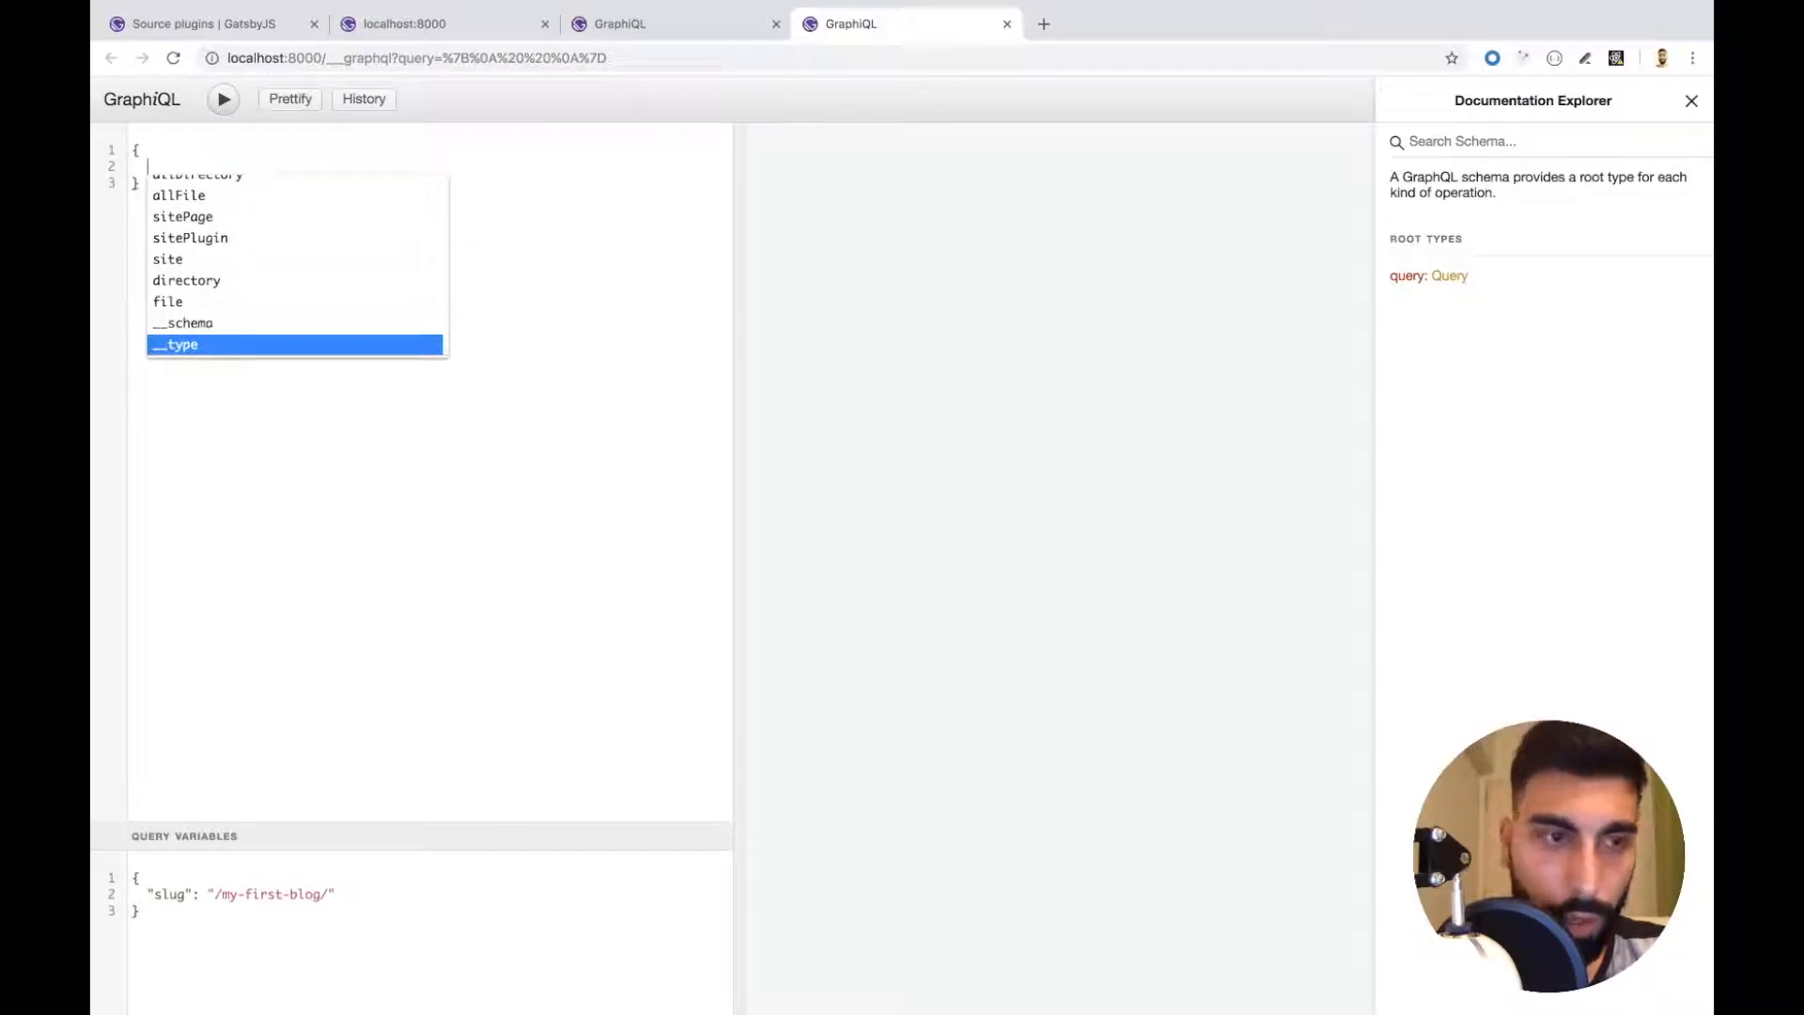
mouse_move(190, 238)
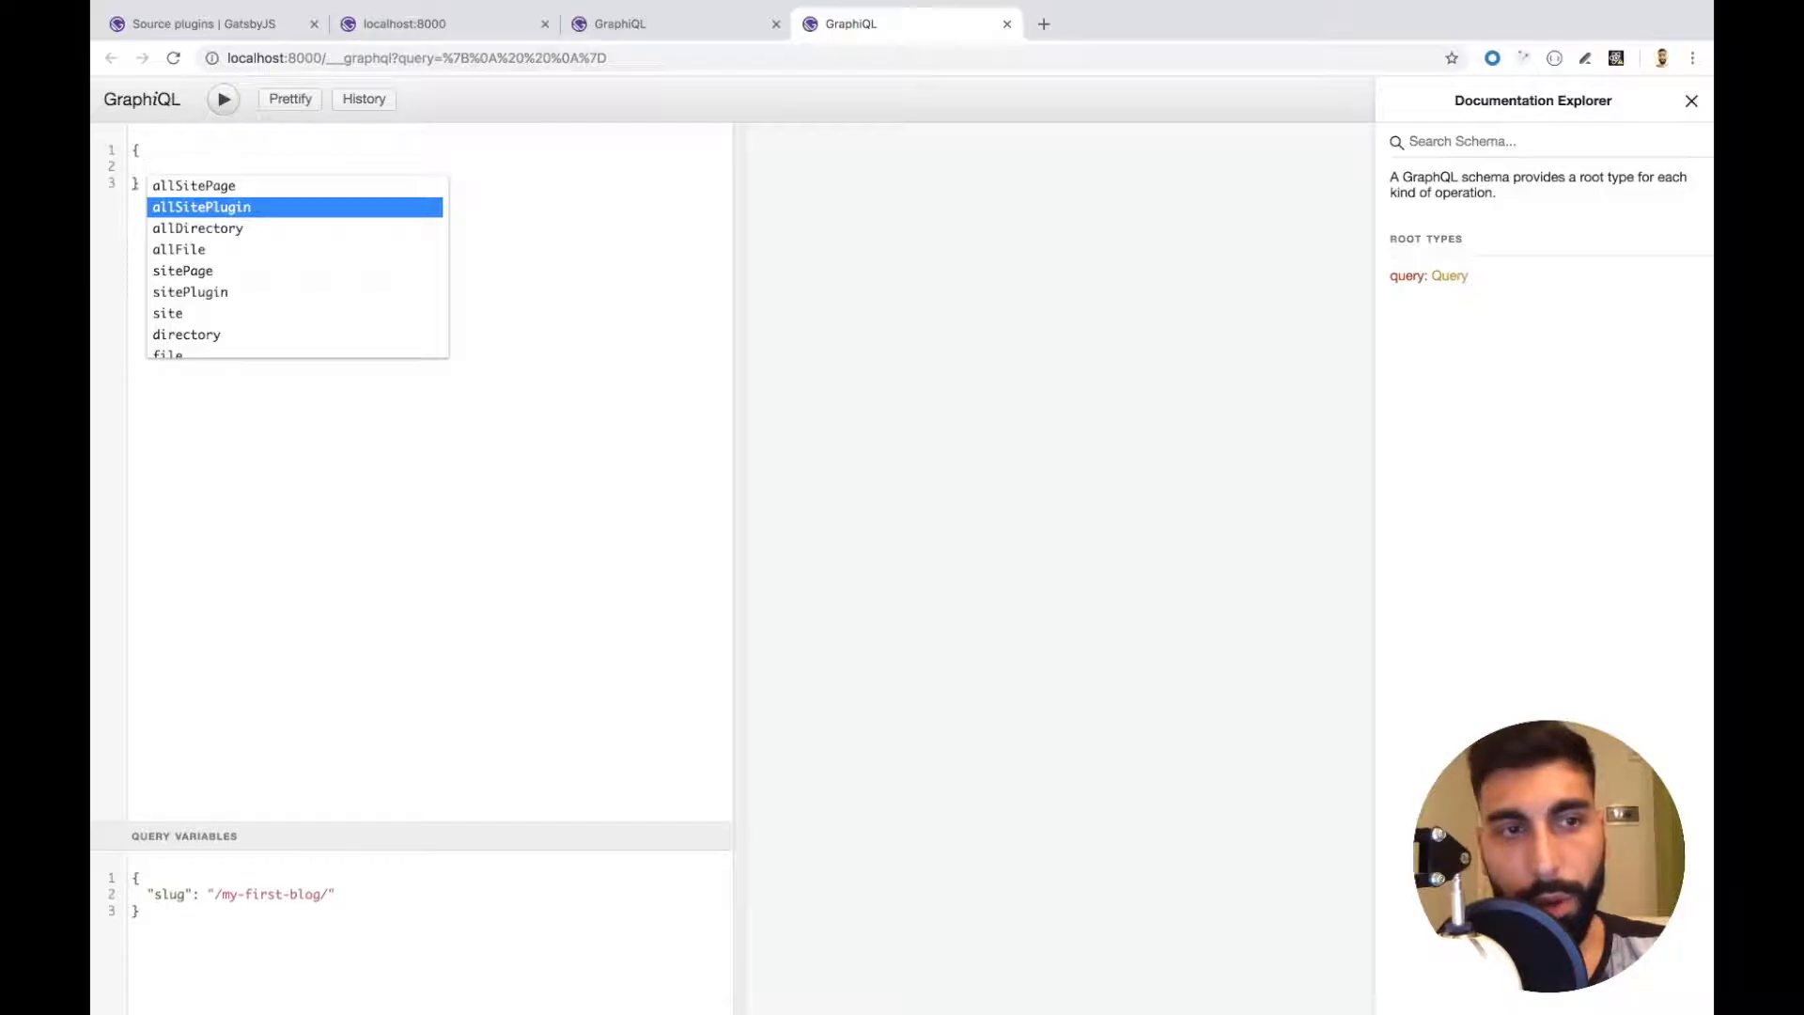
Run an allFile query returning edges > node relativePath, extension and prettySize.
left_click(180, 249)
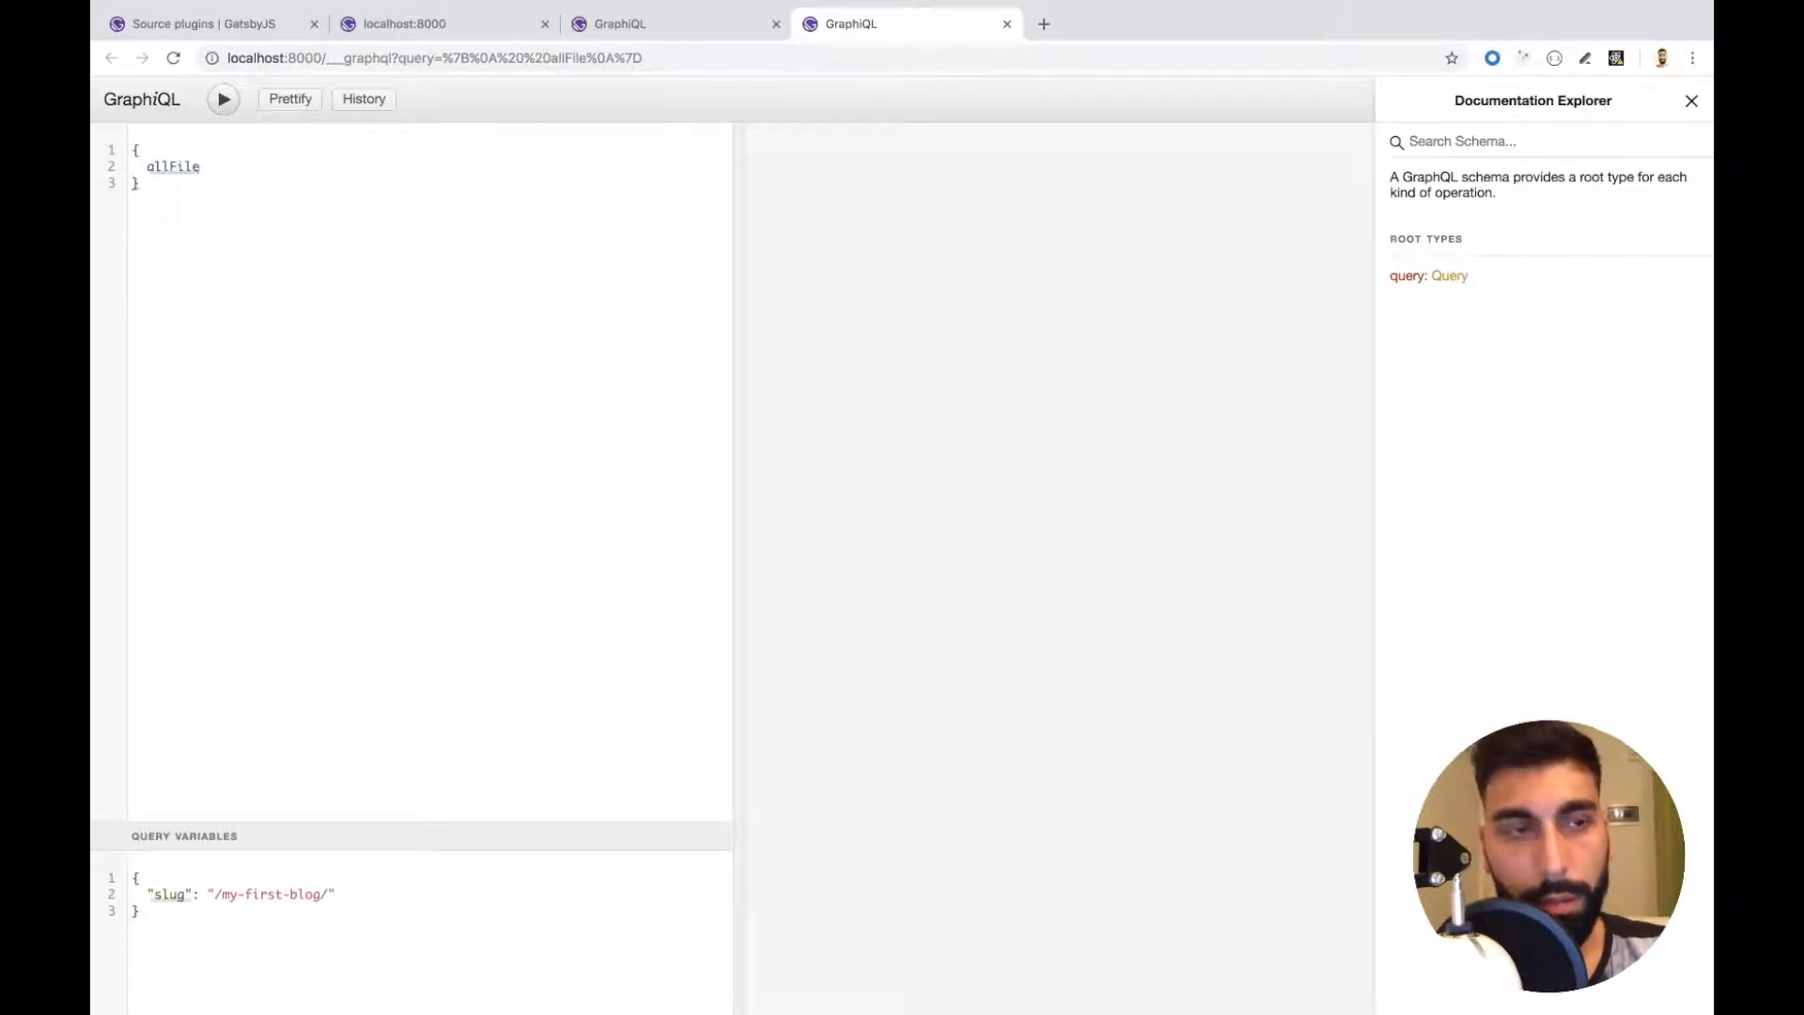
left_click(222, 99)
type("extension")
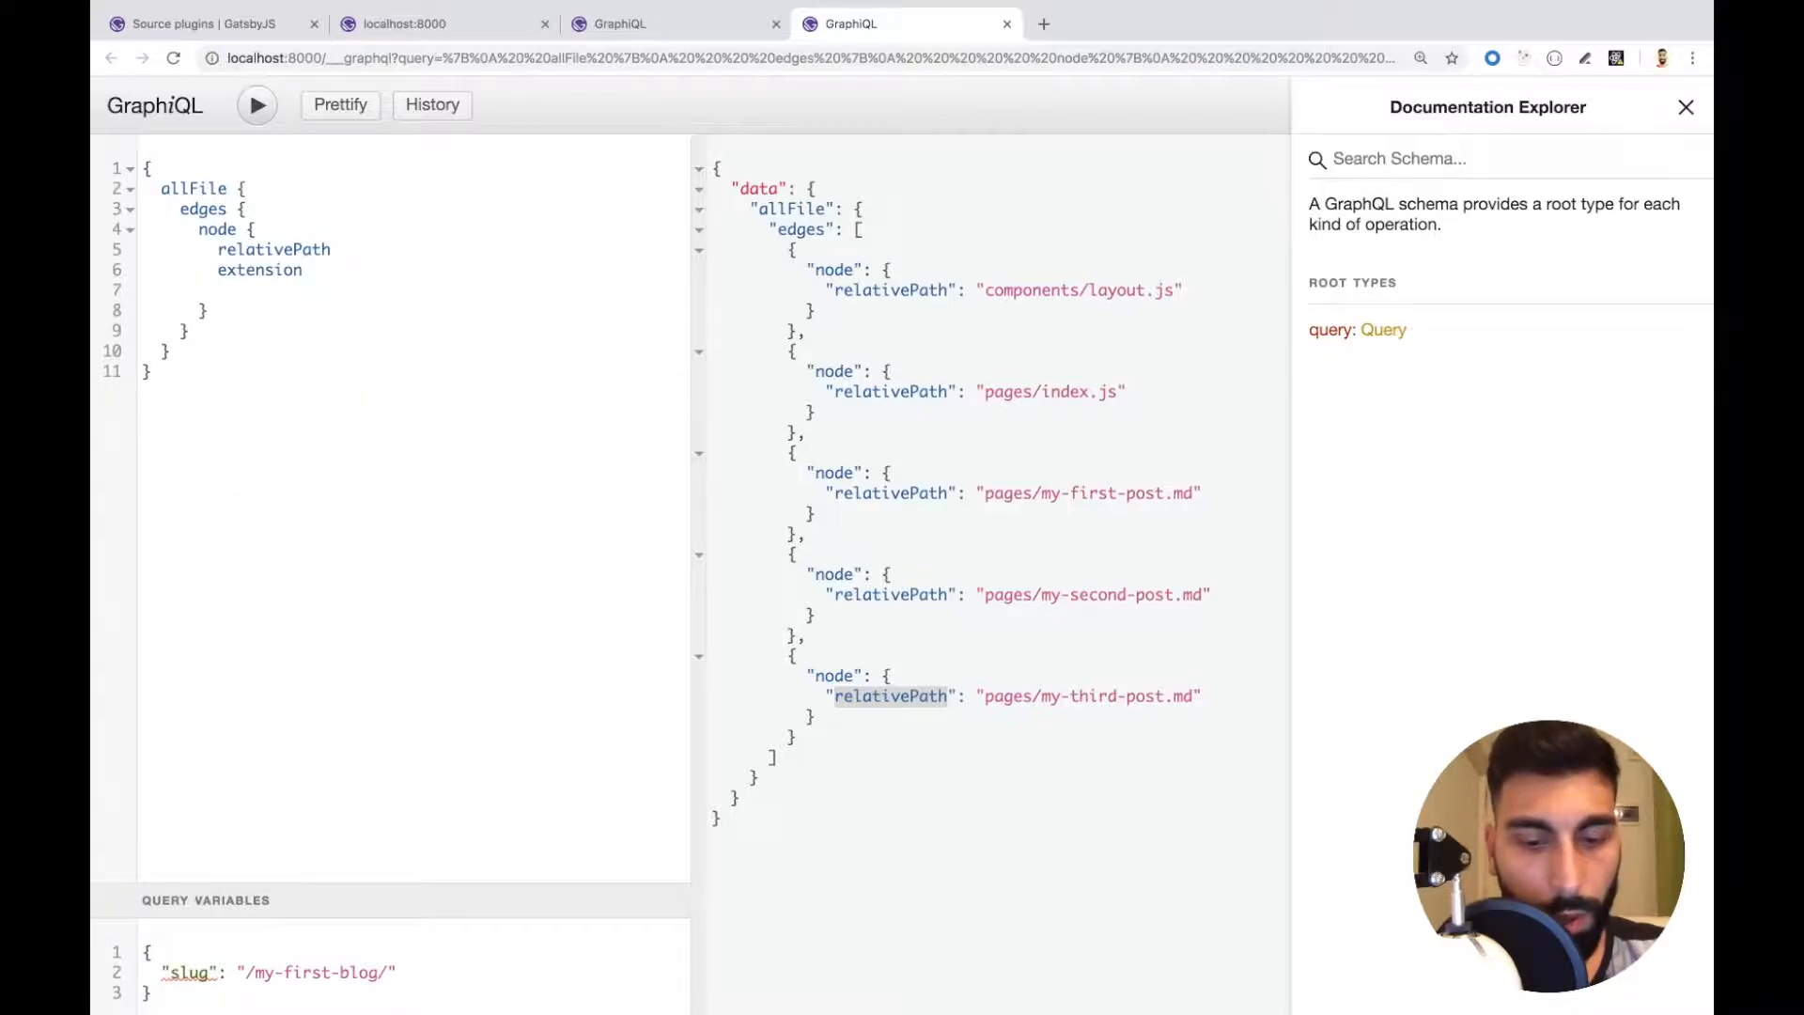
left_click(221, 289)
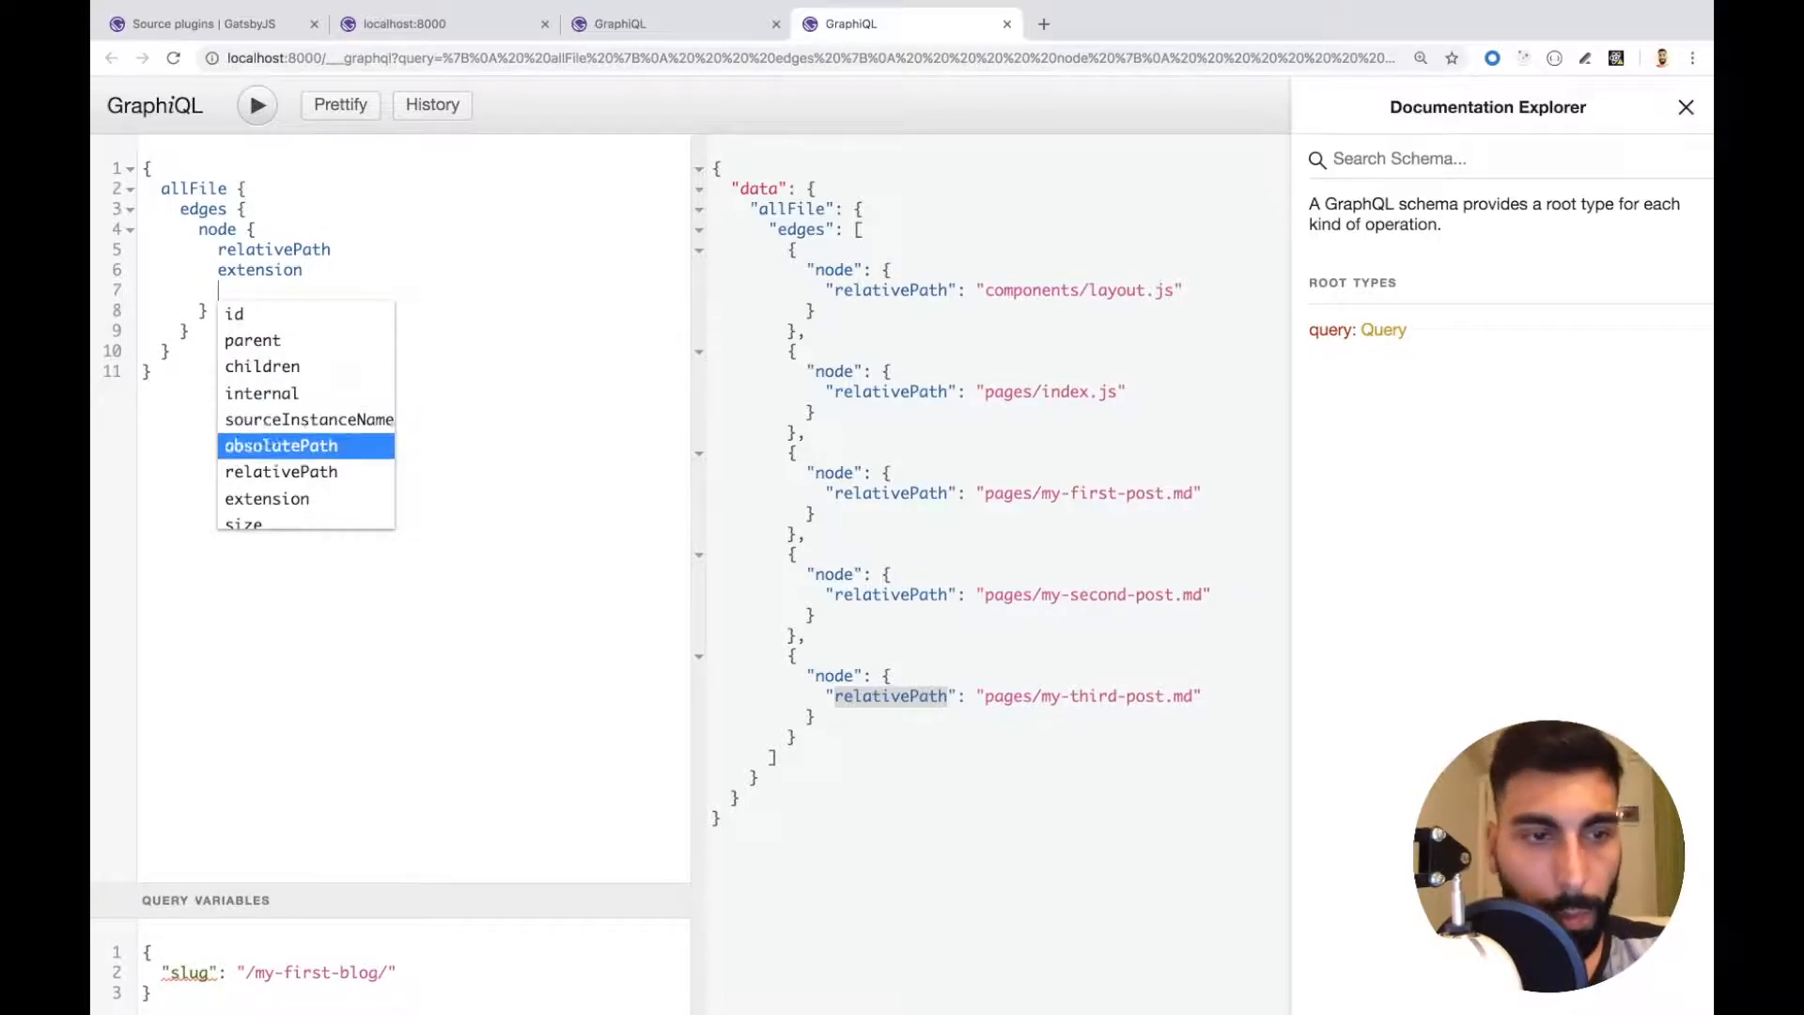
type("prettySize")
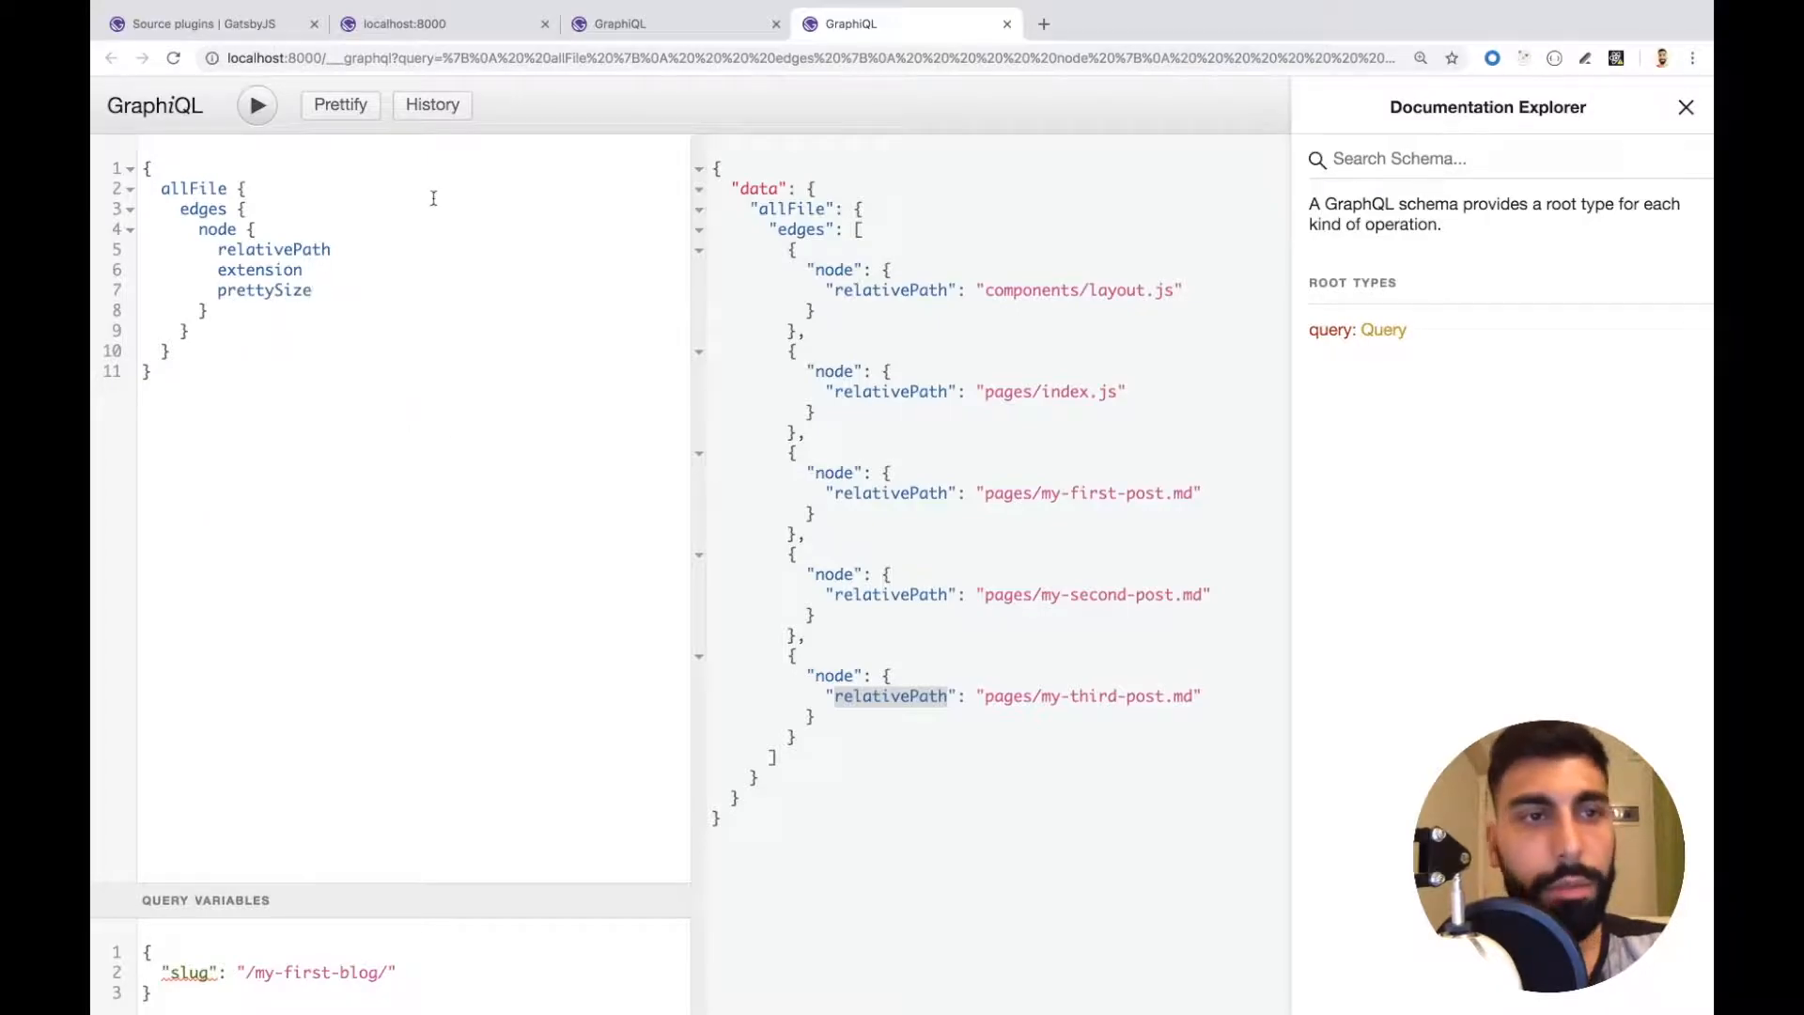
left_click(257, 106)
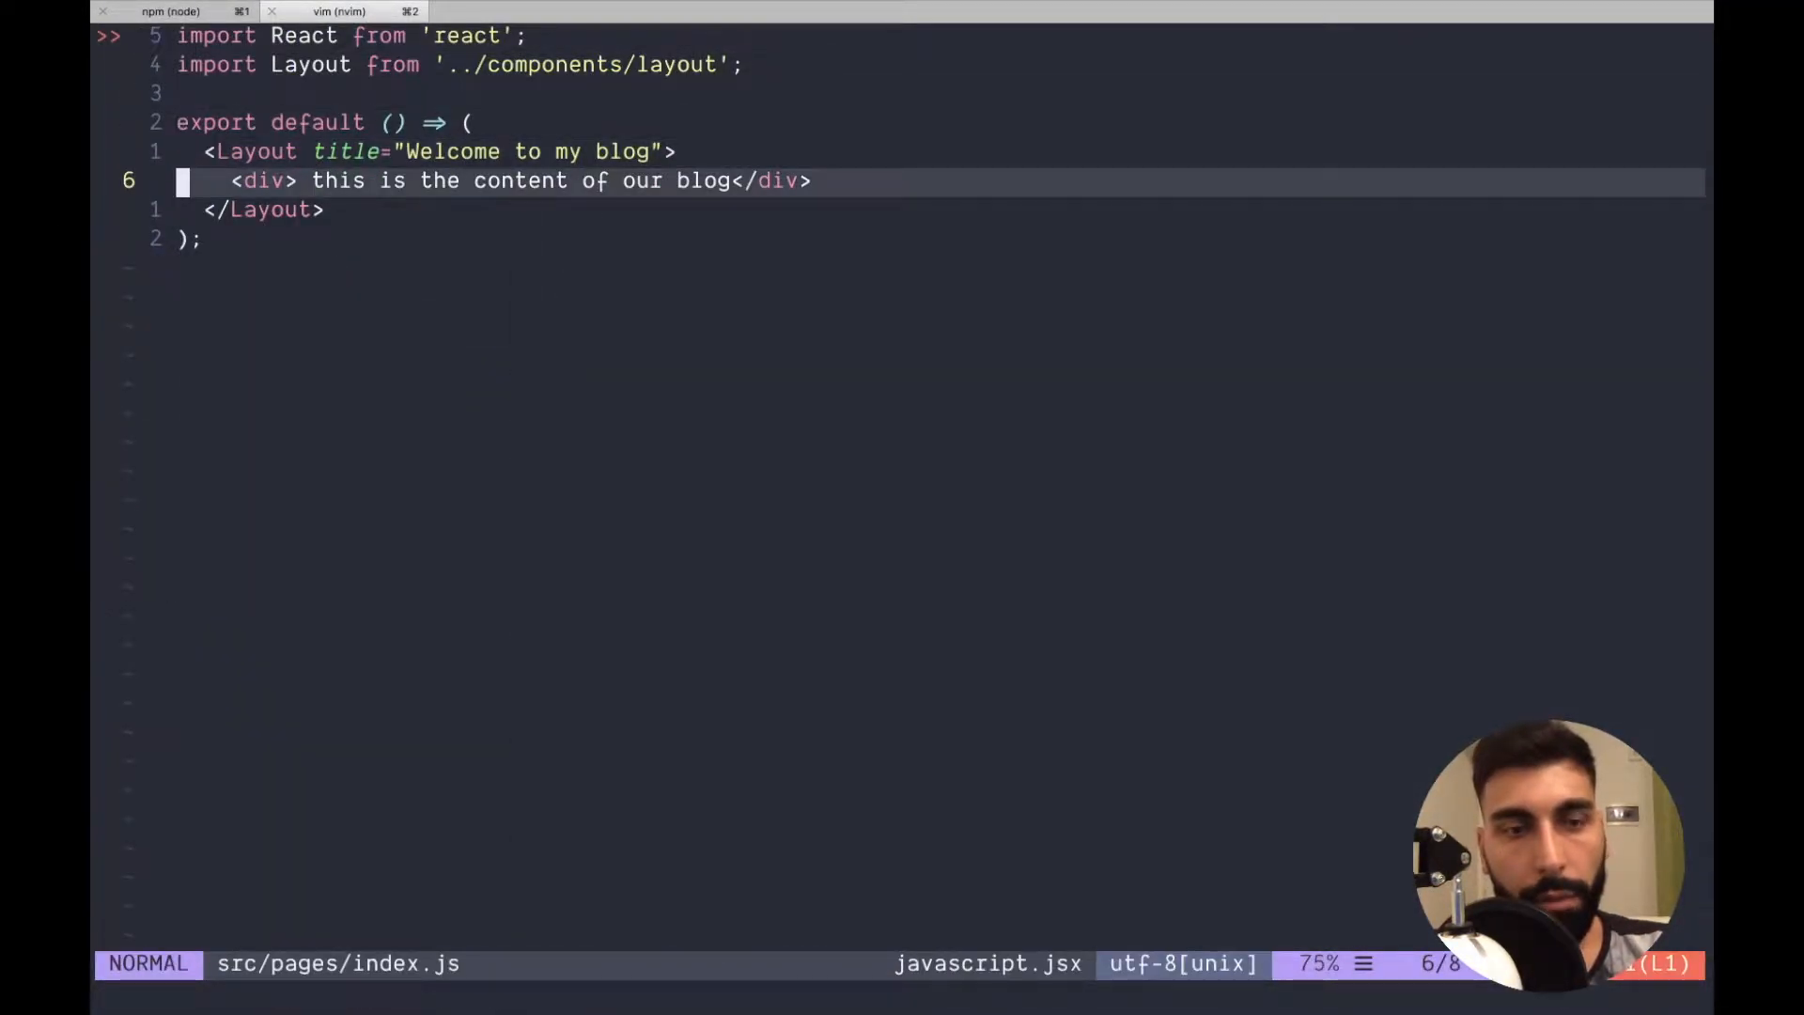
Replace the placeholder line in index.js with an import of graphql from gatsby.
key("dd")
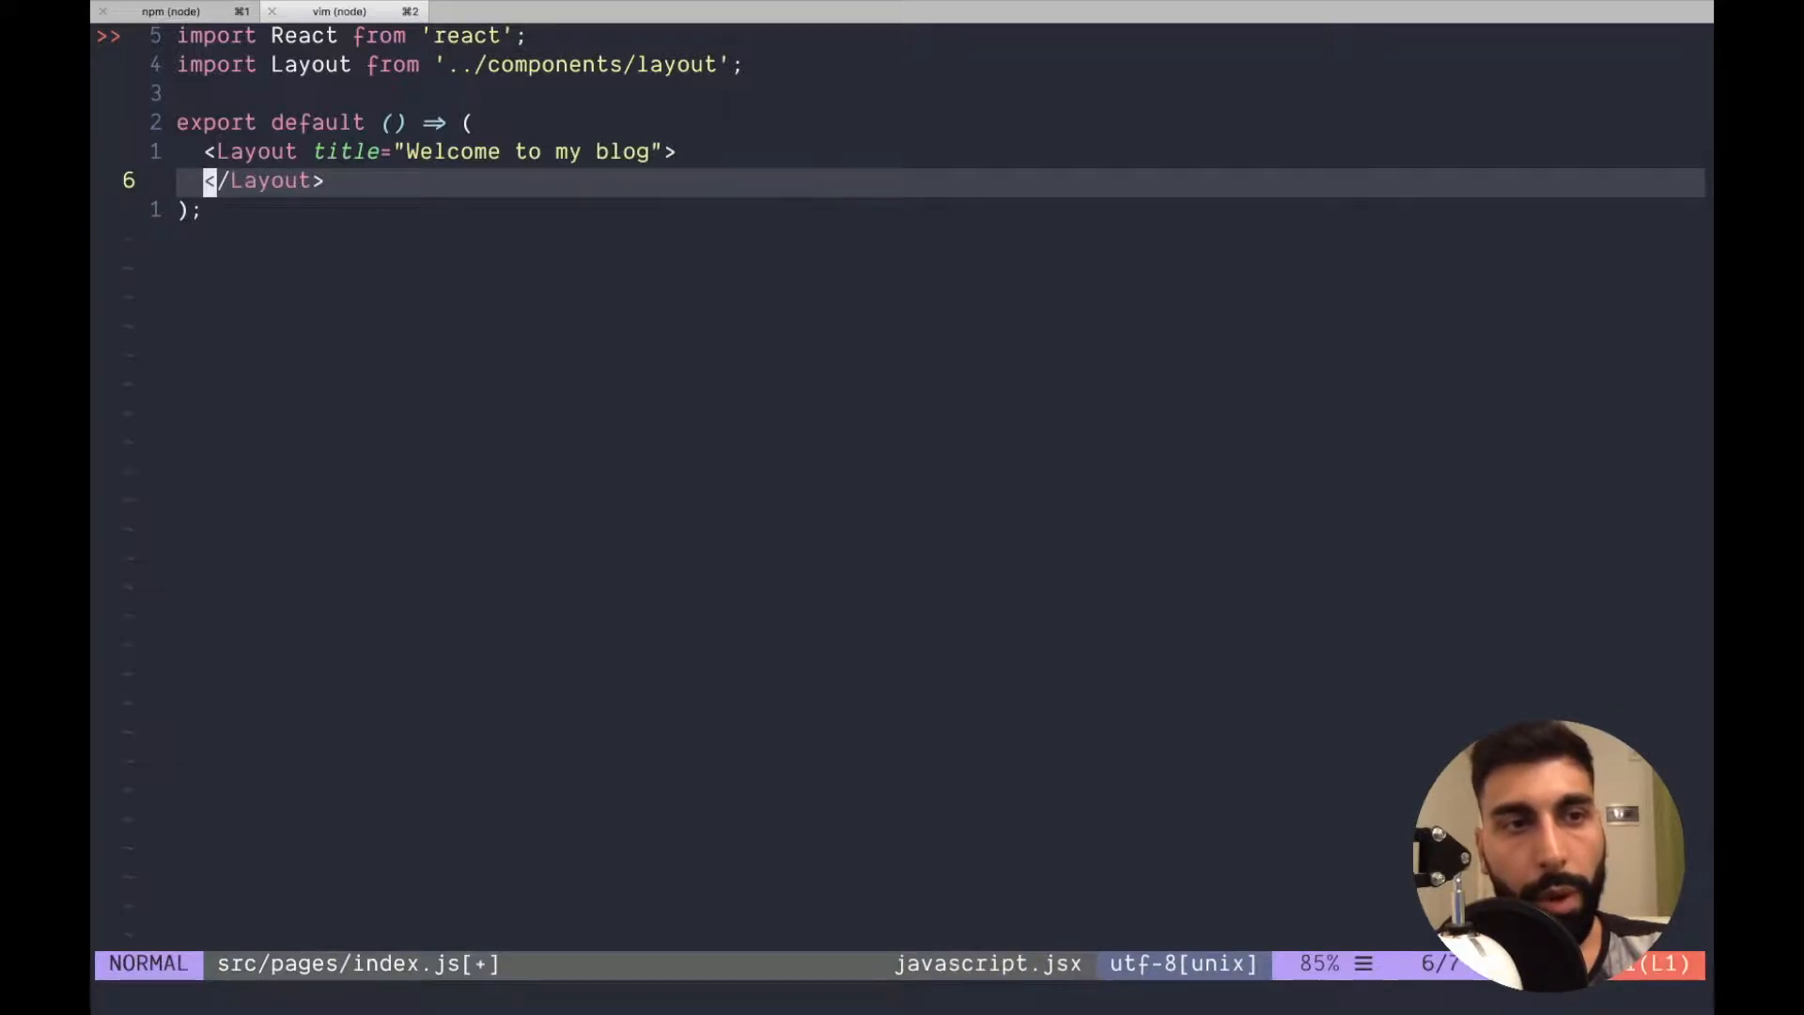
type("import")
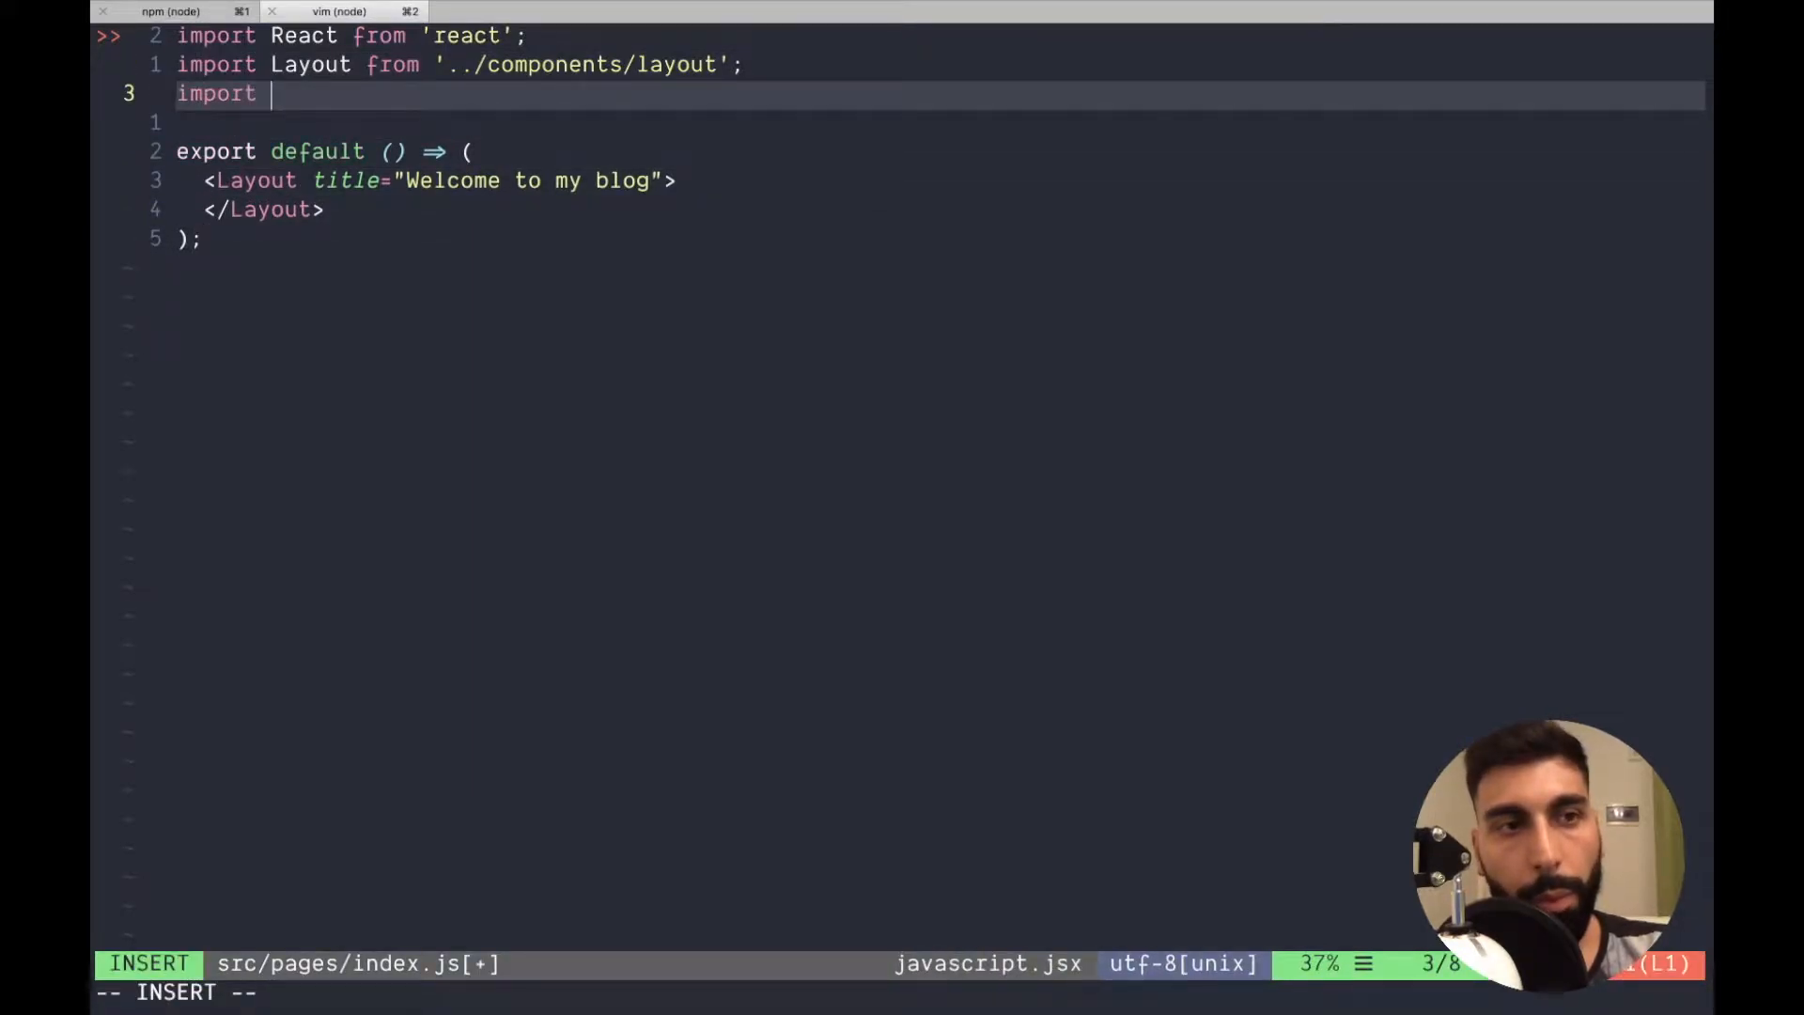
type("{grapql")
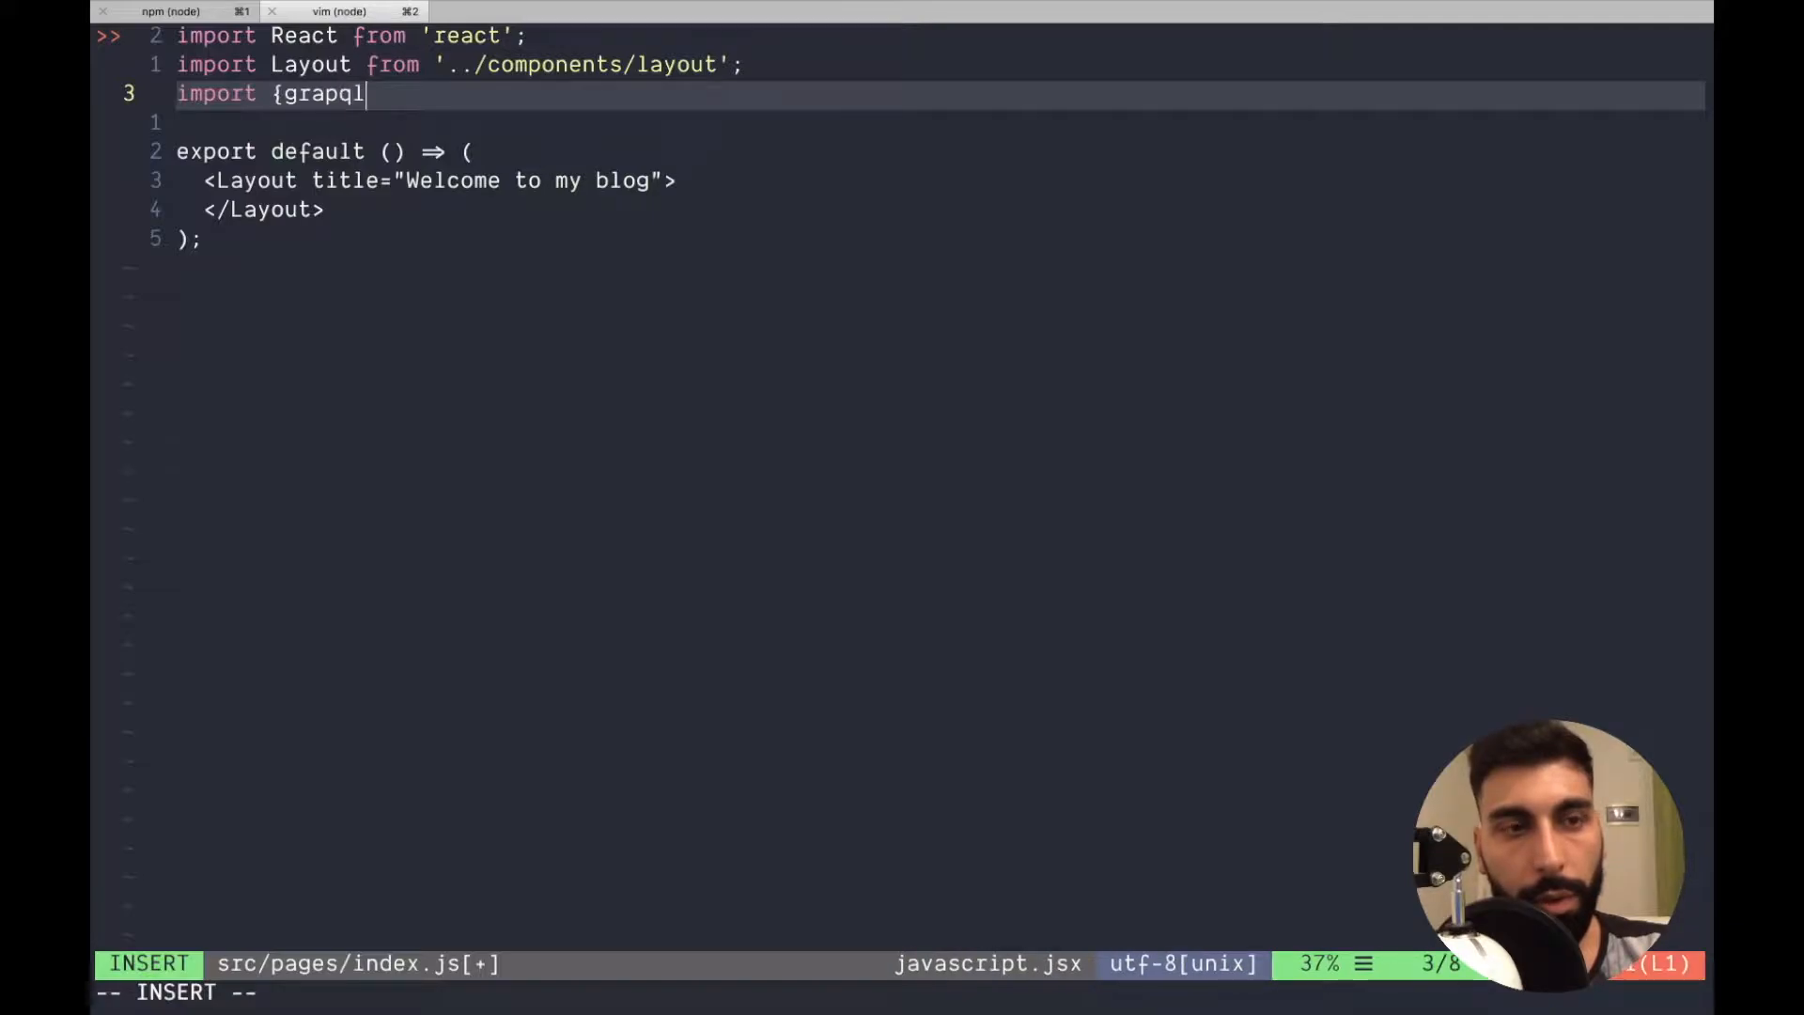
type("} from gatsby;")
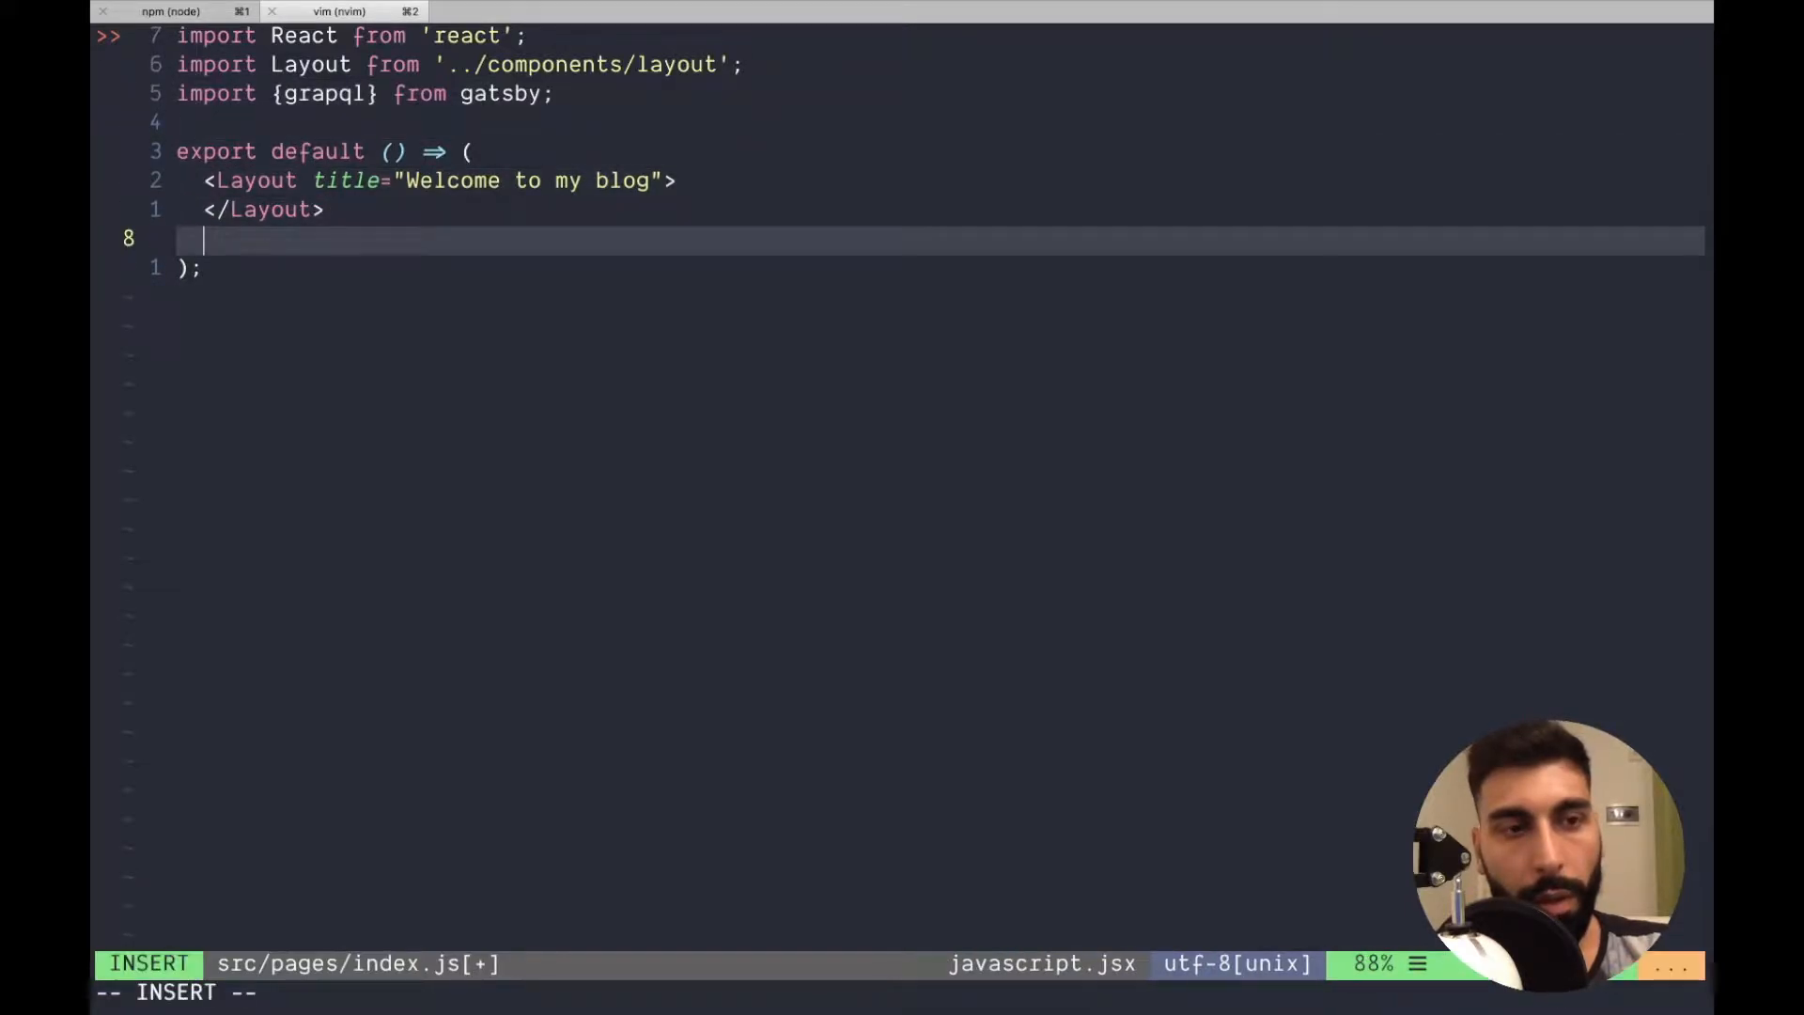
Start export const query = graphql` and copy the allFile query from GraphiQL.
key("enter")
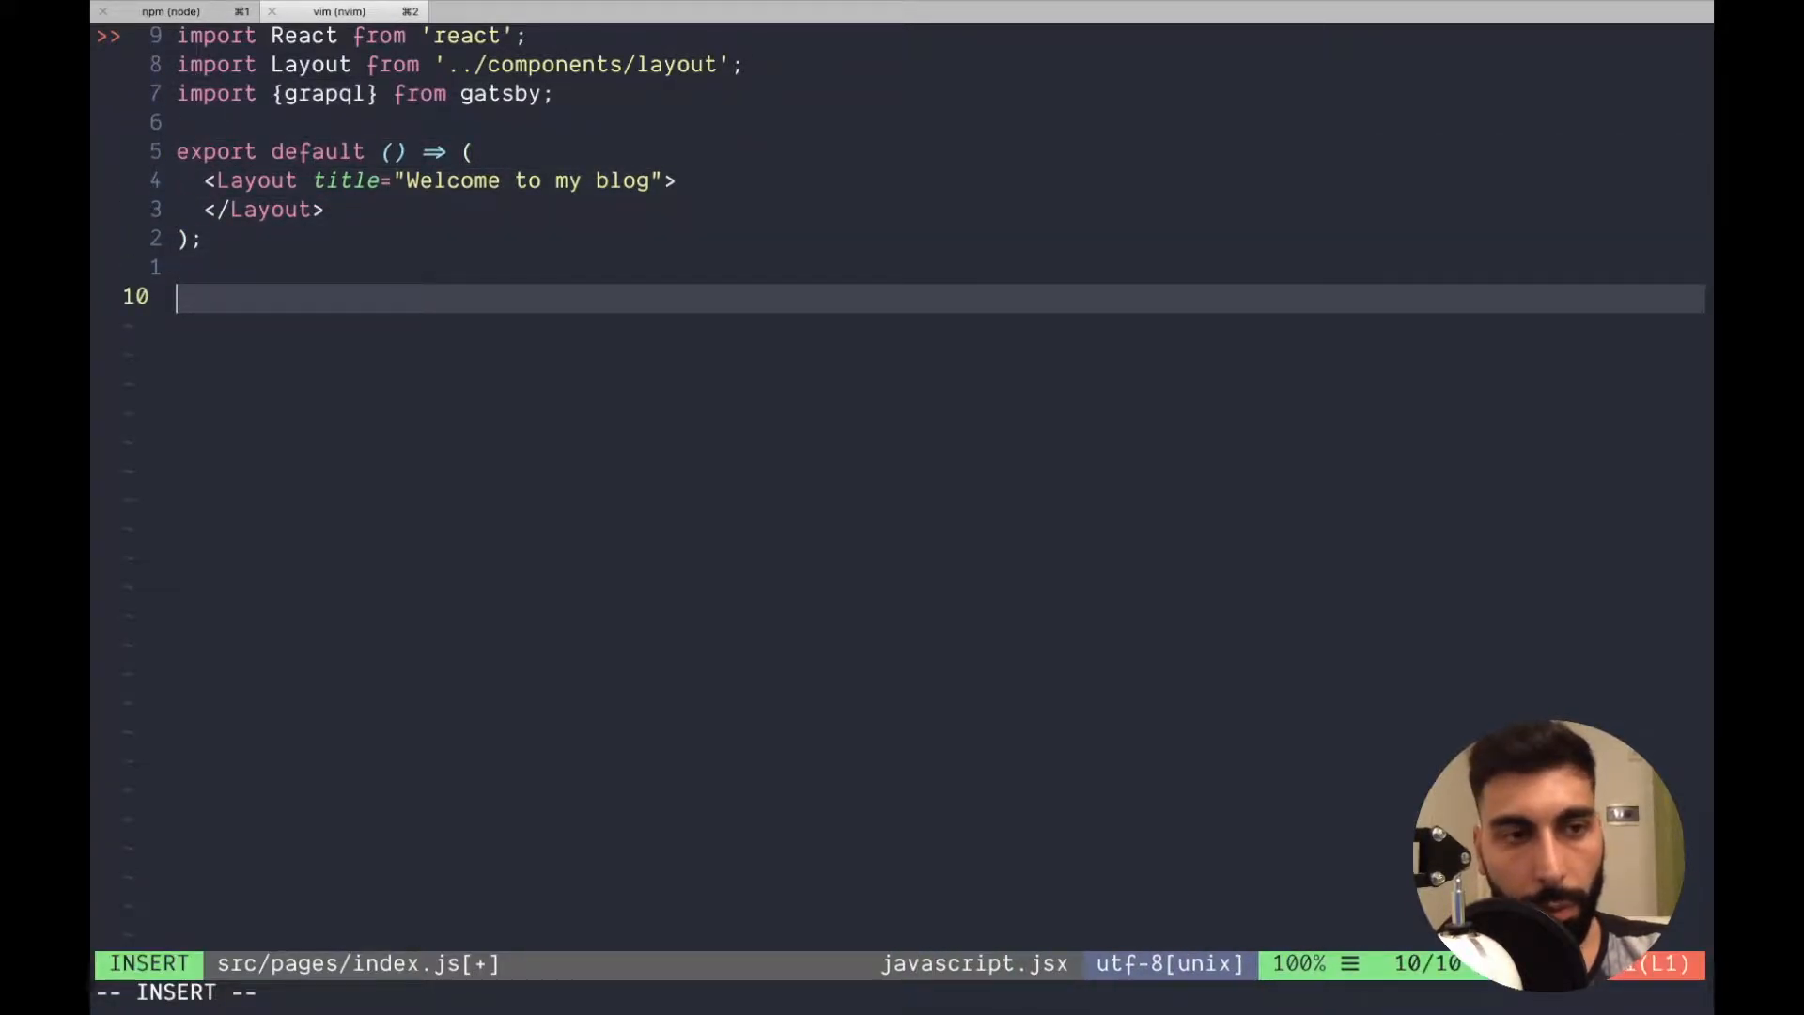
type("expot")
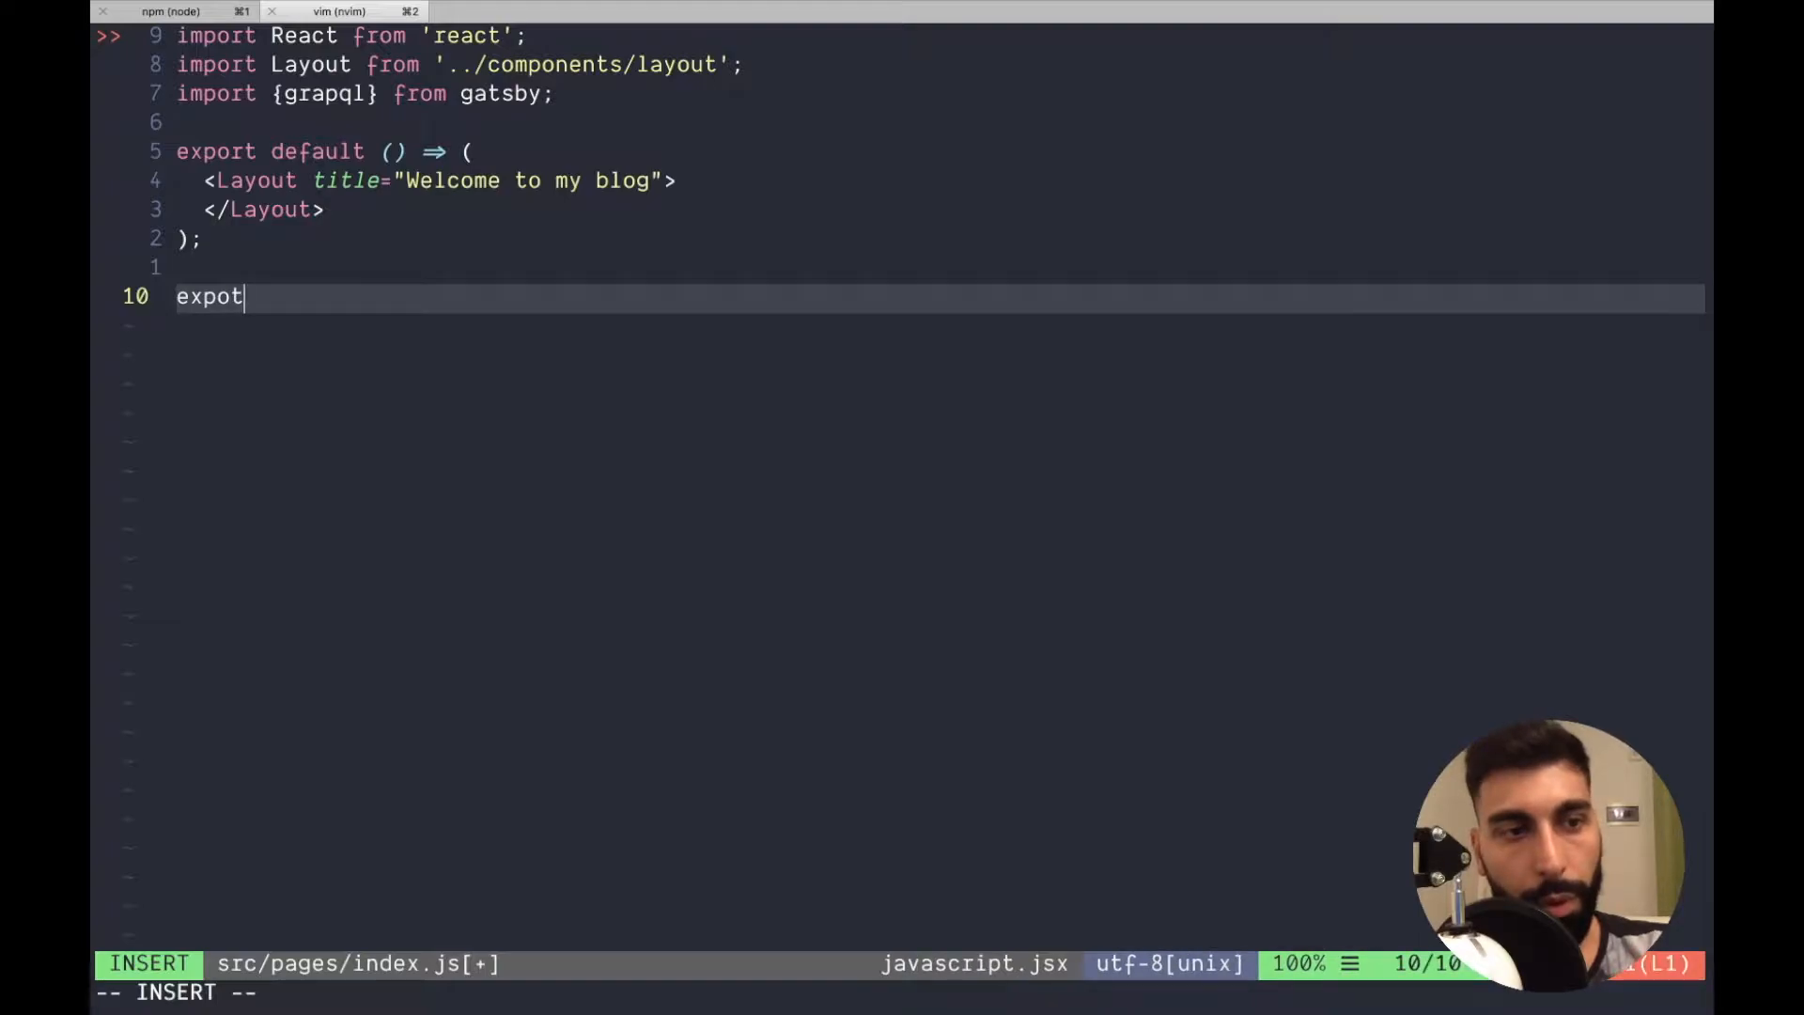
type("export const")
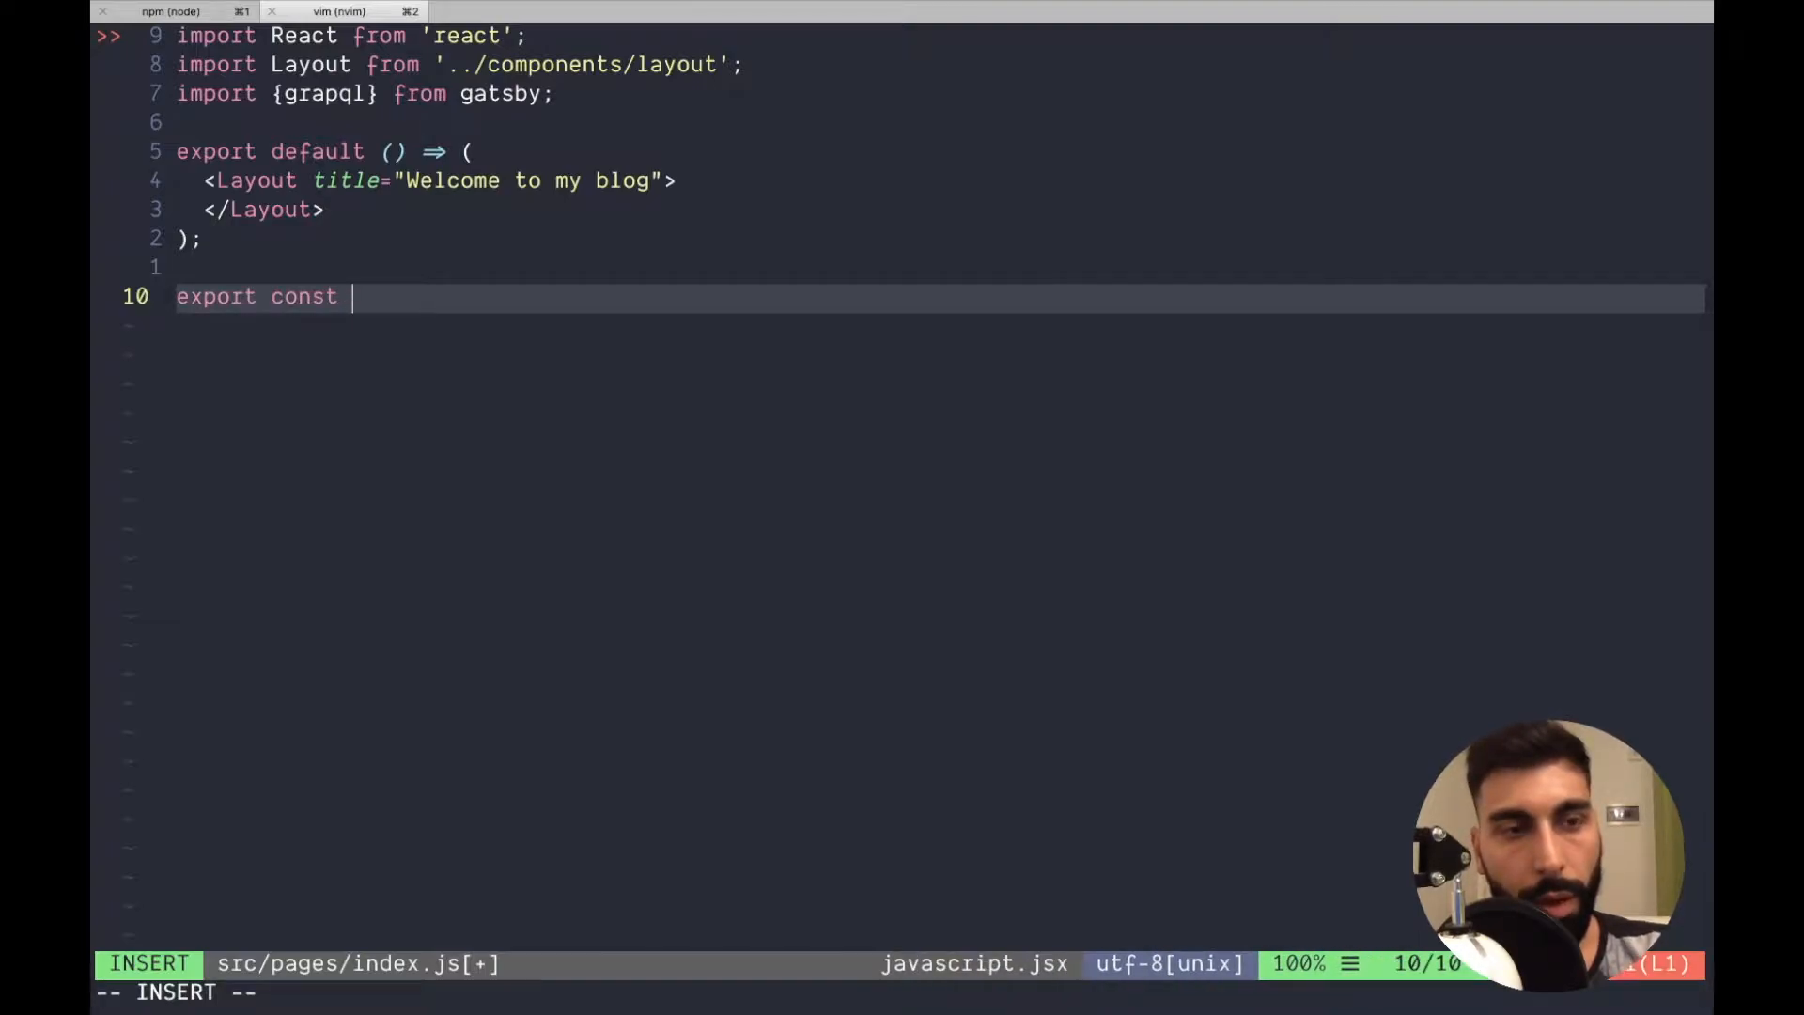
type("query =")
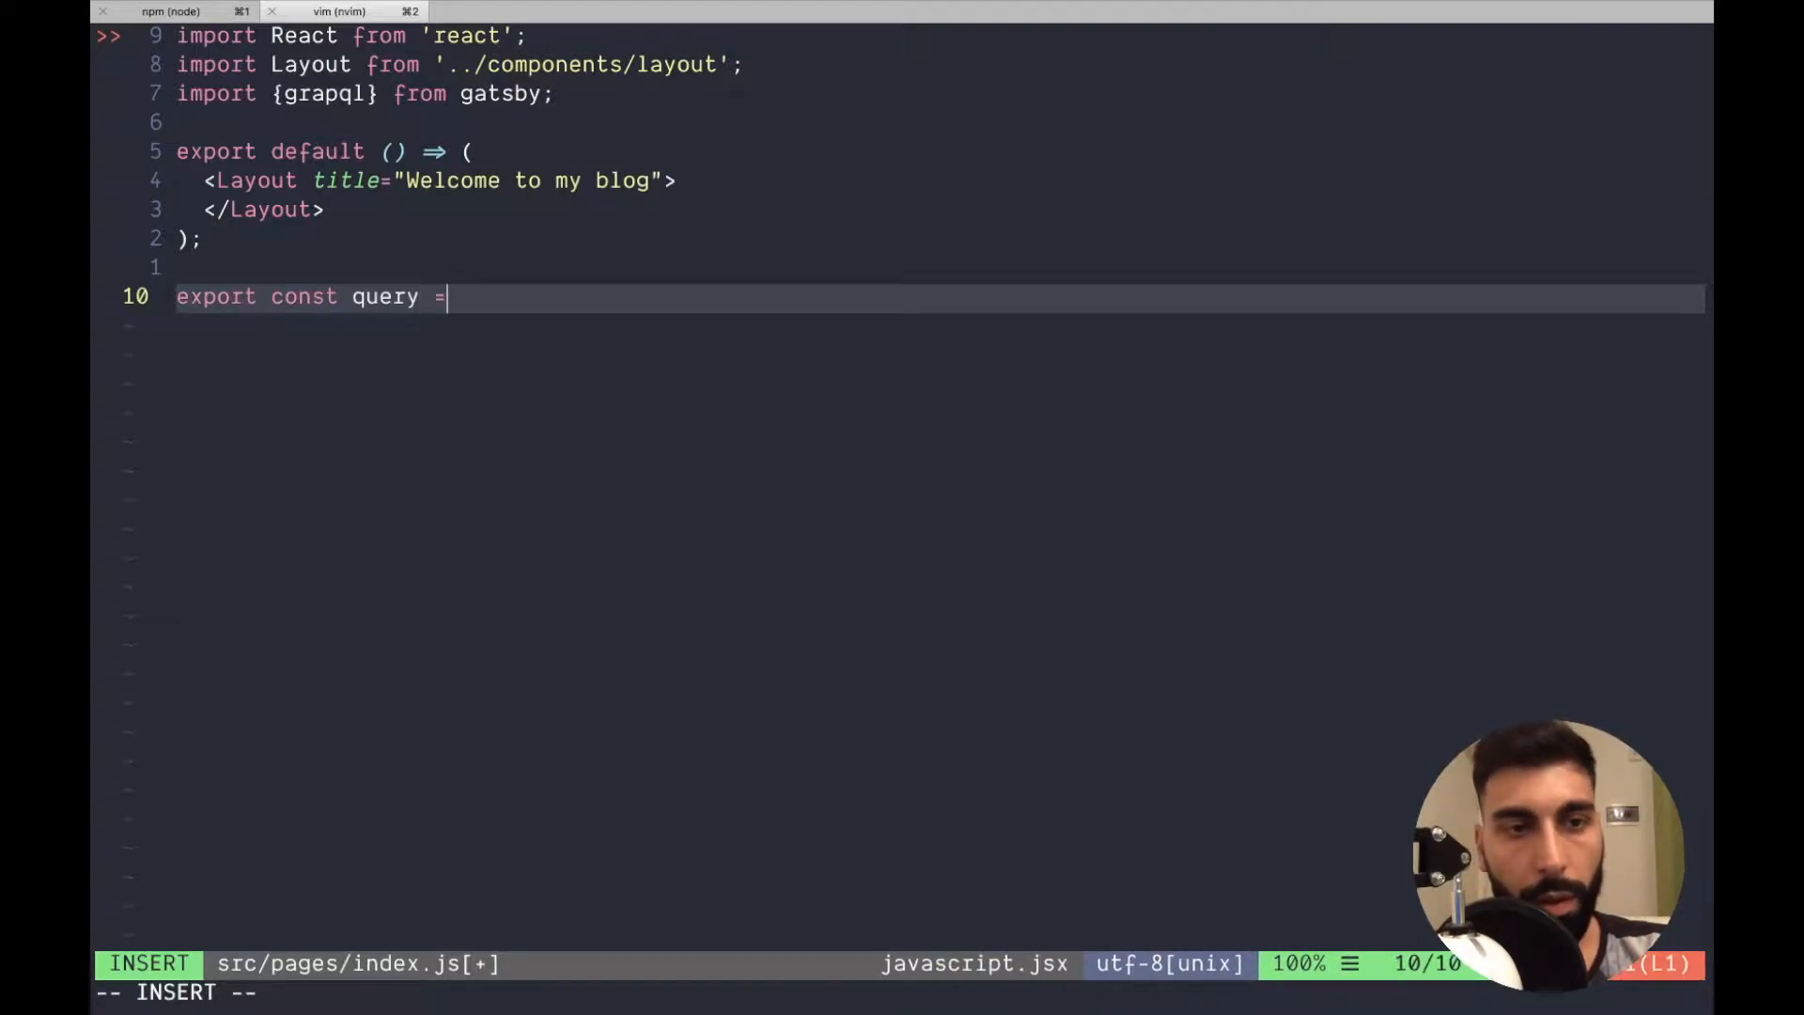
type("gr")
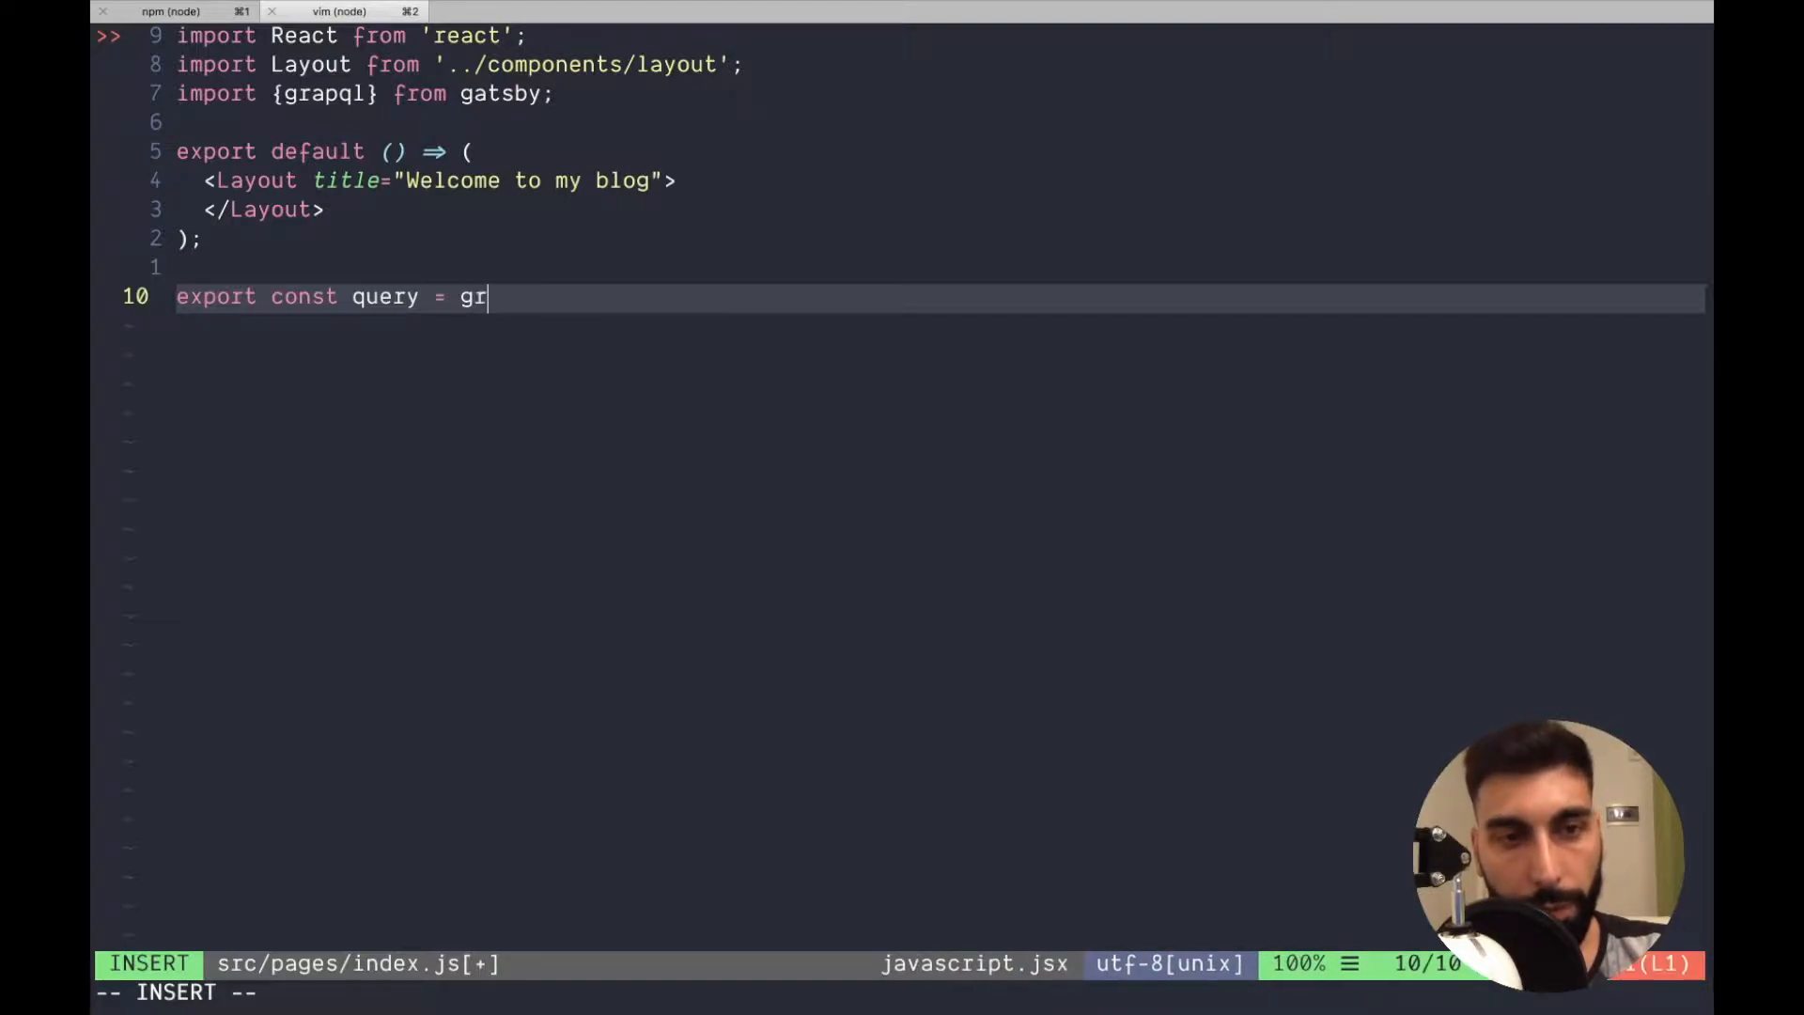
type("aphql`")
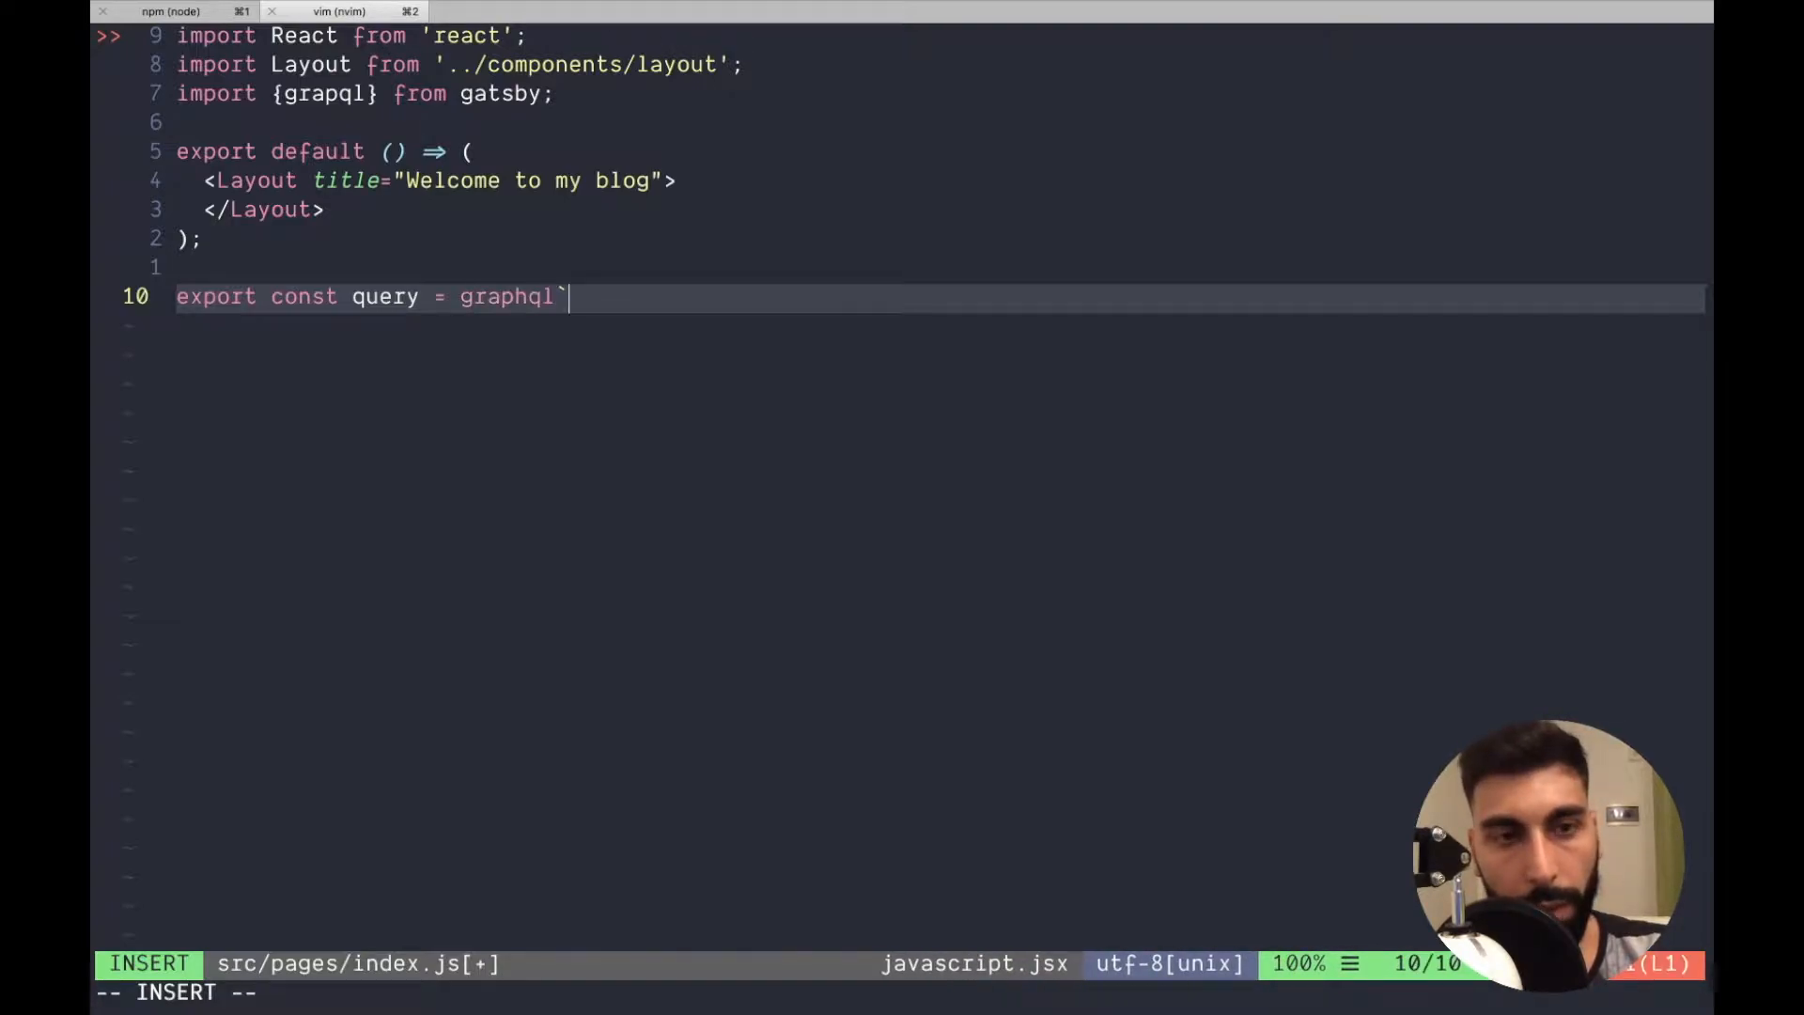
key("Escape")
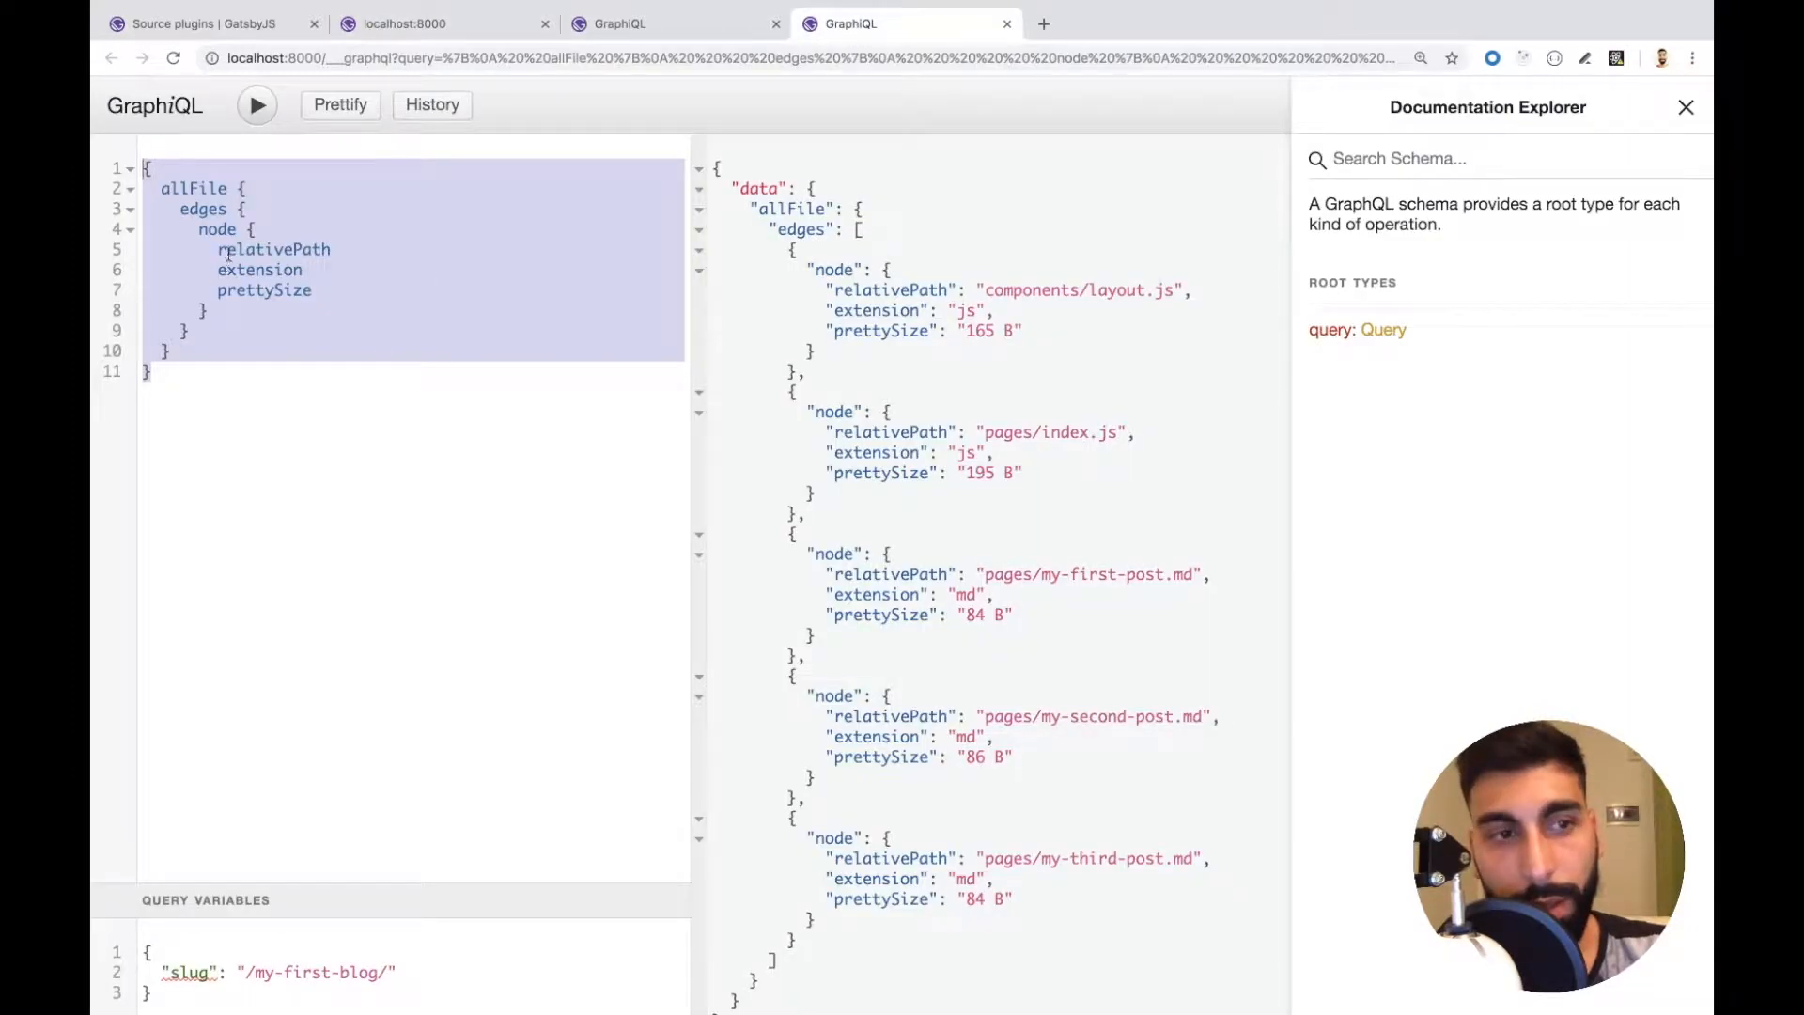
right_click(231, 249)
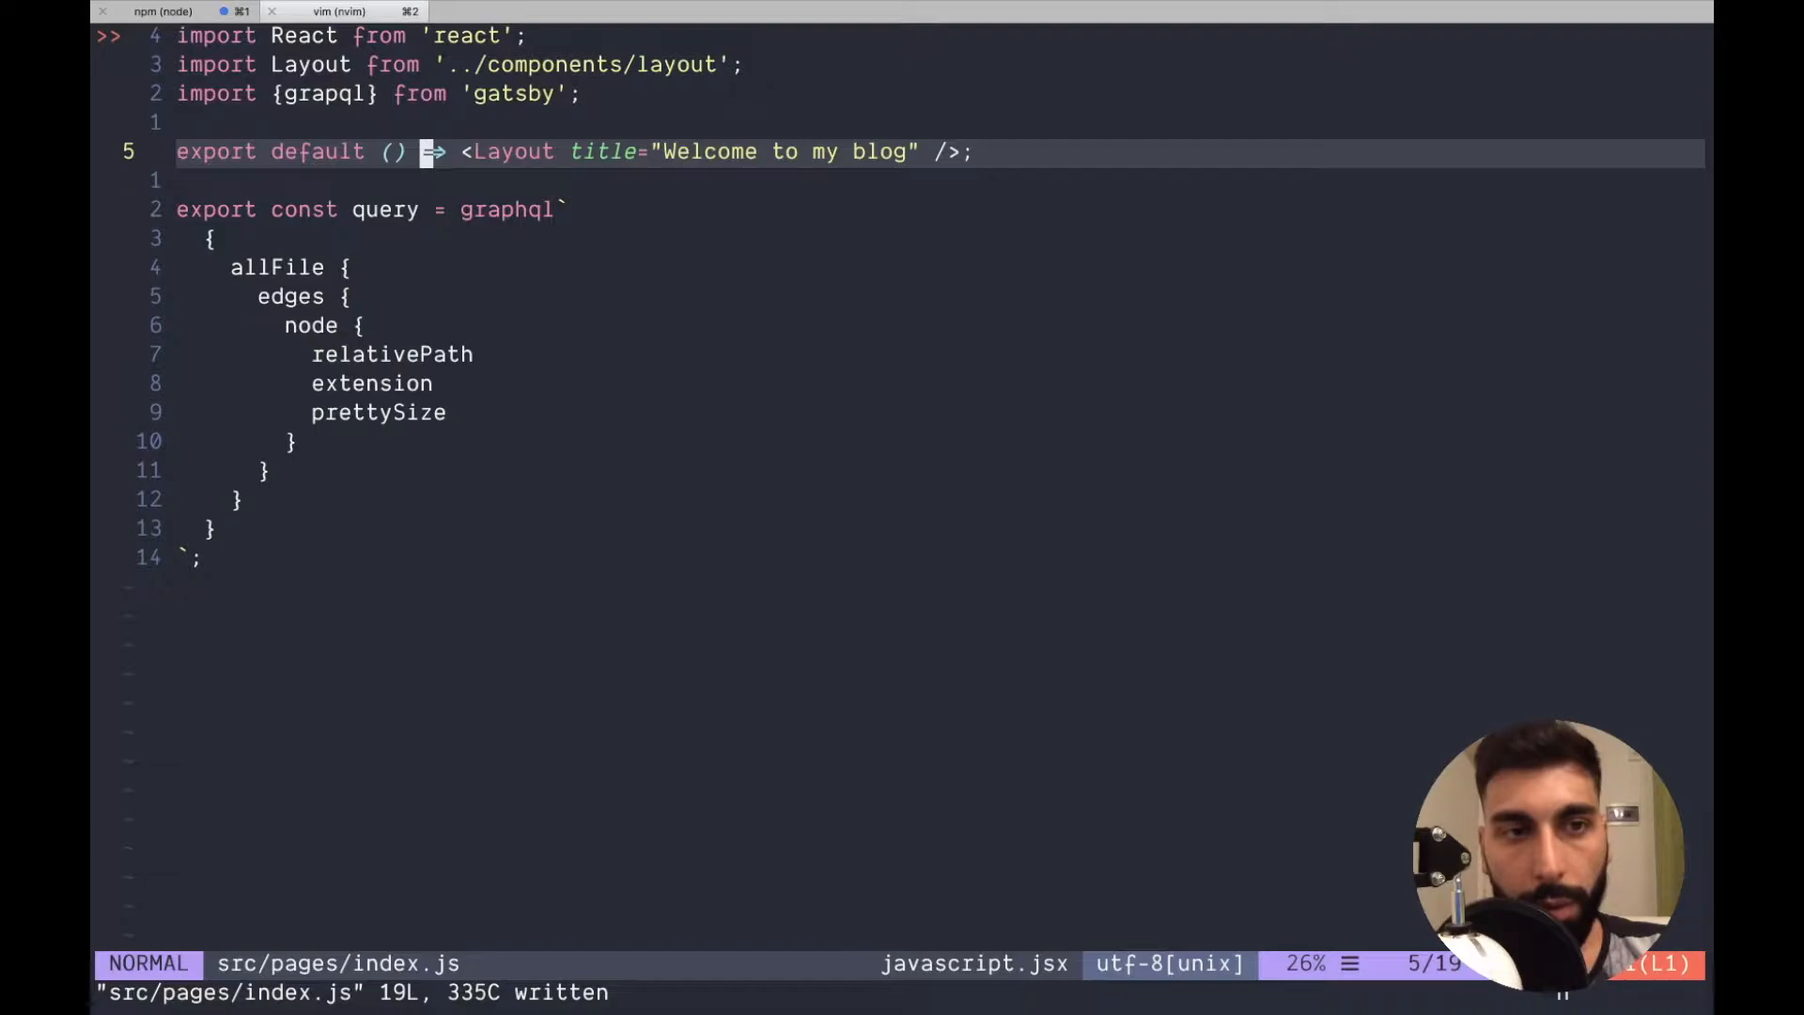
Change the page component props to ({data}) and close the Layout tag.
type("{data}")
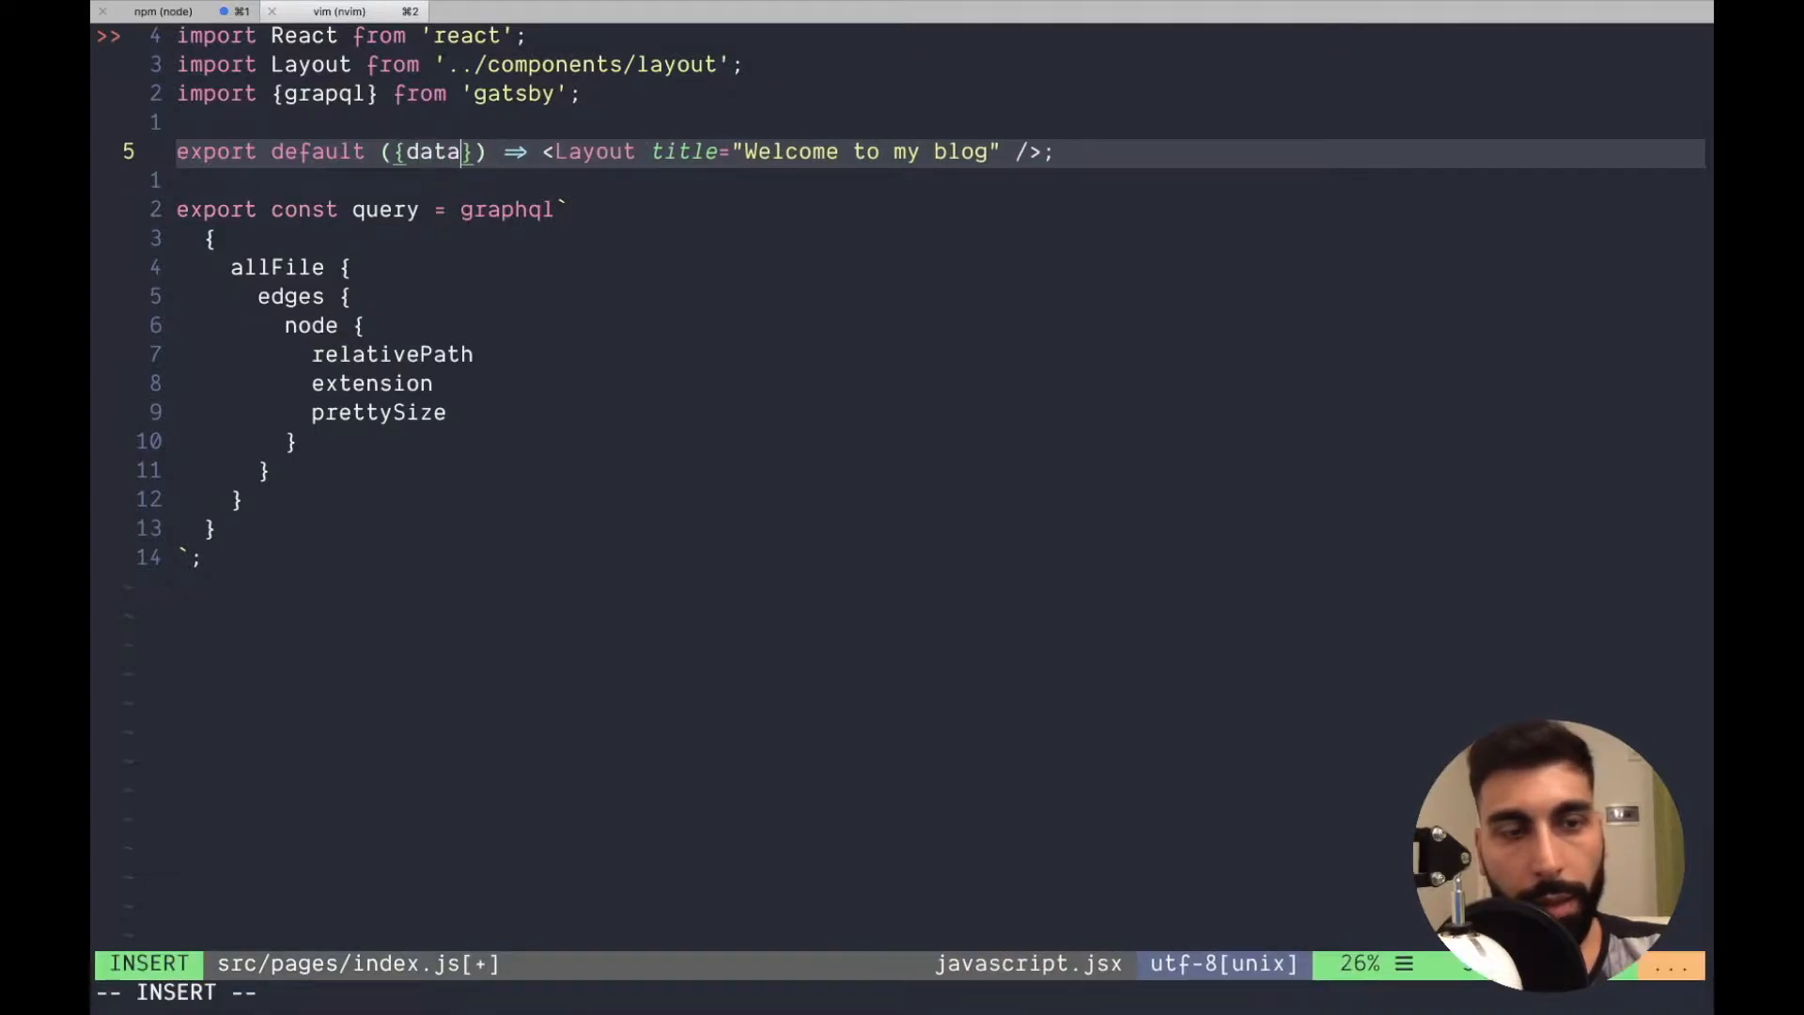
key("Escape")
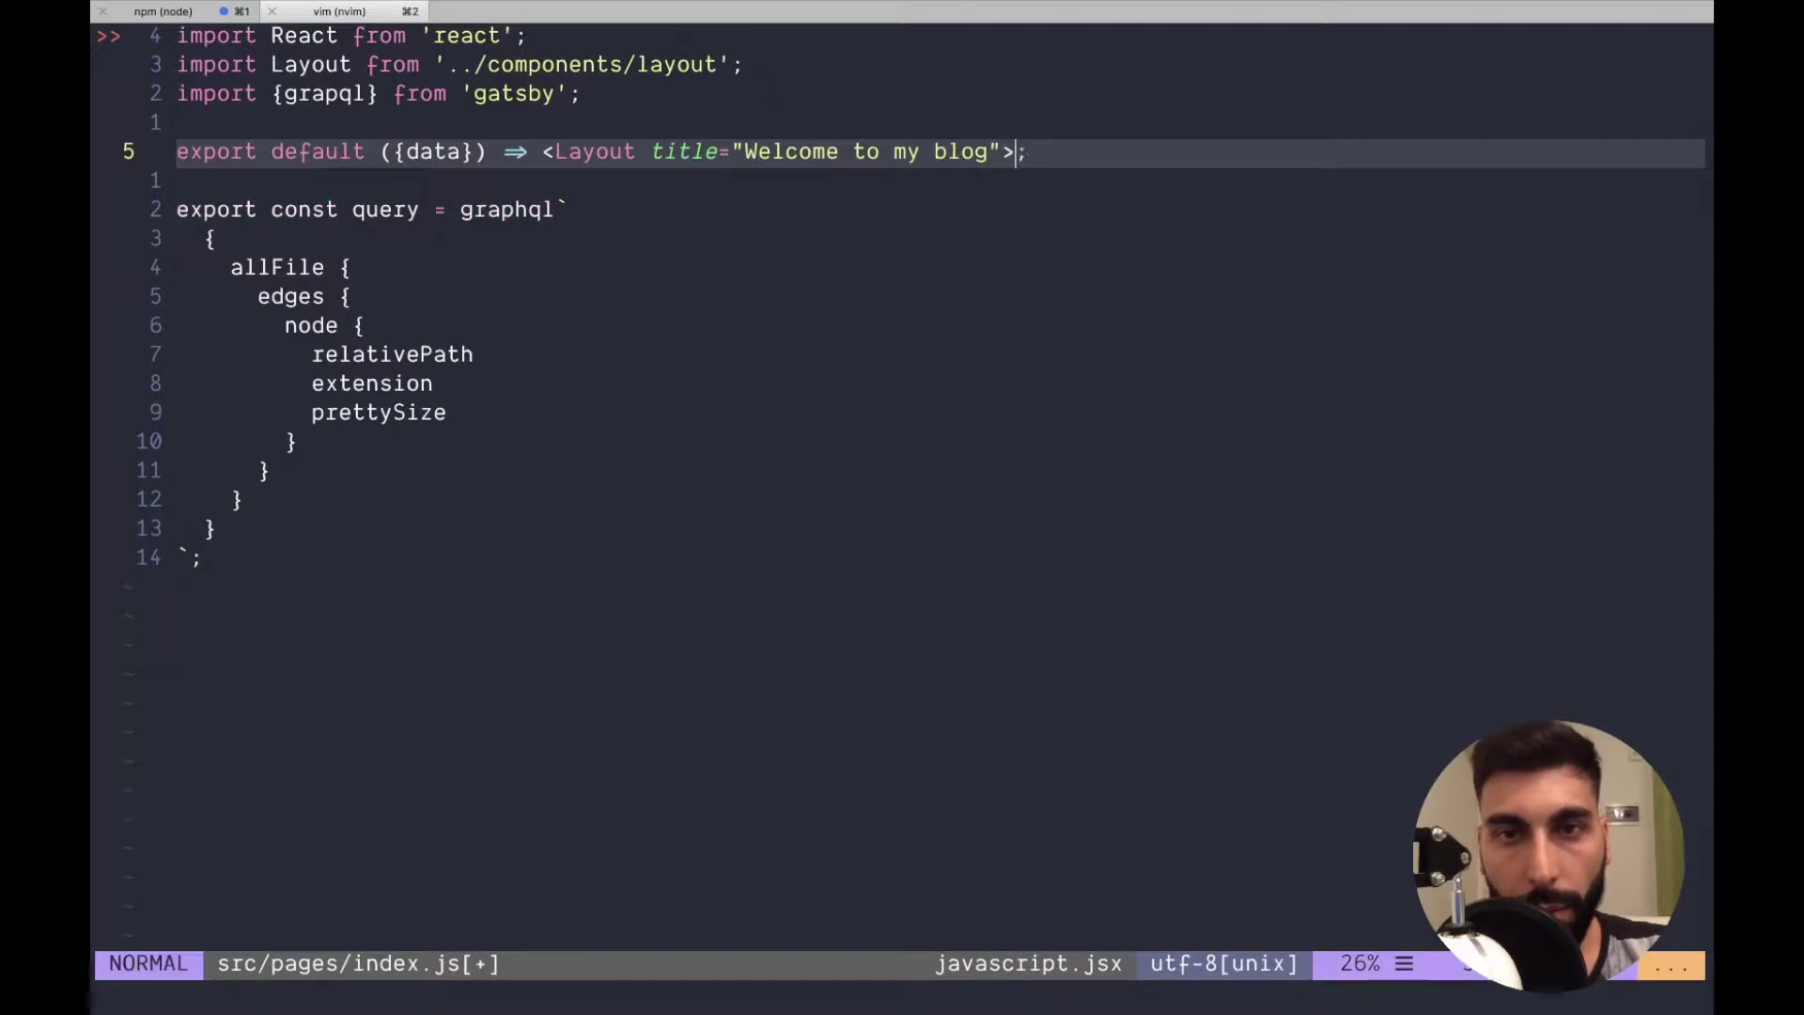
type("</Layout>;")
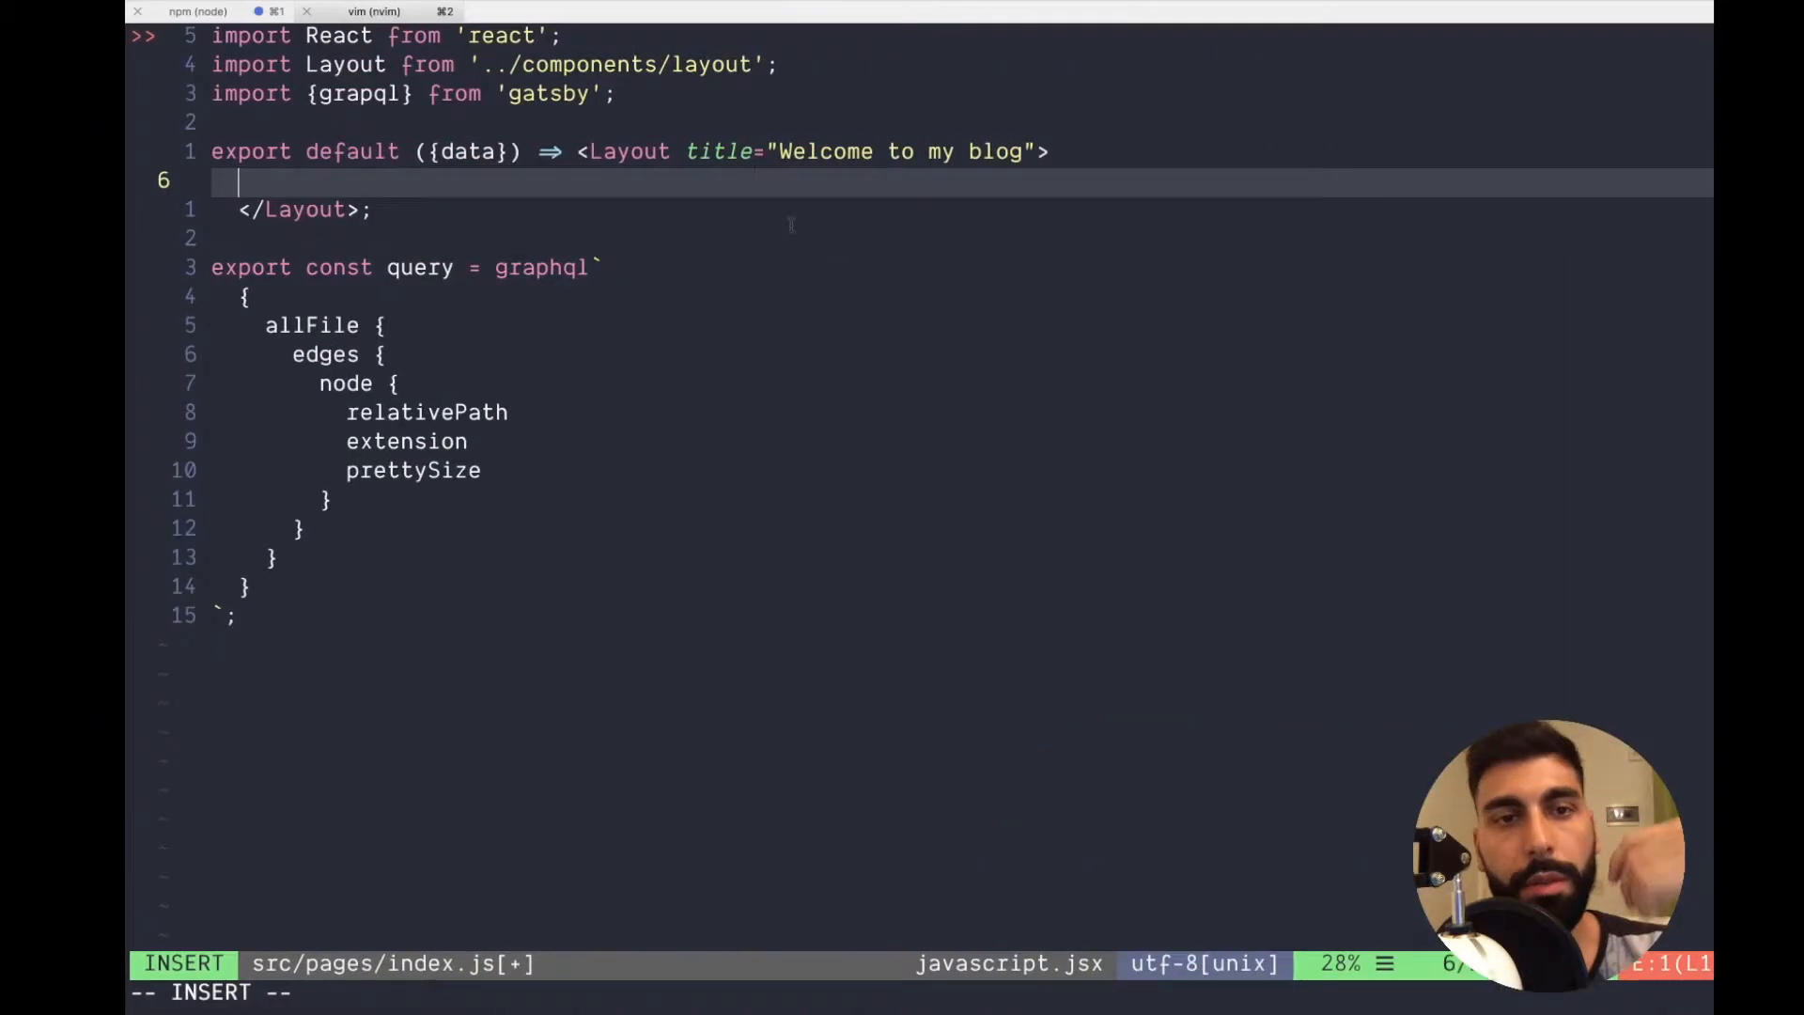
Inside Layout, type {data.allFiles.edges.map(({...}) => callback opening a div.
type("{}")
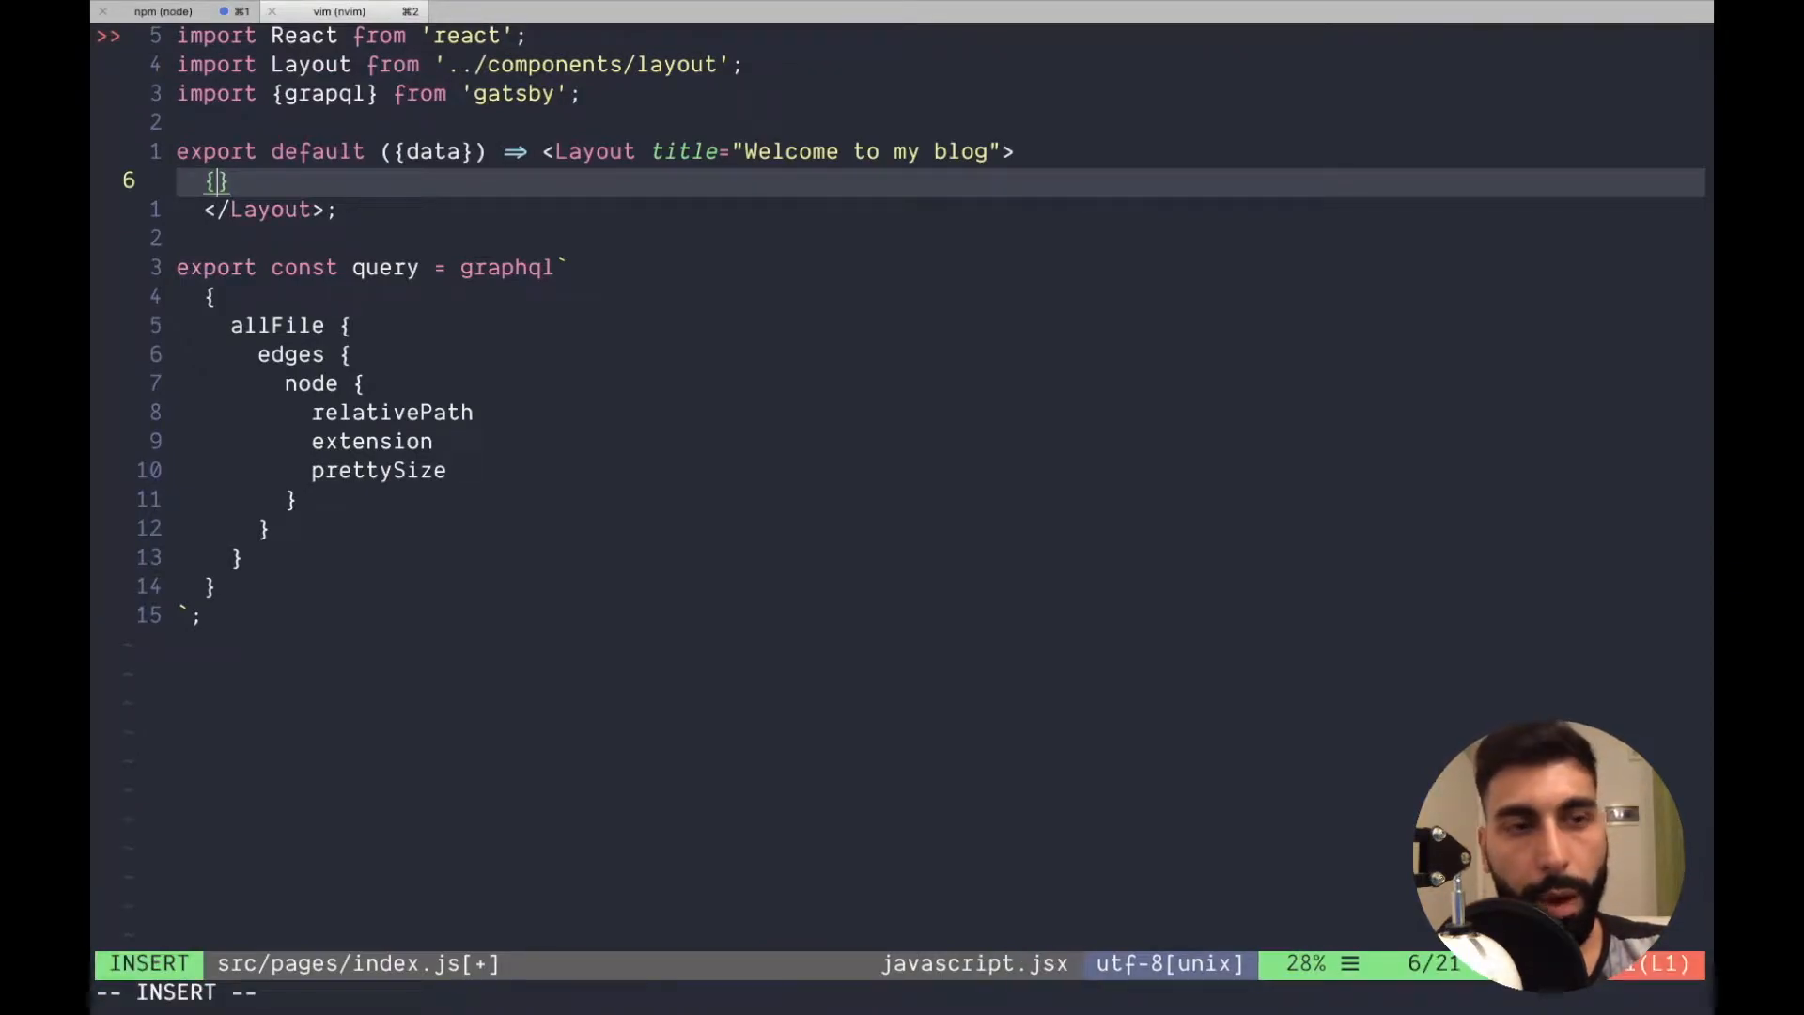
type("data.a")
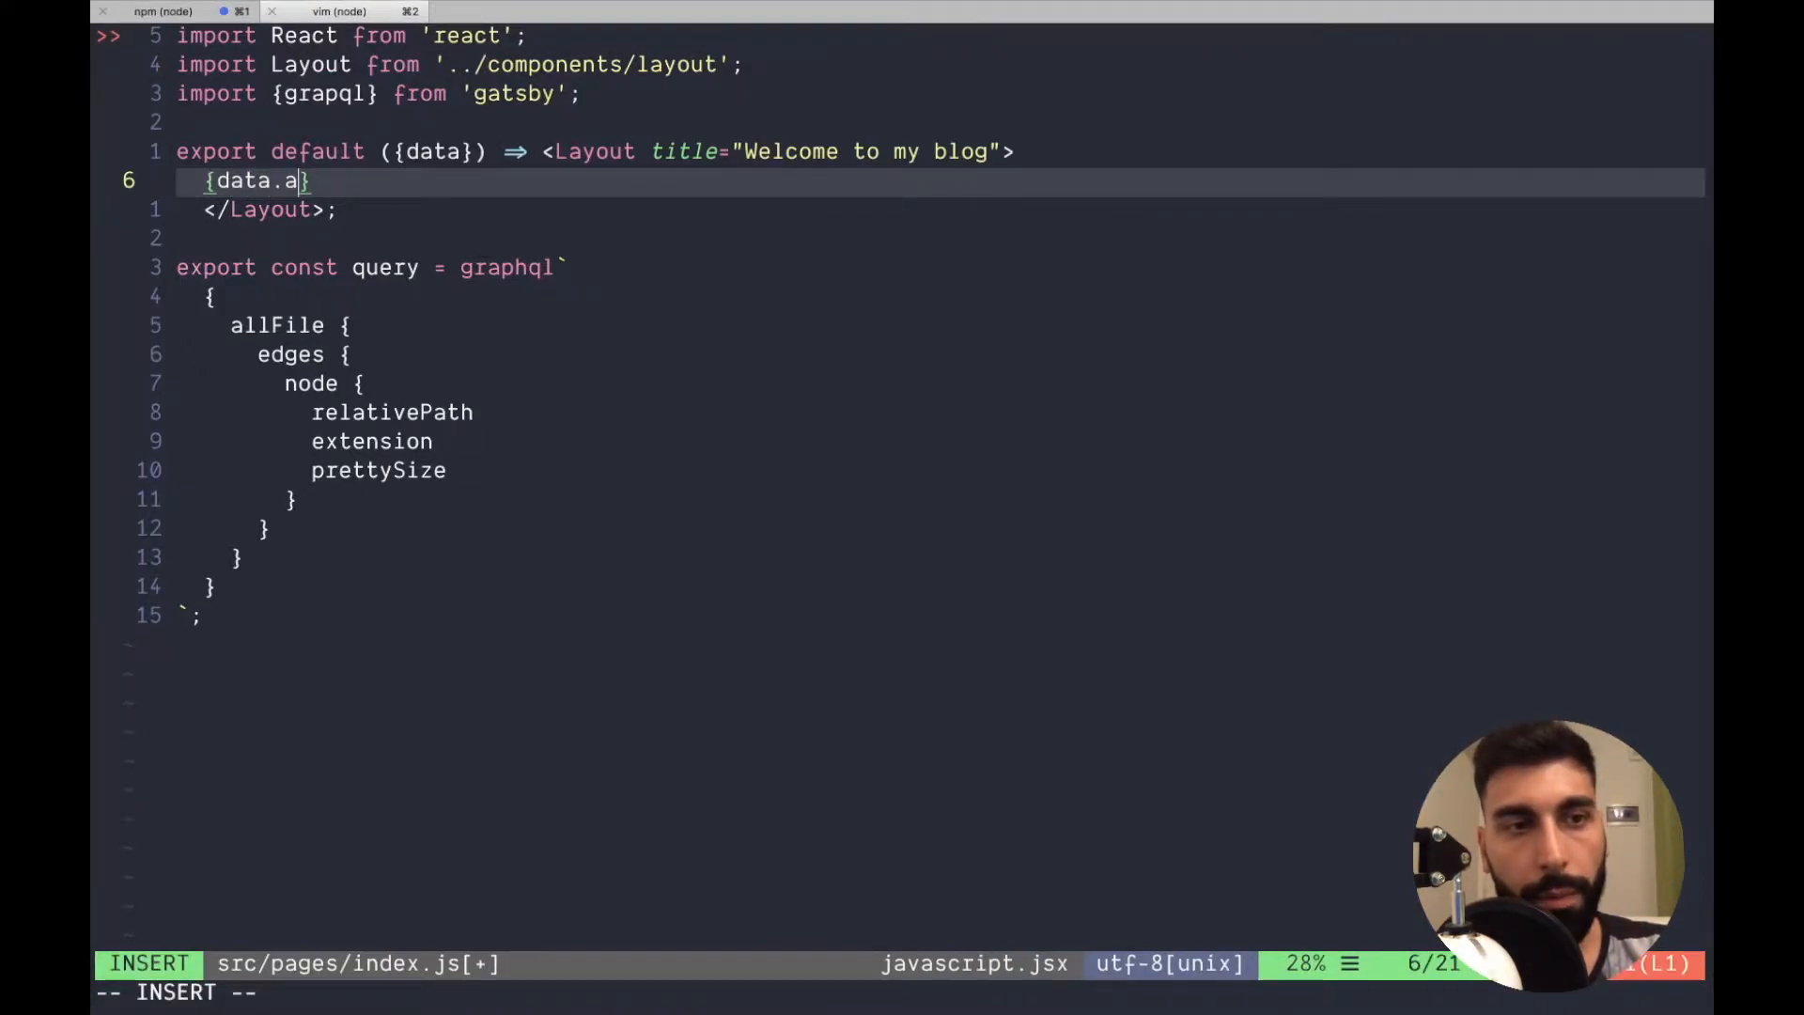
type("llFiles.")
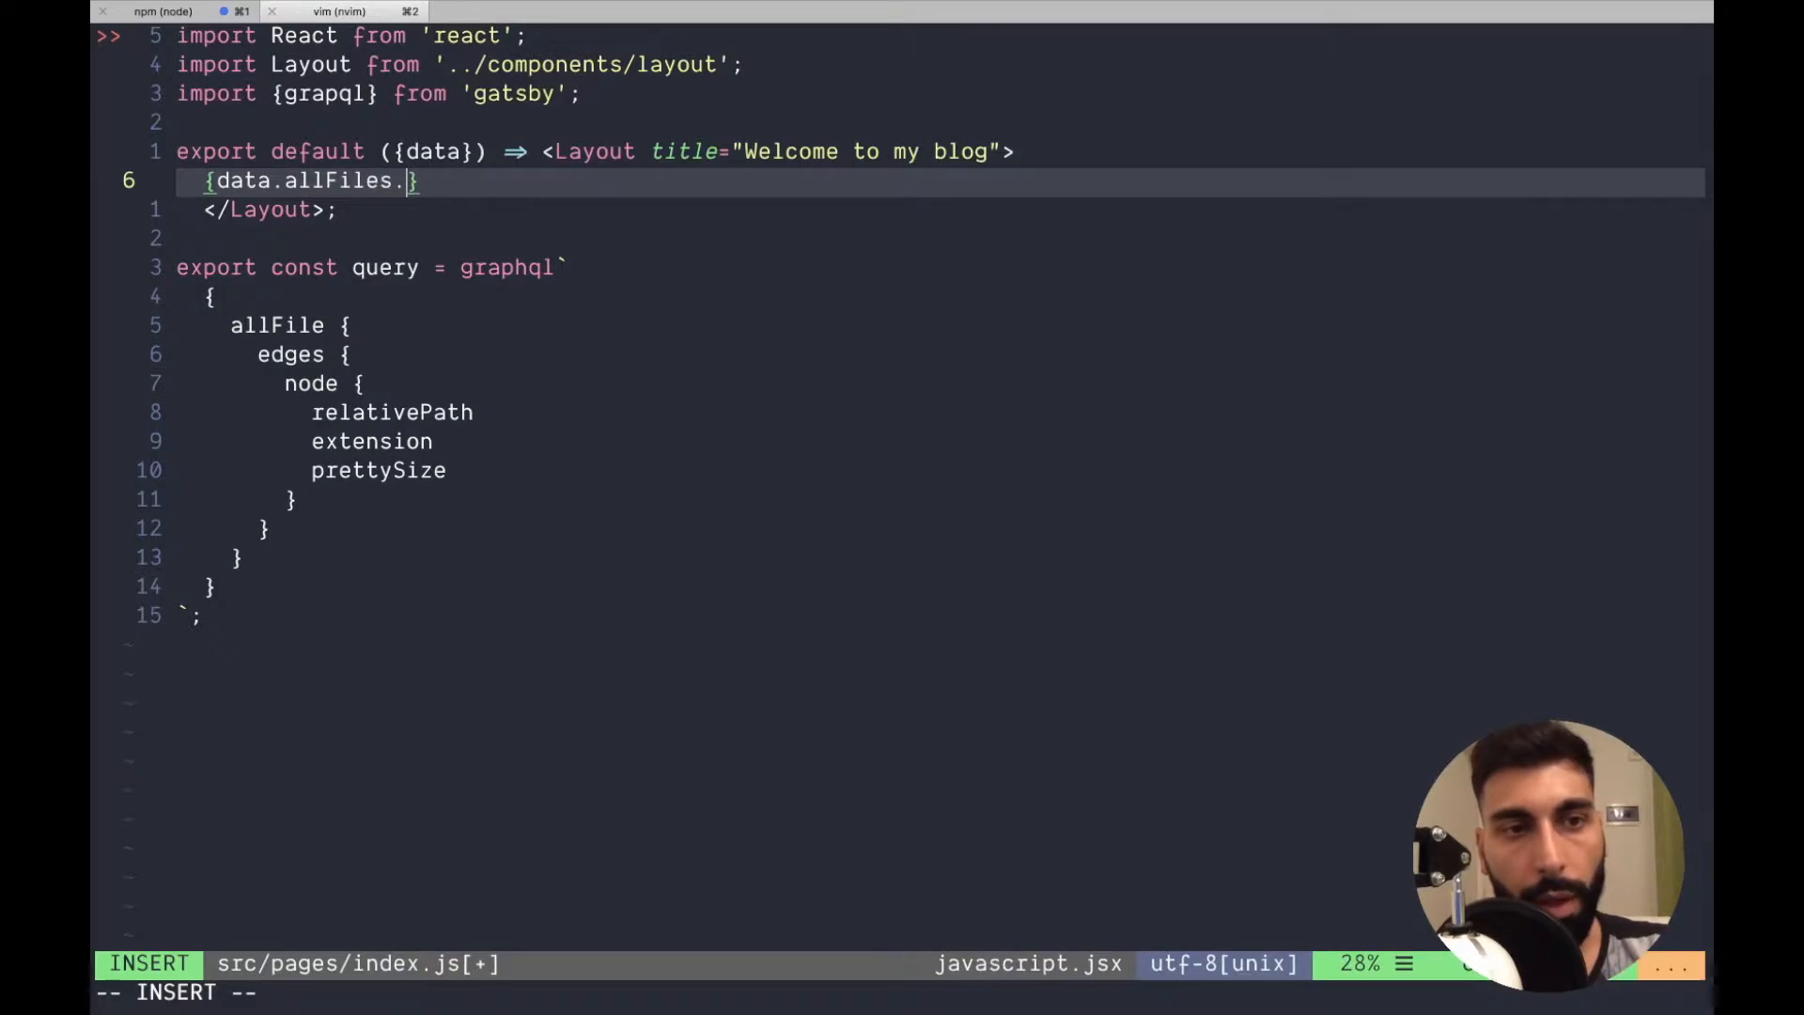
type("edges")
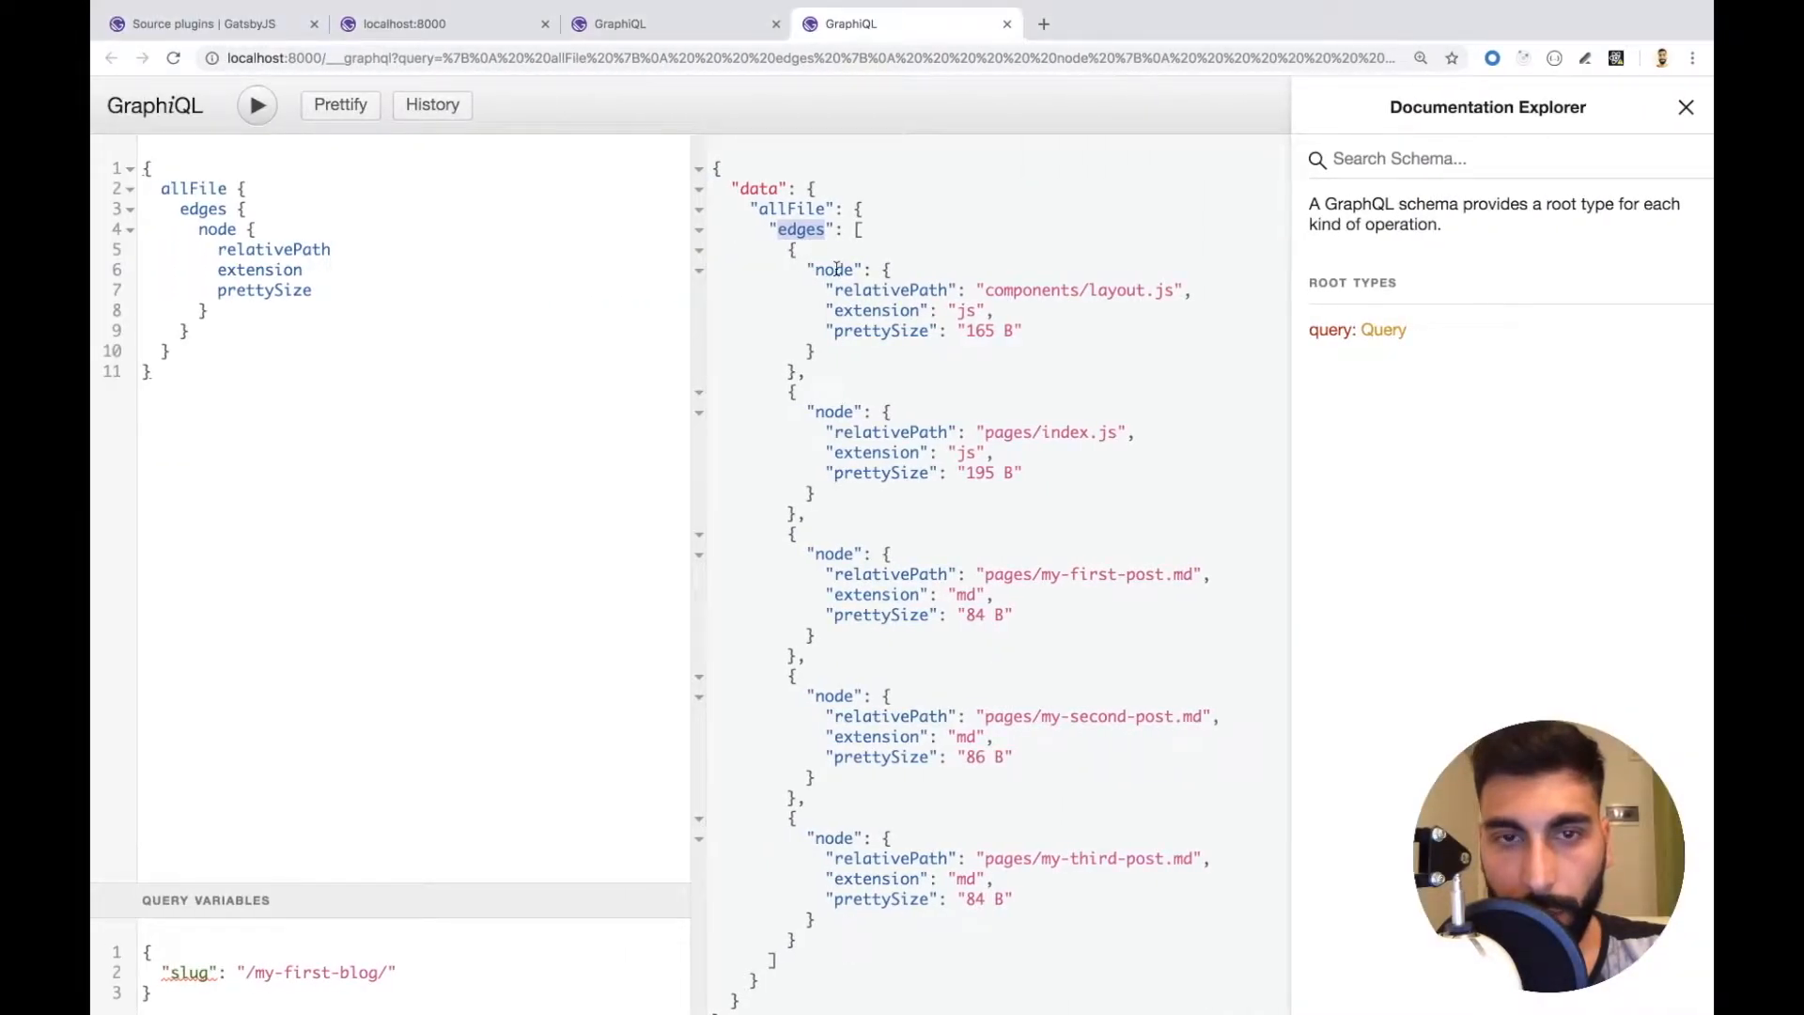
left_click_drag(789, 247, 896, 743)
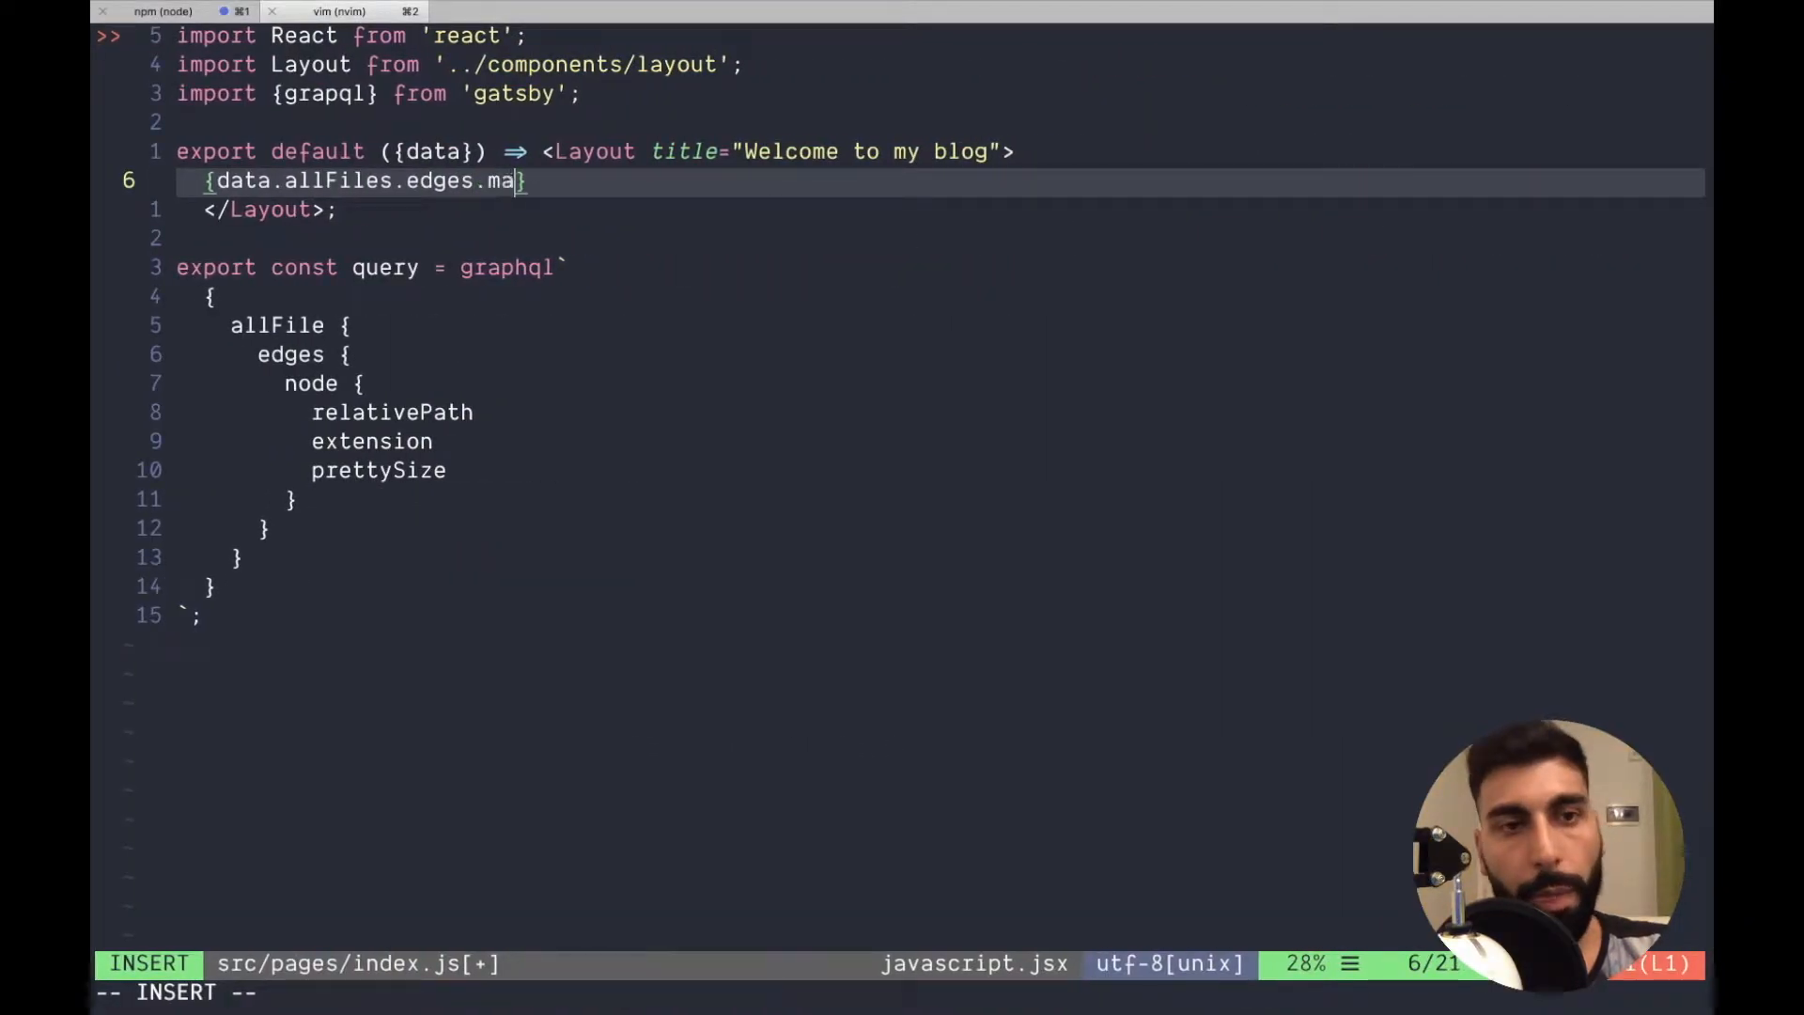
type("p(({})")
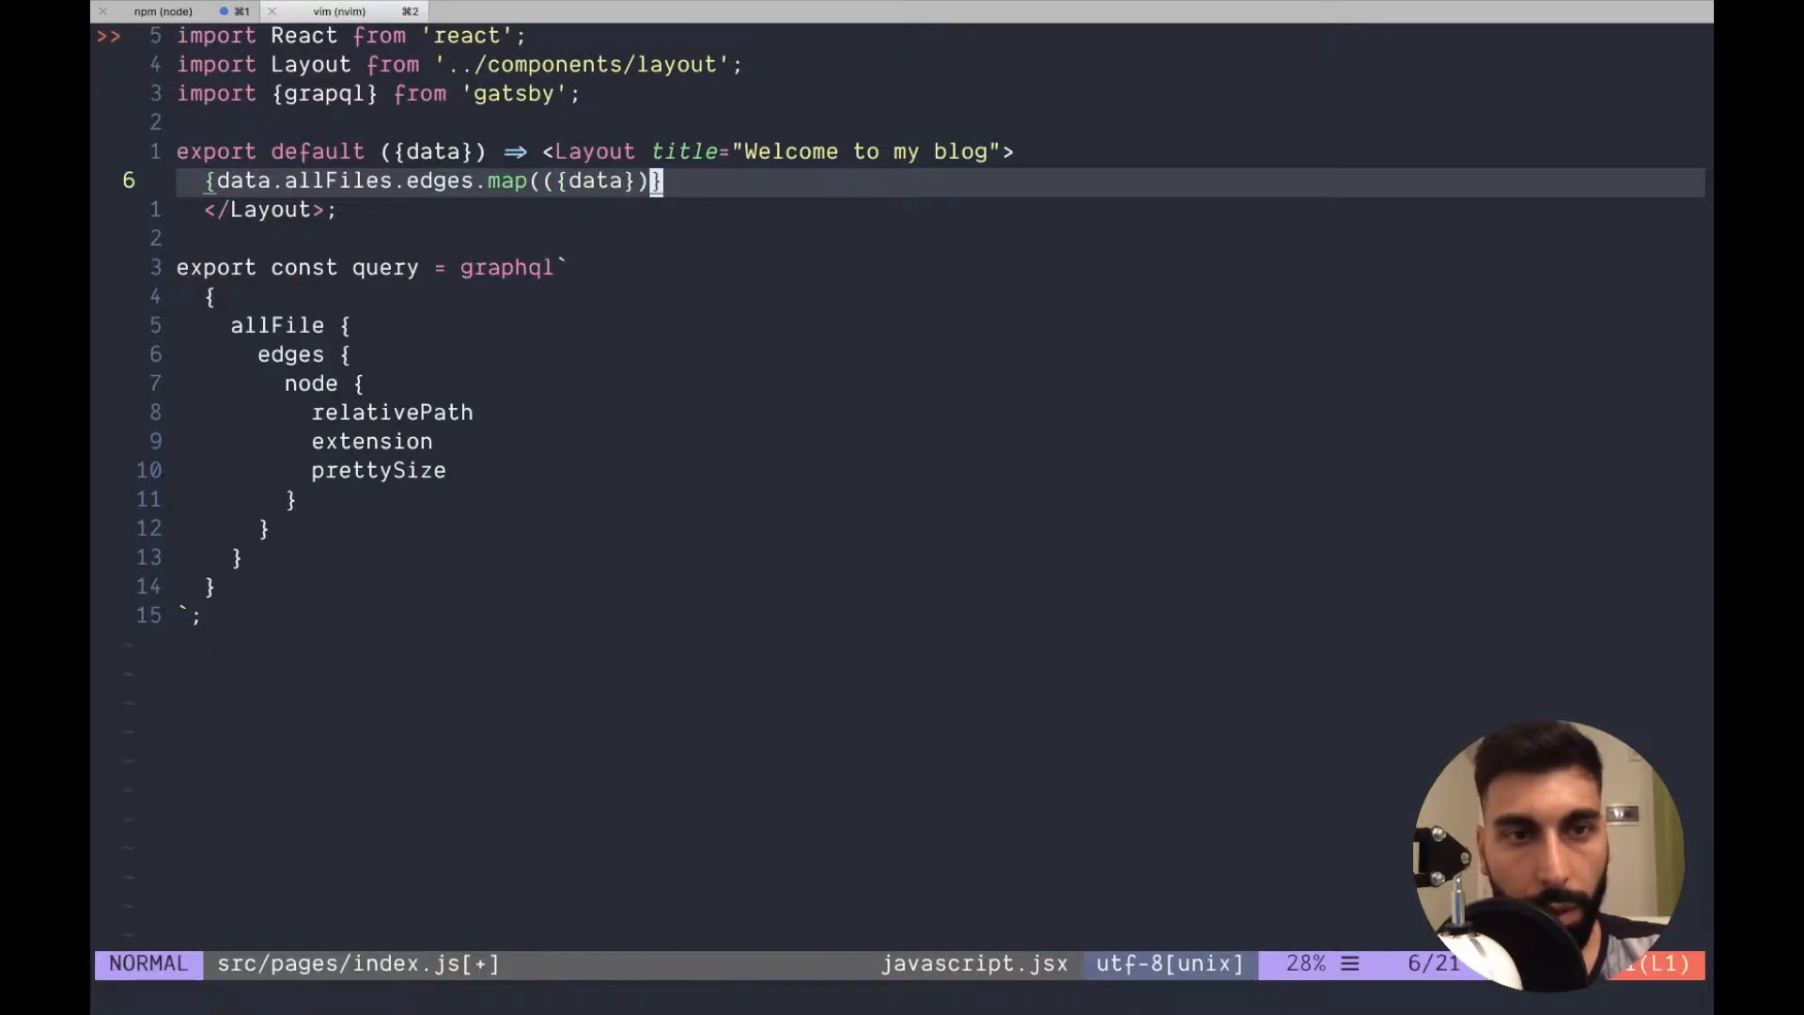
key("i")
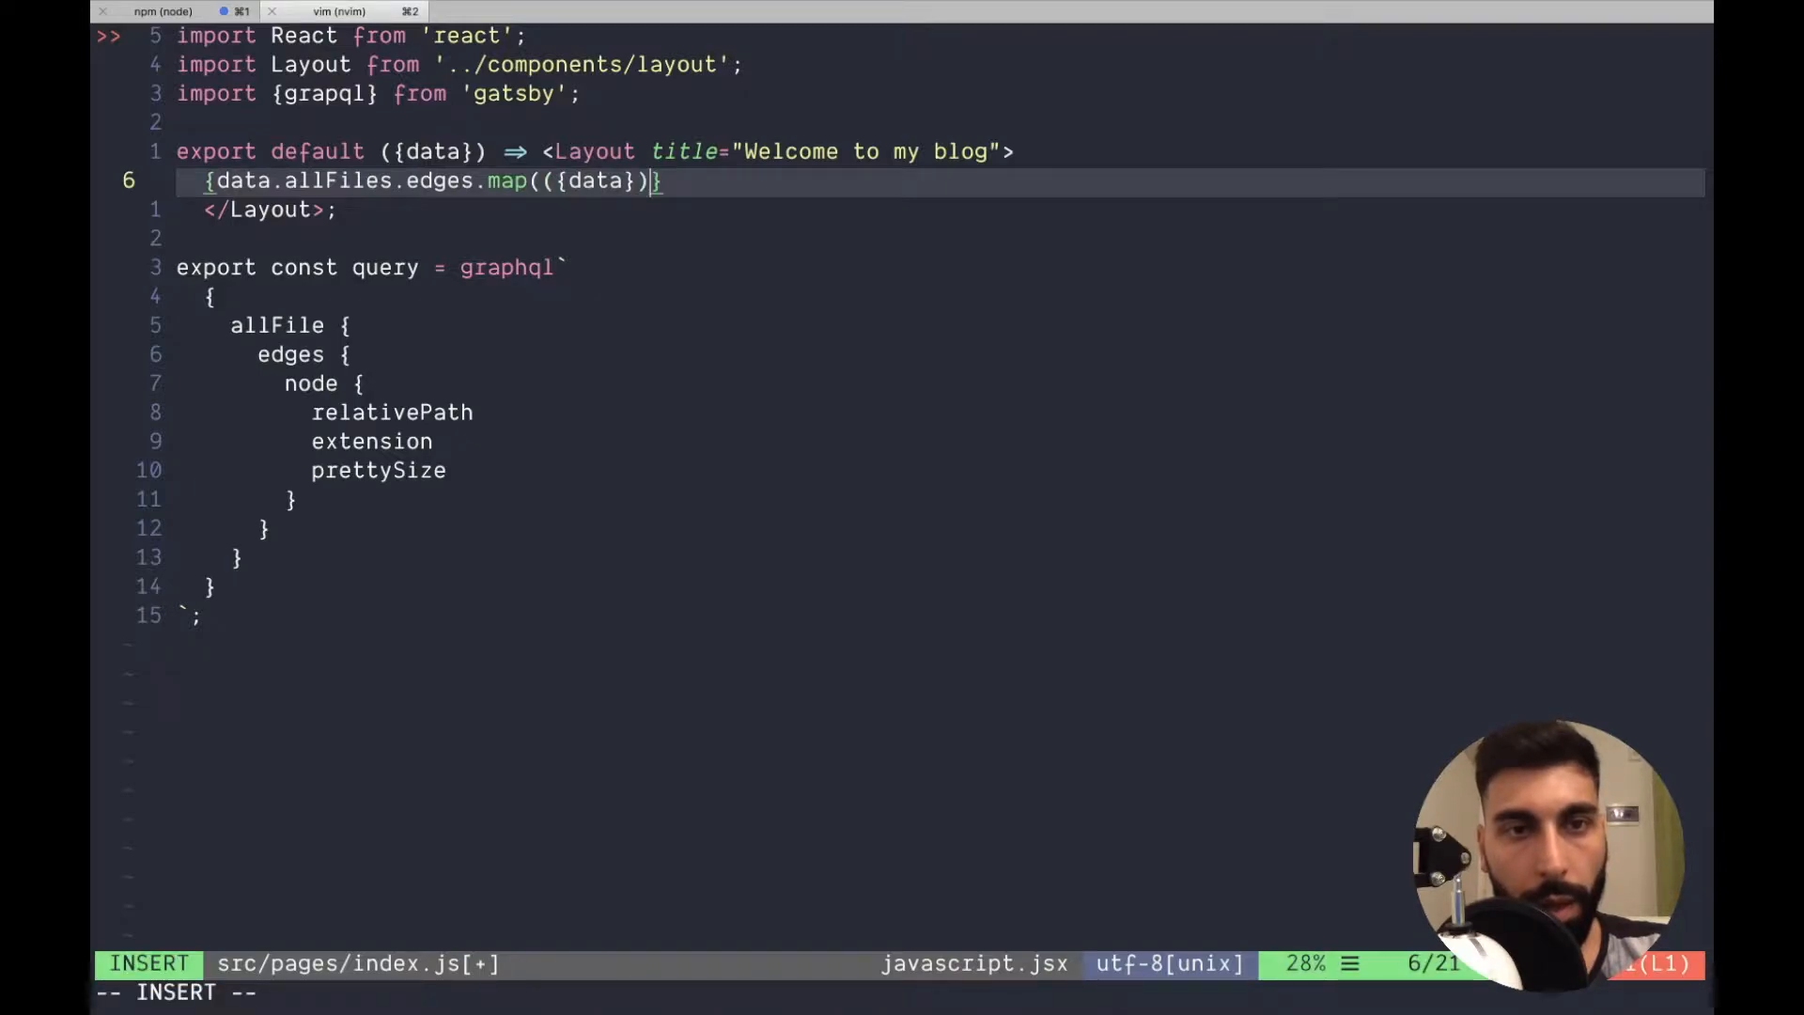
type(")}")
type("<")
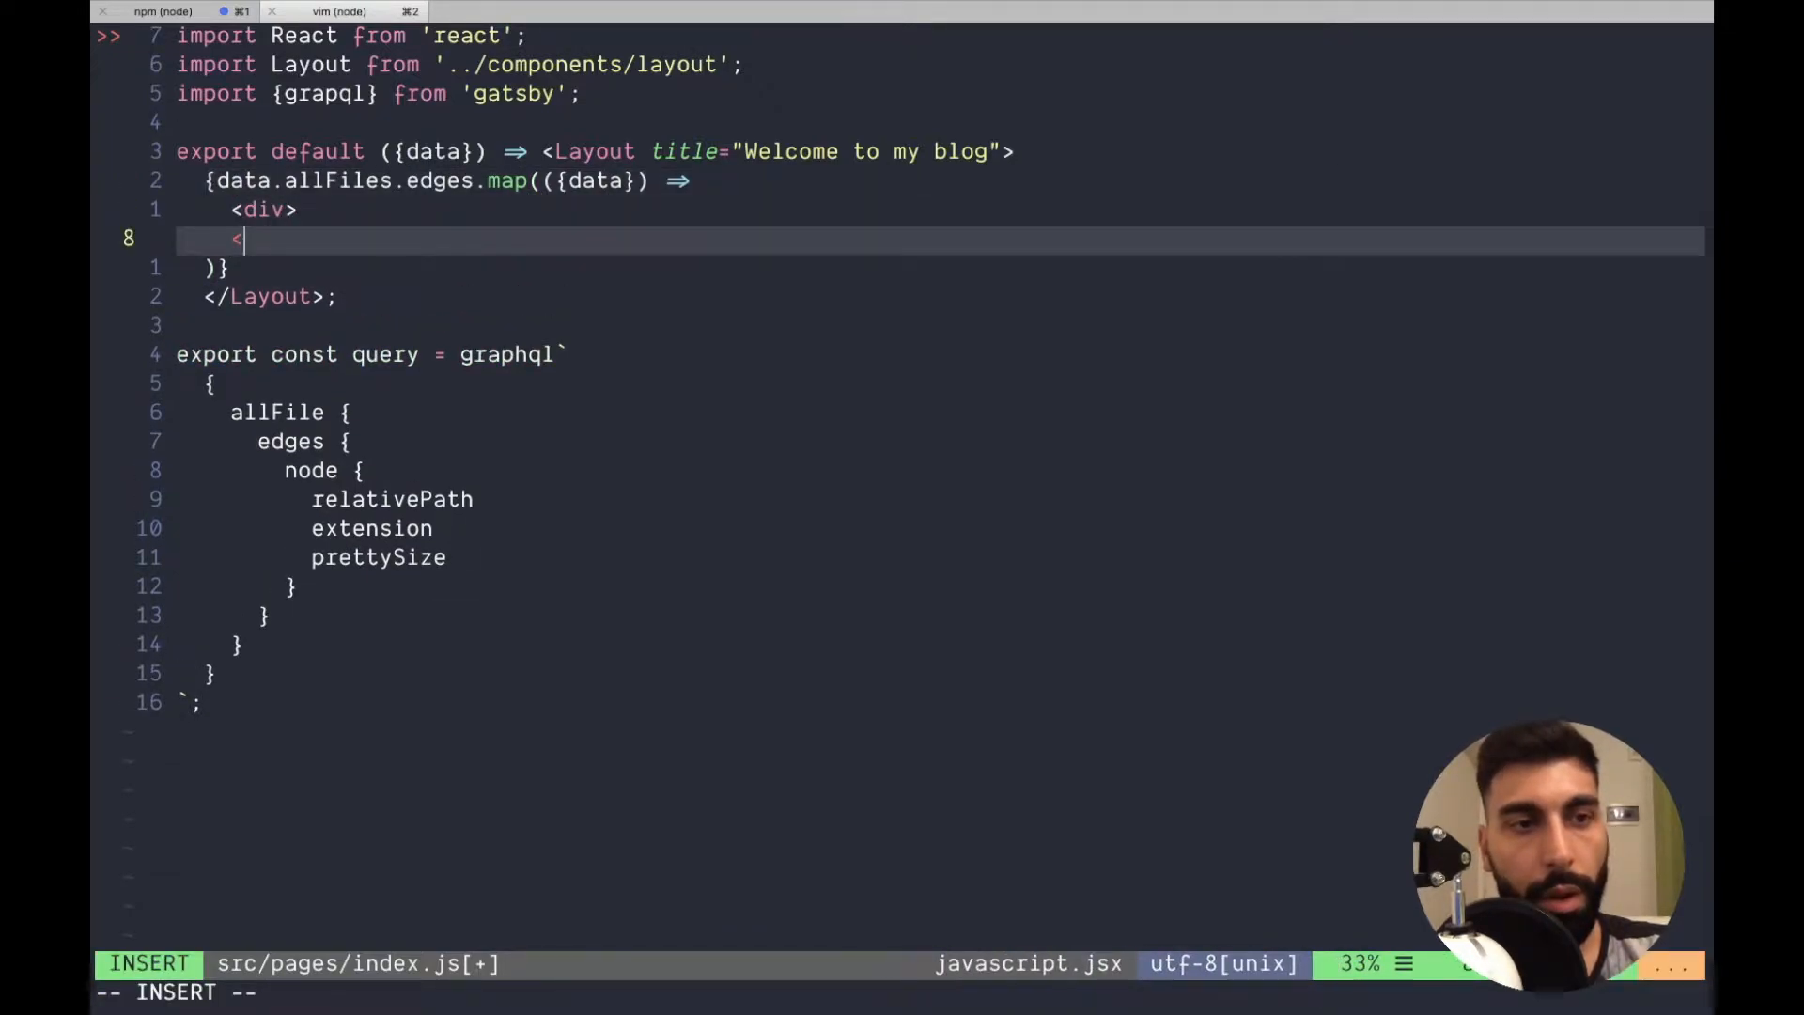
Render h1 relativePath, h2 extension and h3 prettySize for each node, close the div, and save.
type("/d")
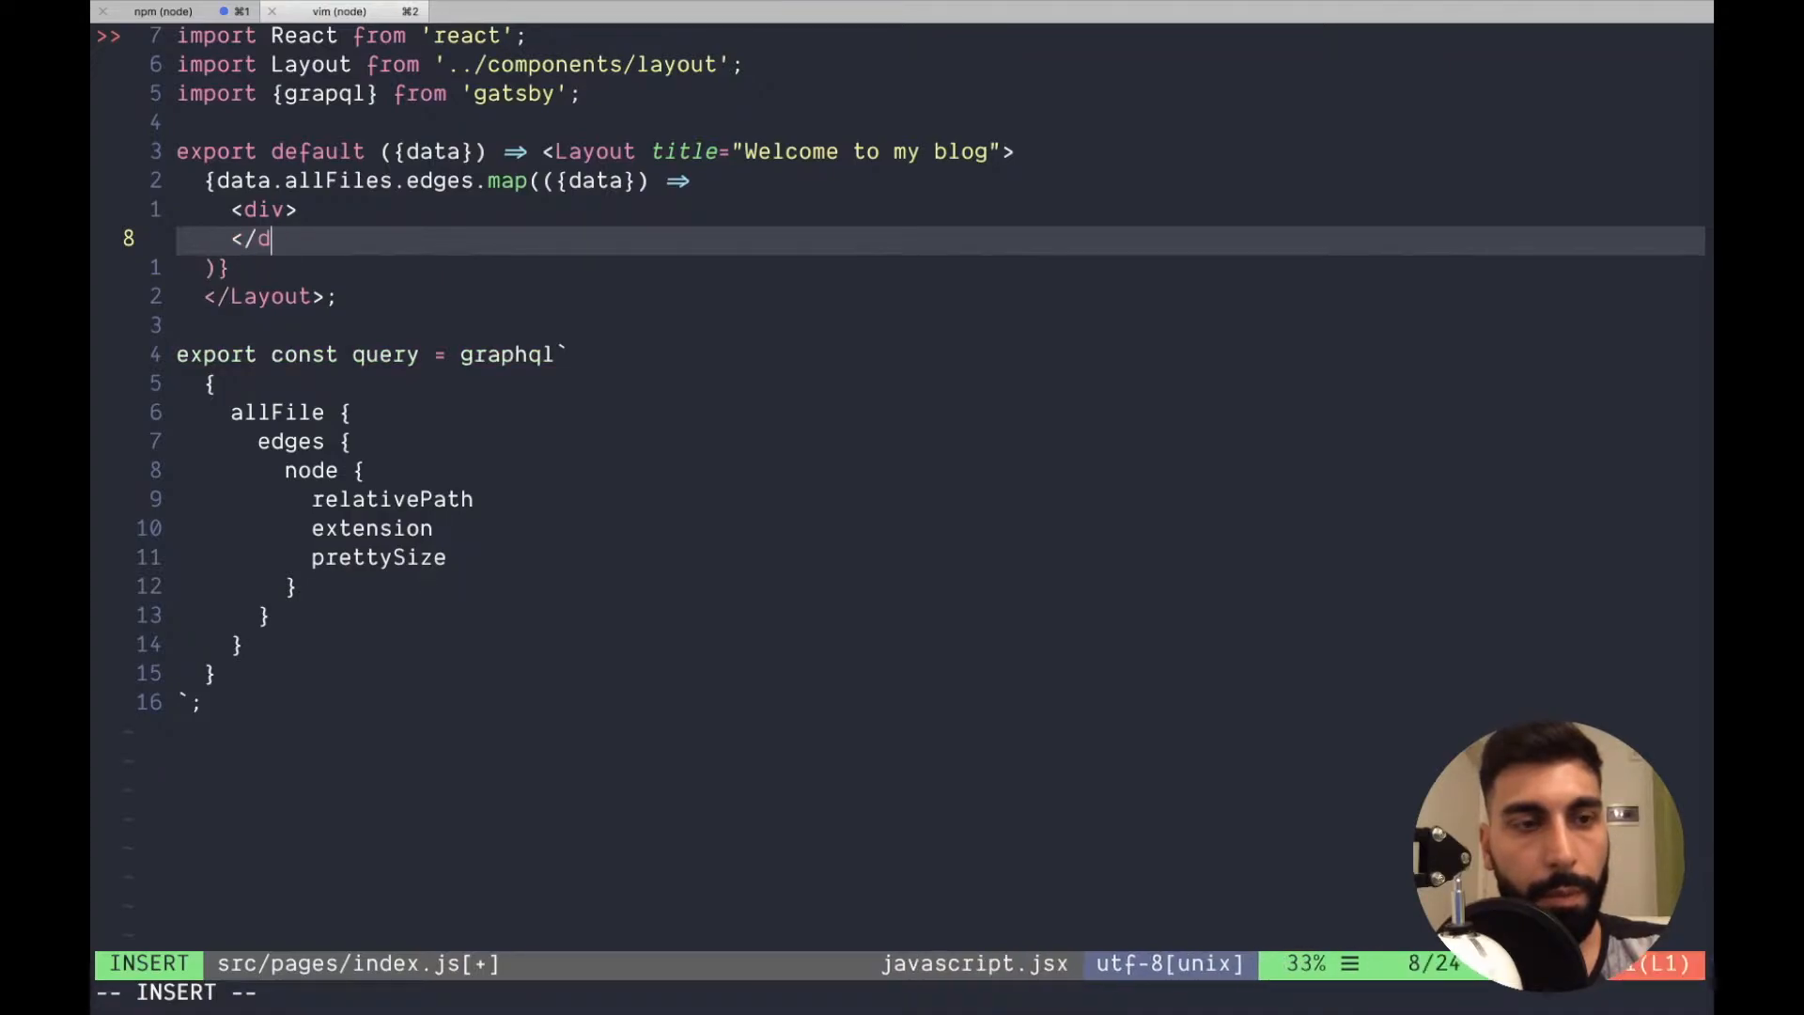
type("<h1> {")
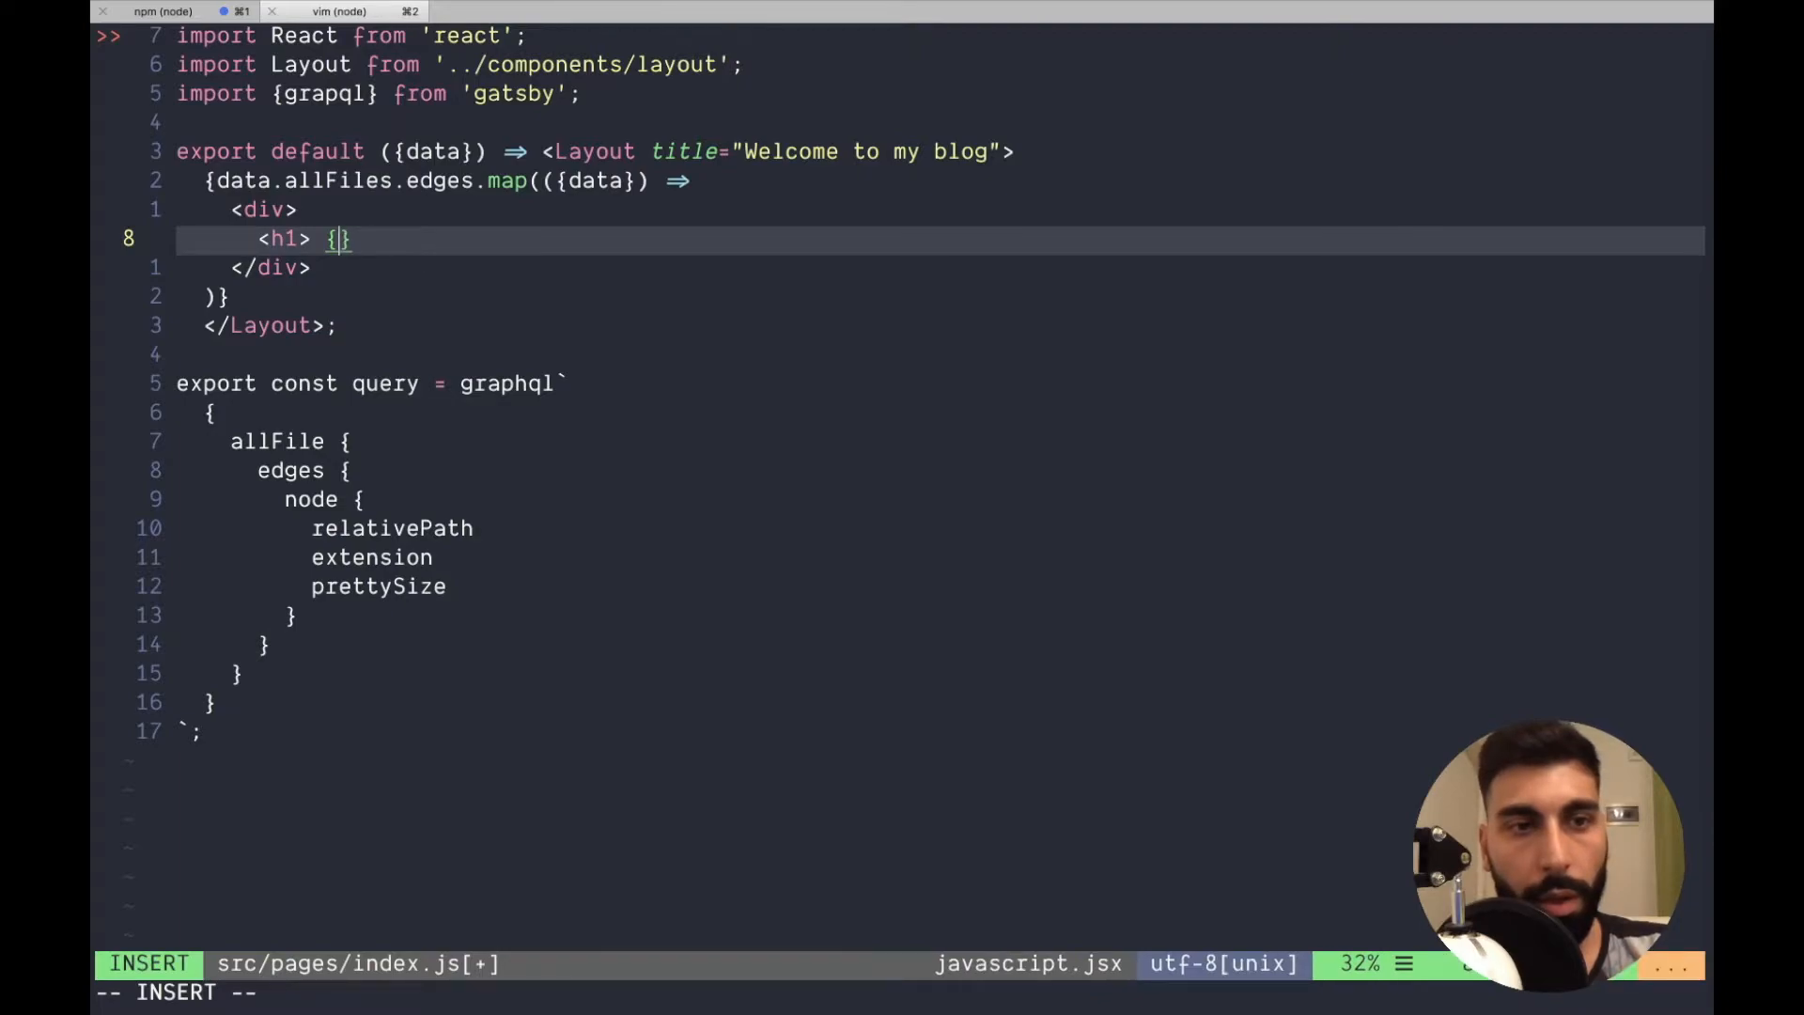
type("node.relativePath")
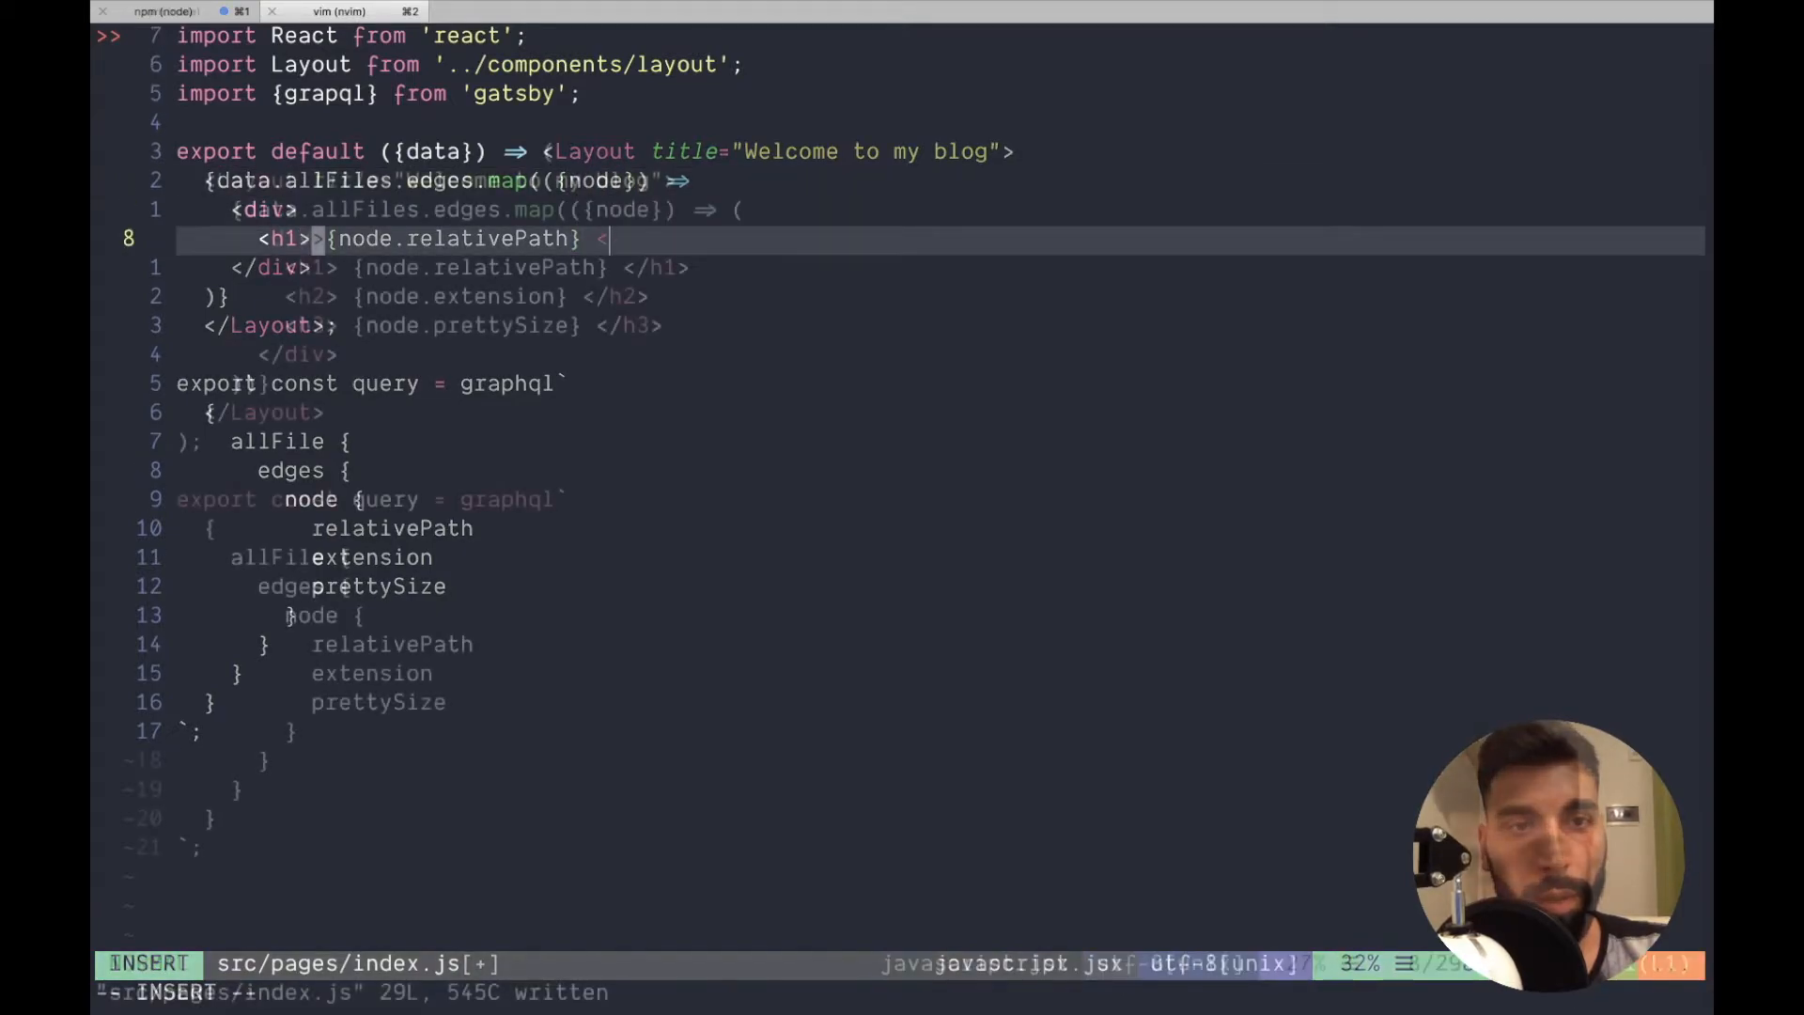
key("Escape")
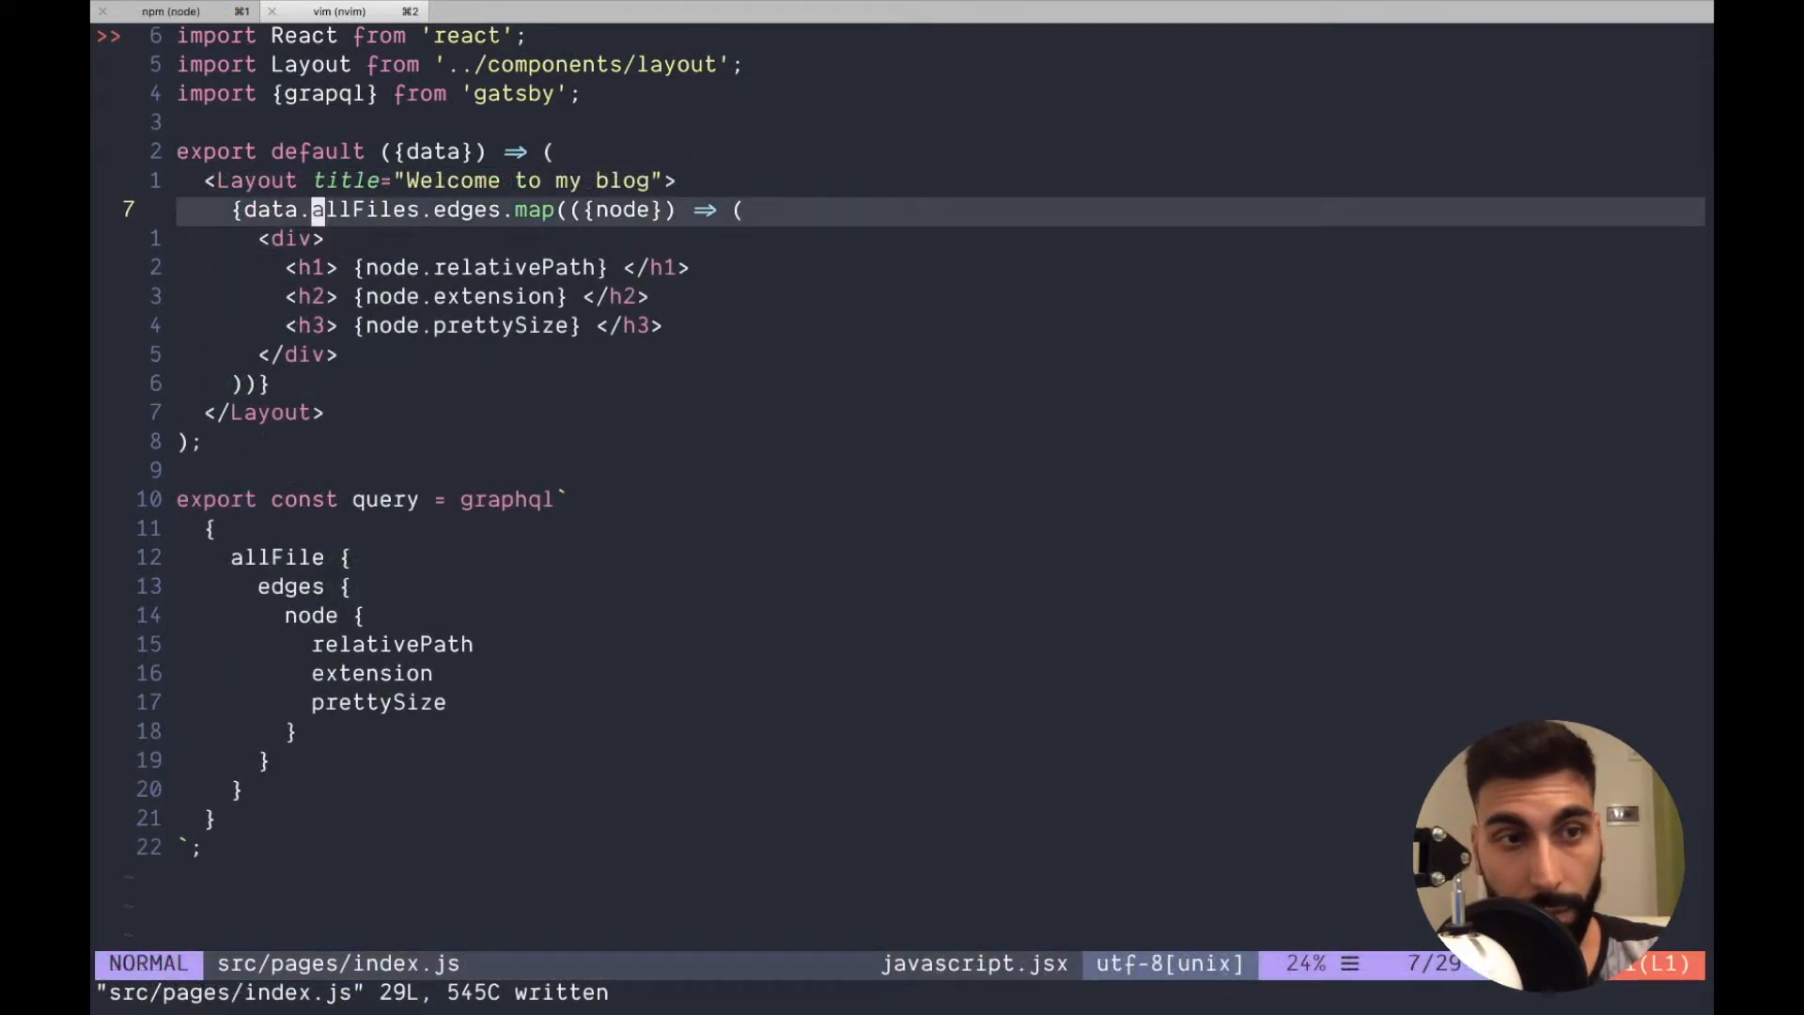
type("porpo")
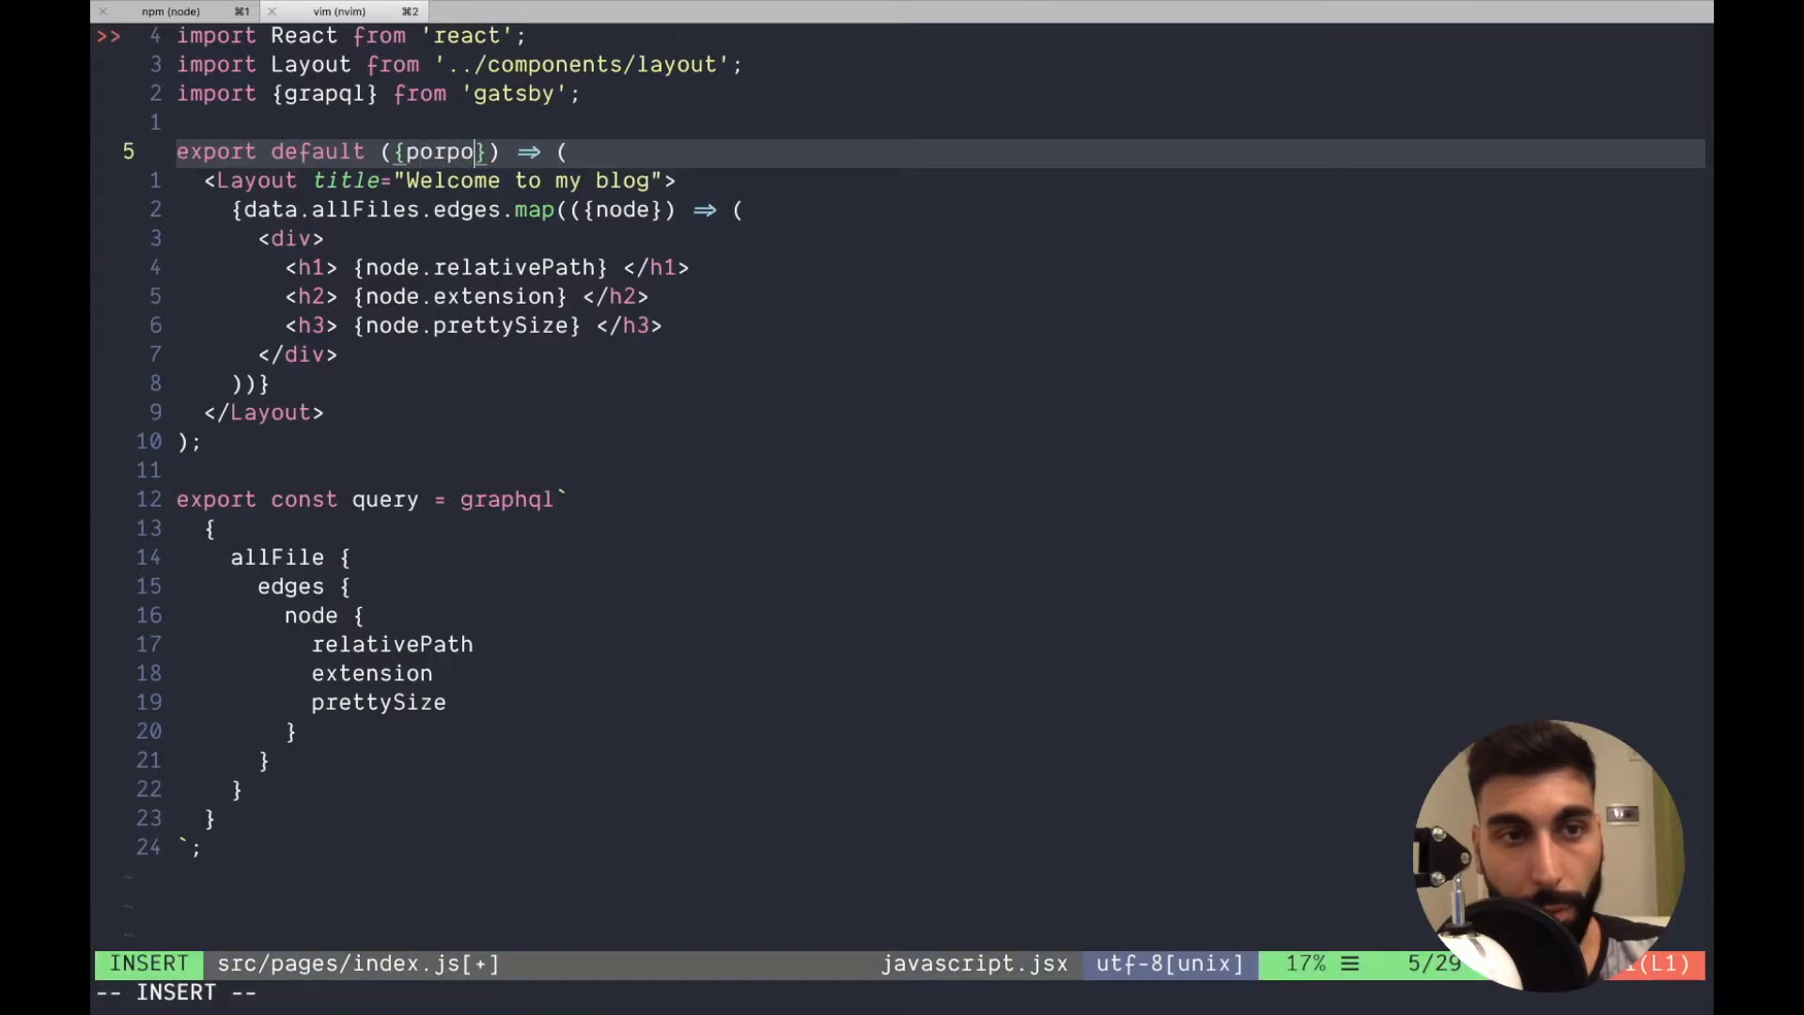
key("Escape")
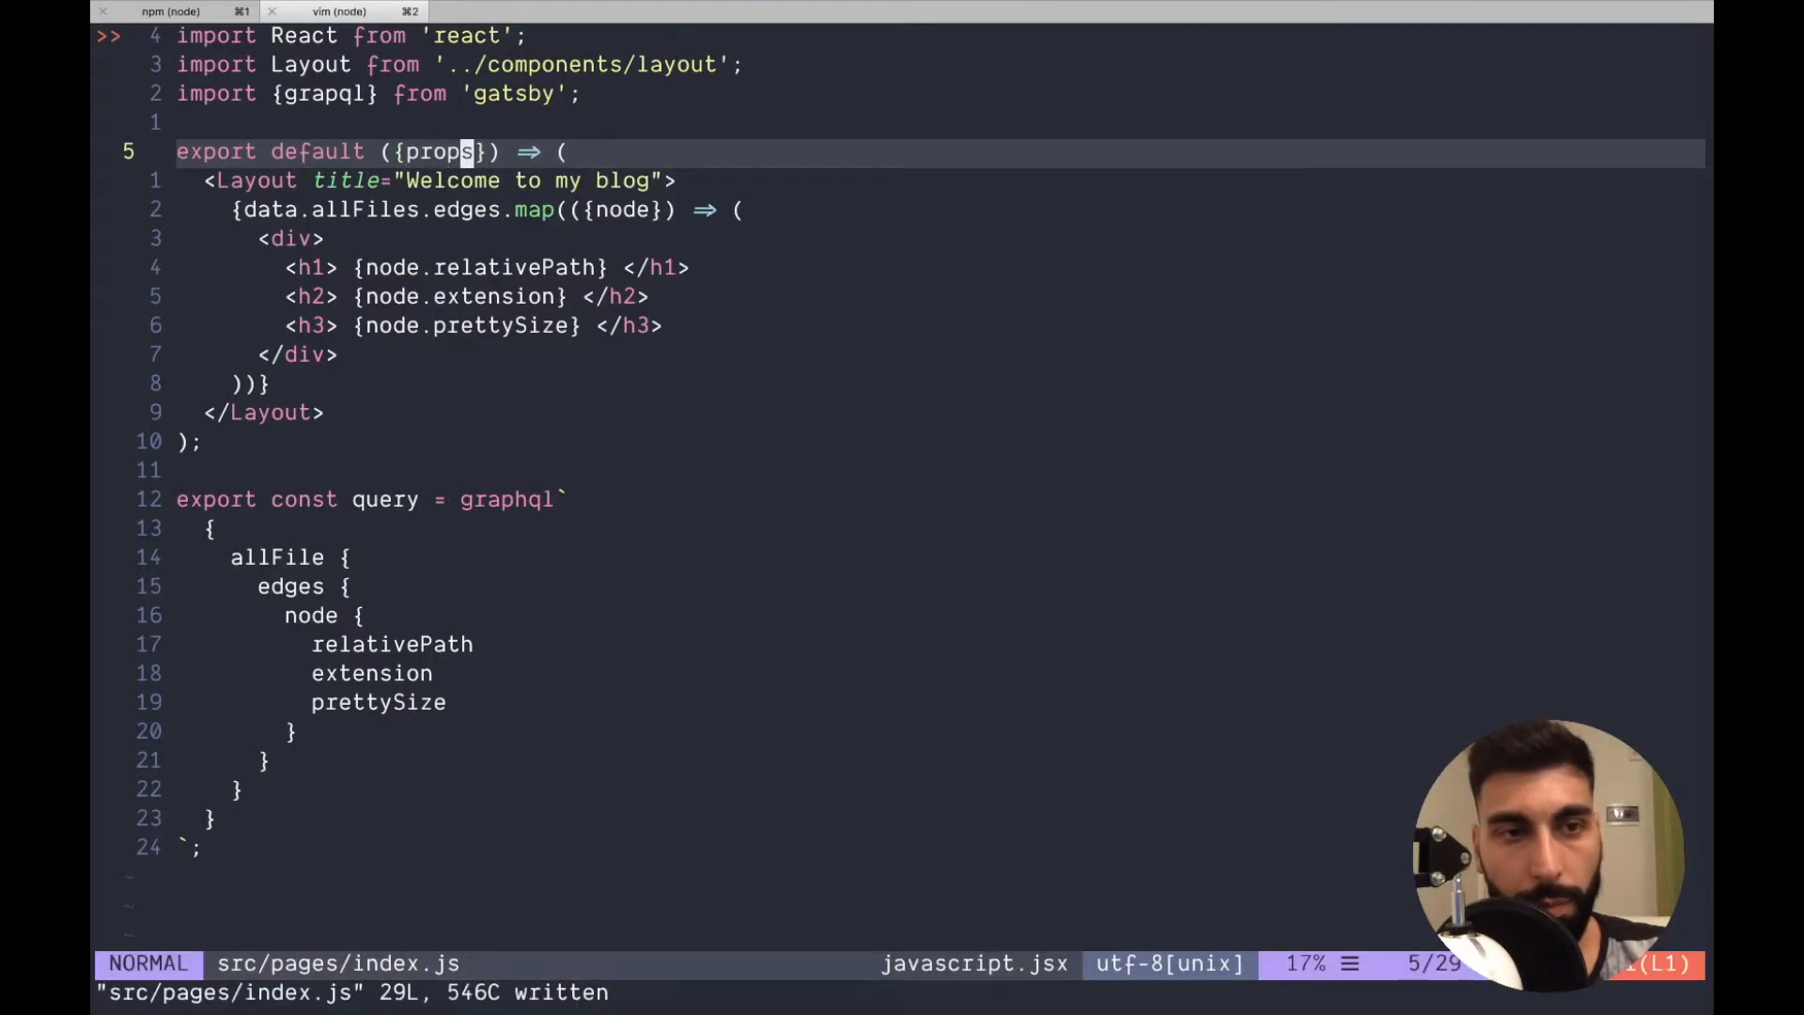
left_click(165, 11)
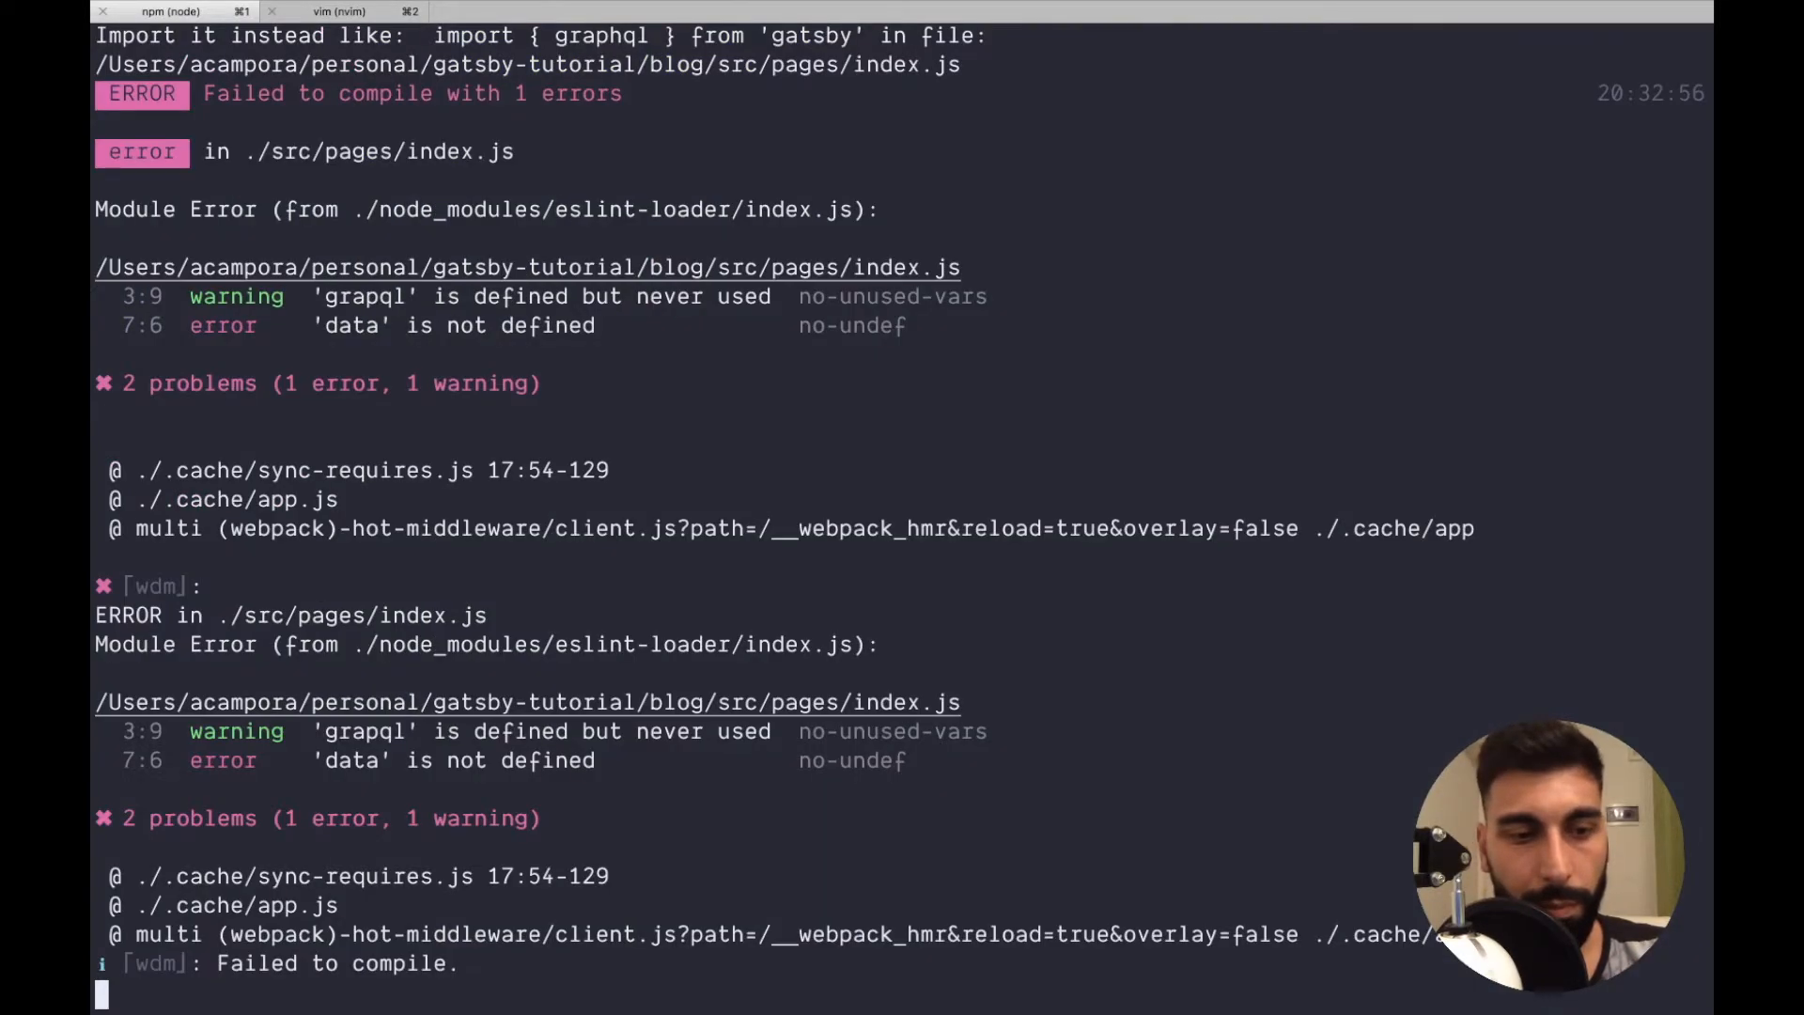
left_click(333, 11)
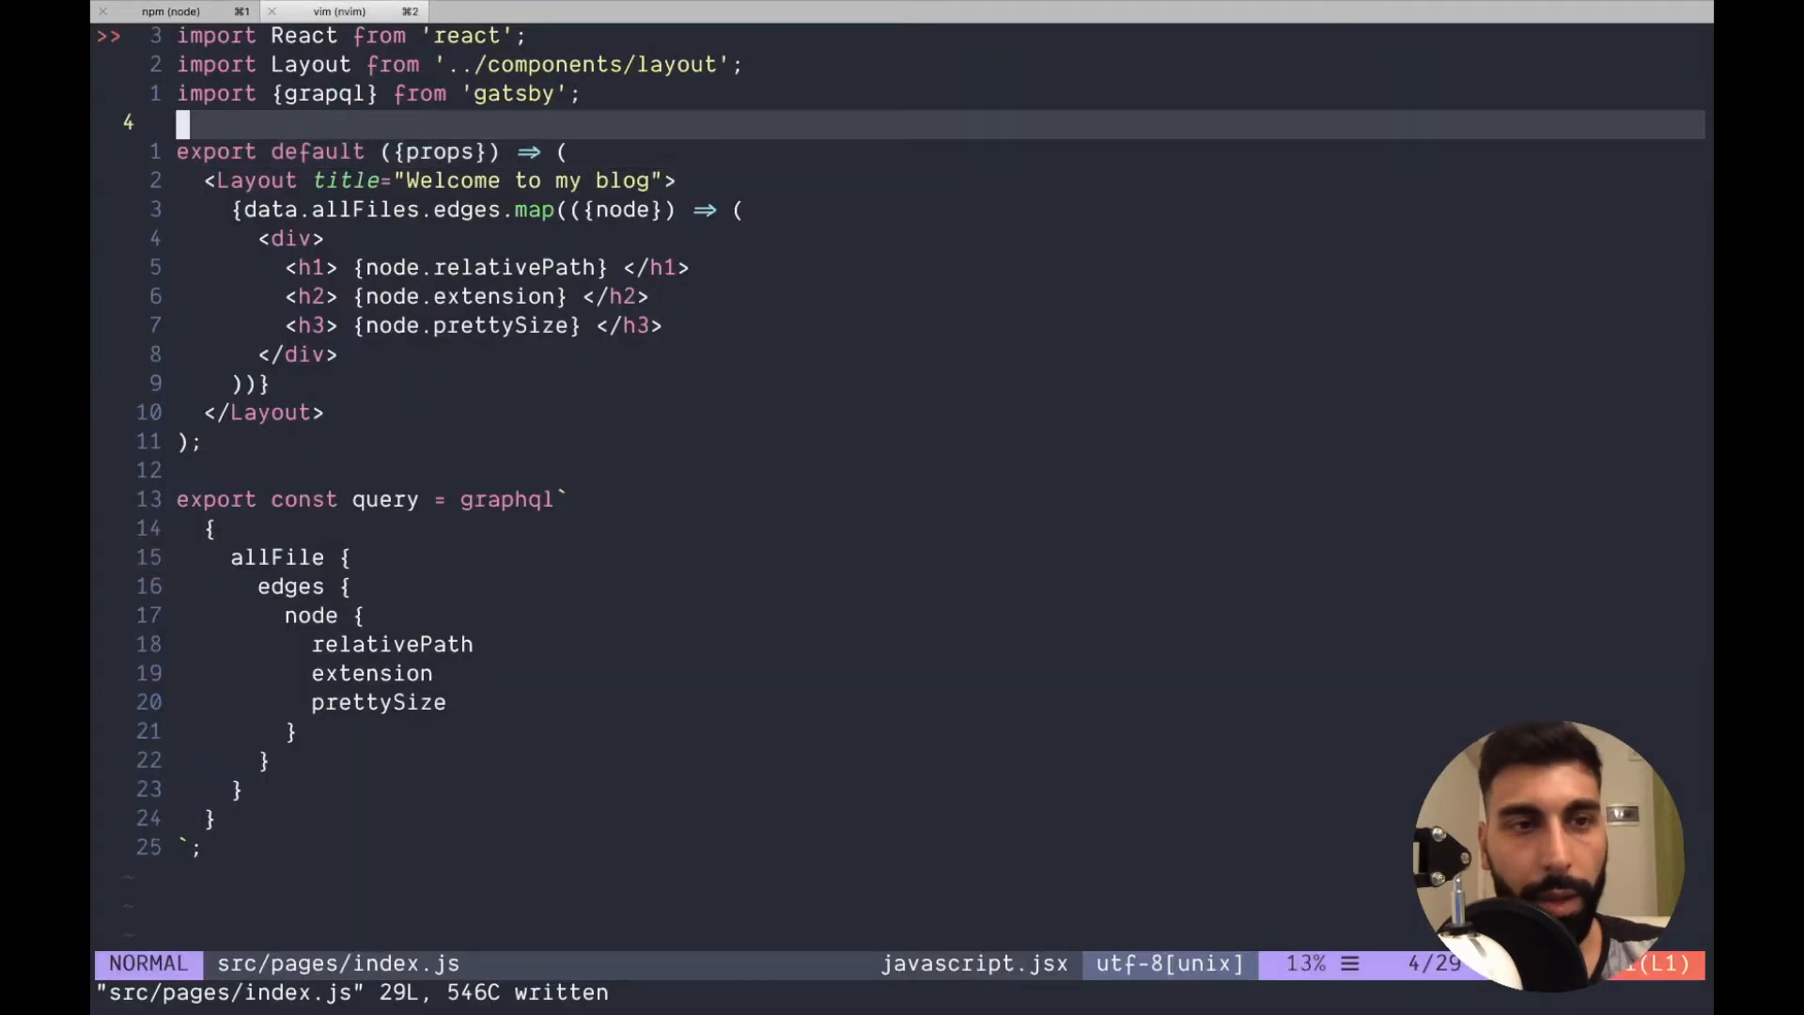
type("dat")
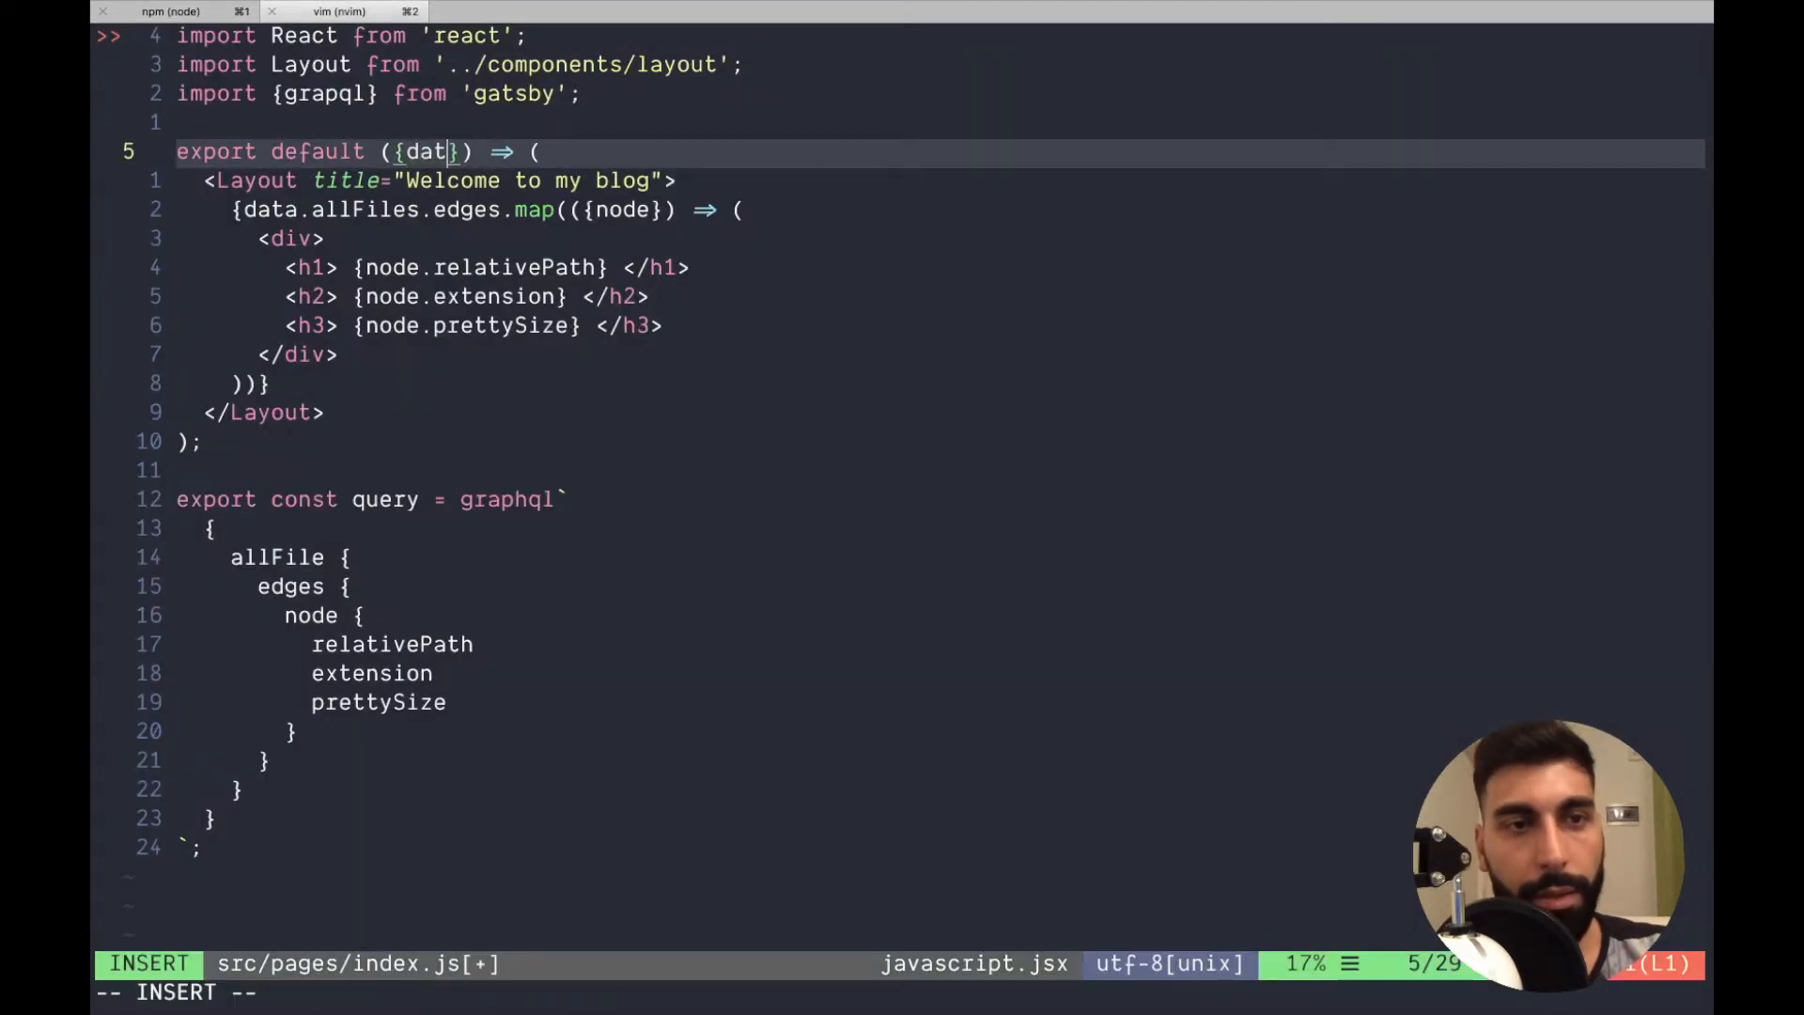
key("Escape")
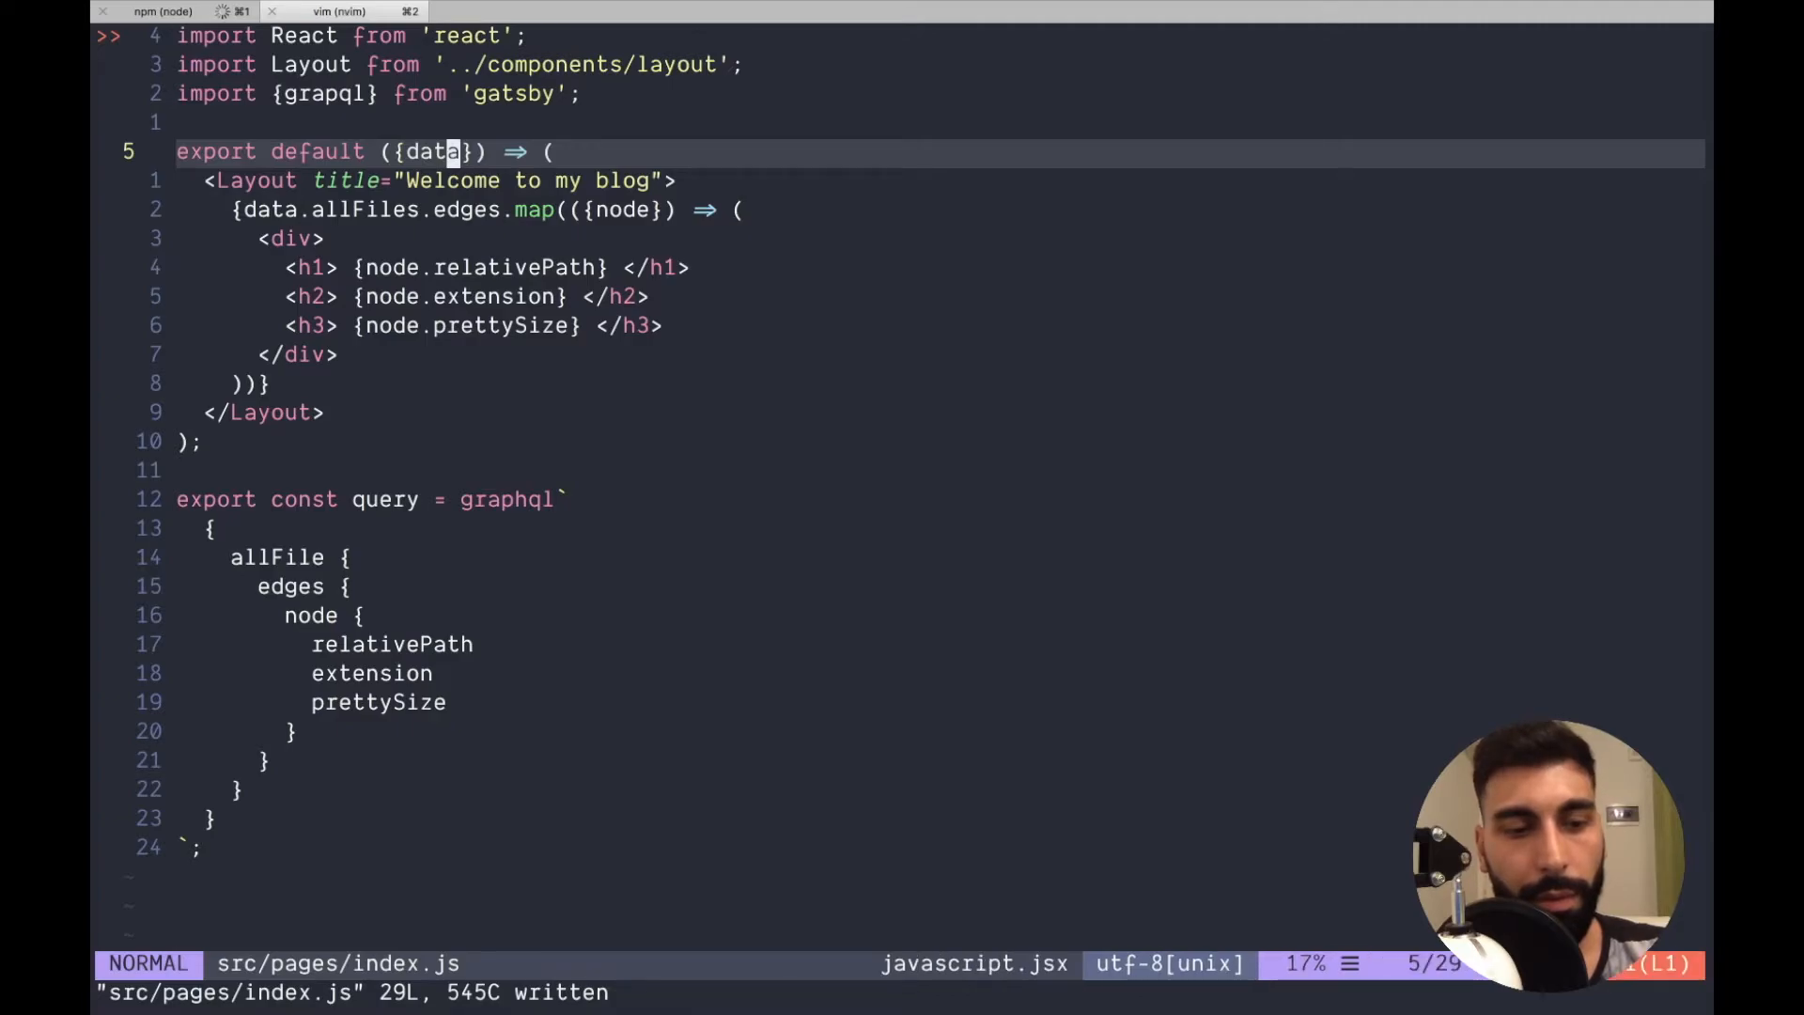
left_click(148, 36)
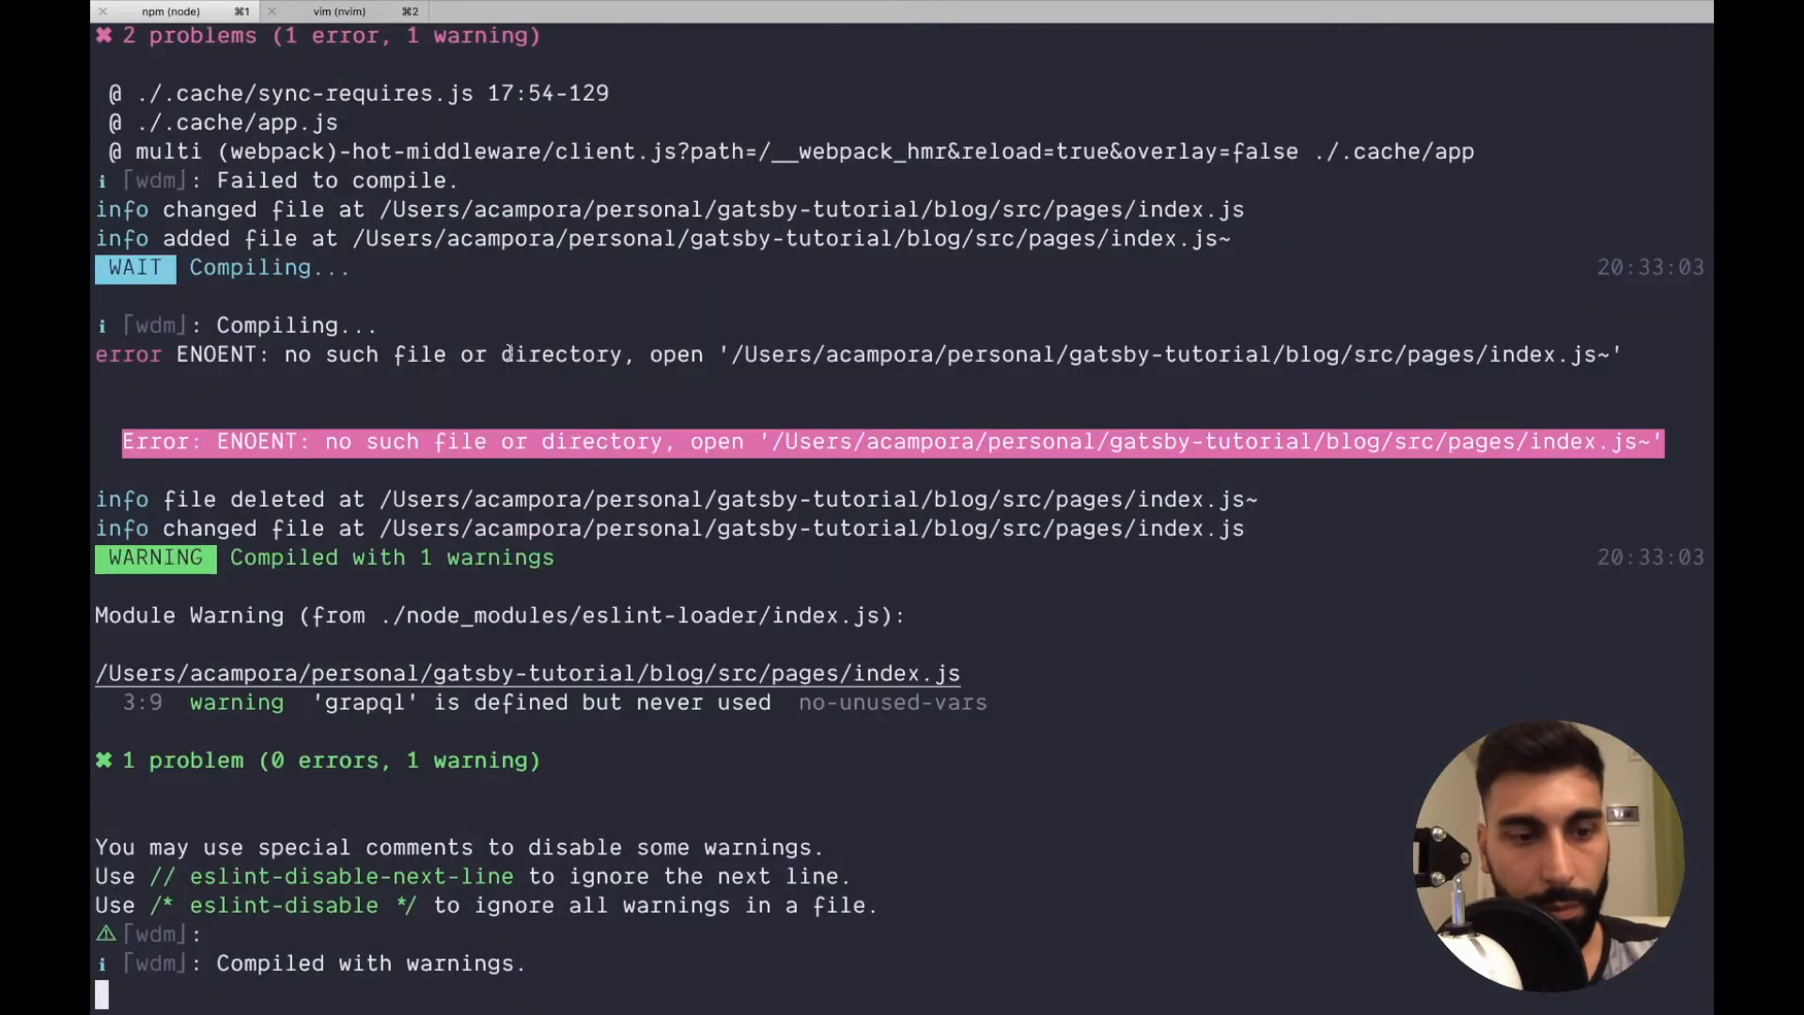
double_click(365, 702)
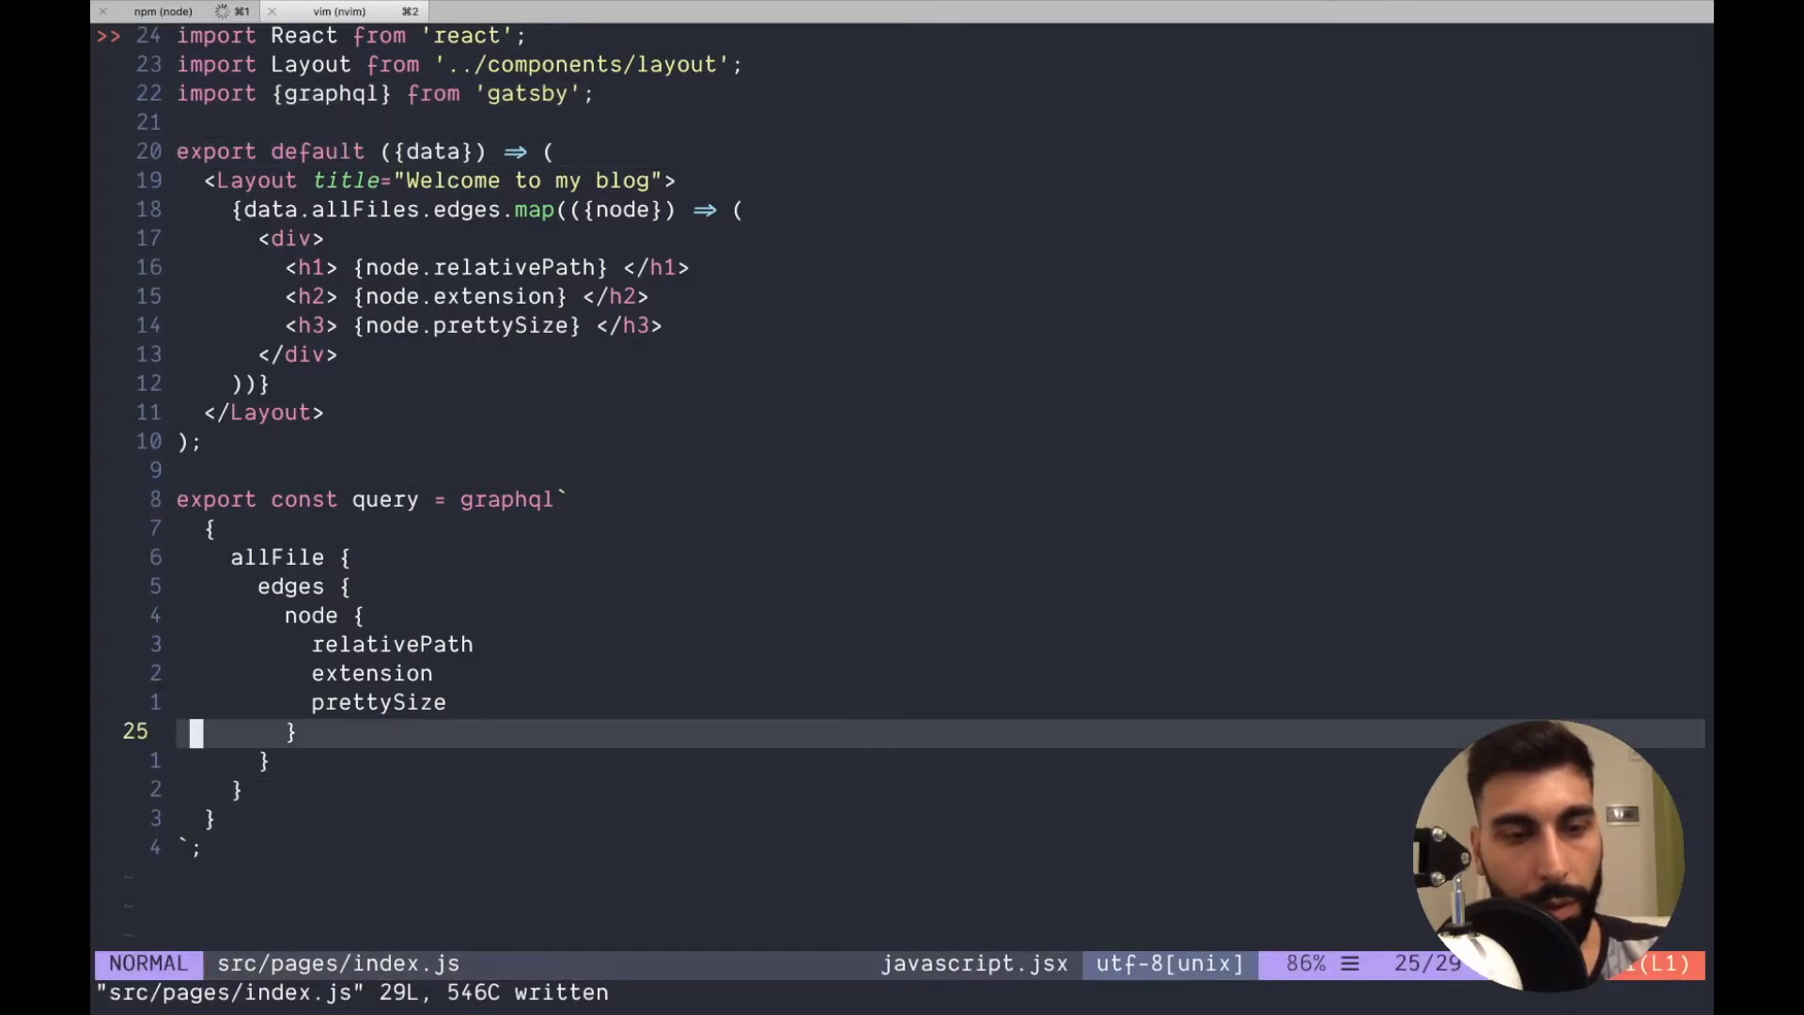
Reload localhost:8000, close the empty GraphiQL tab, and confirm the file headings render.
left_click(145, 36)
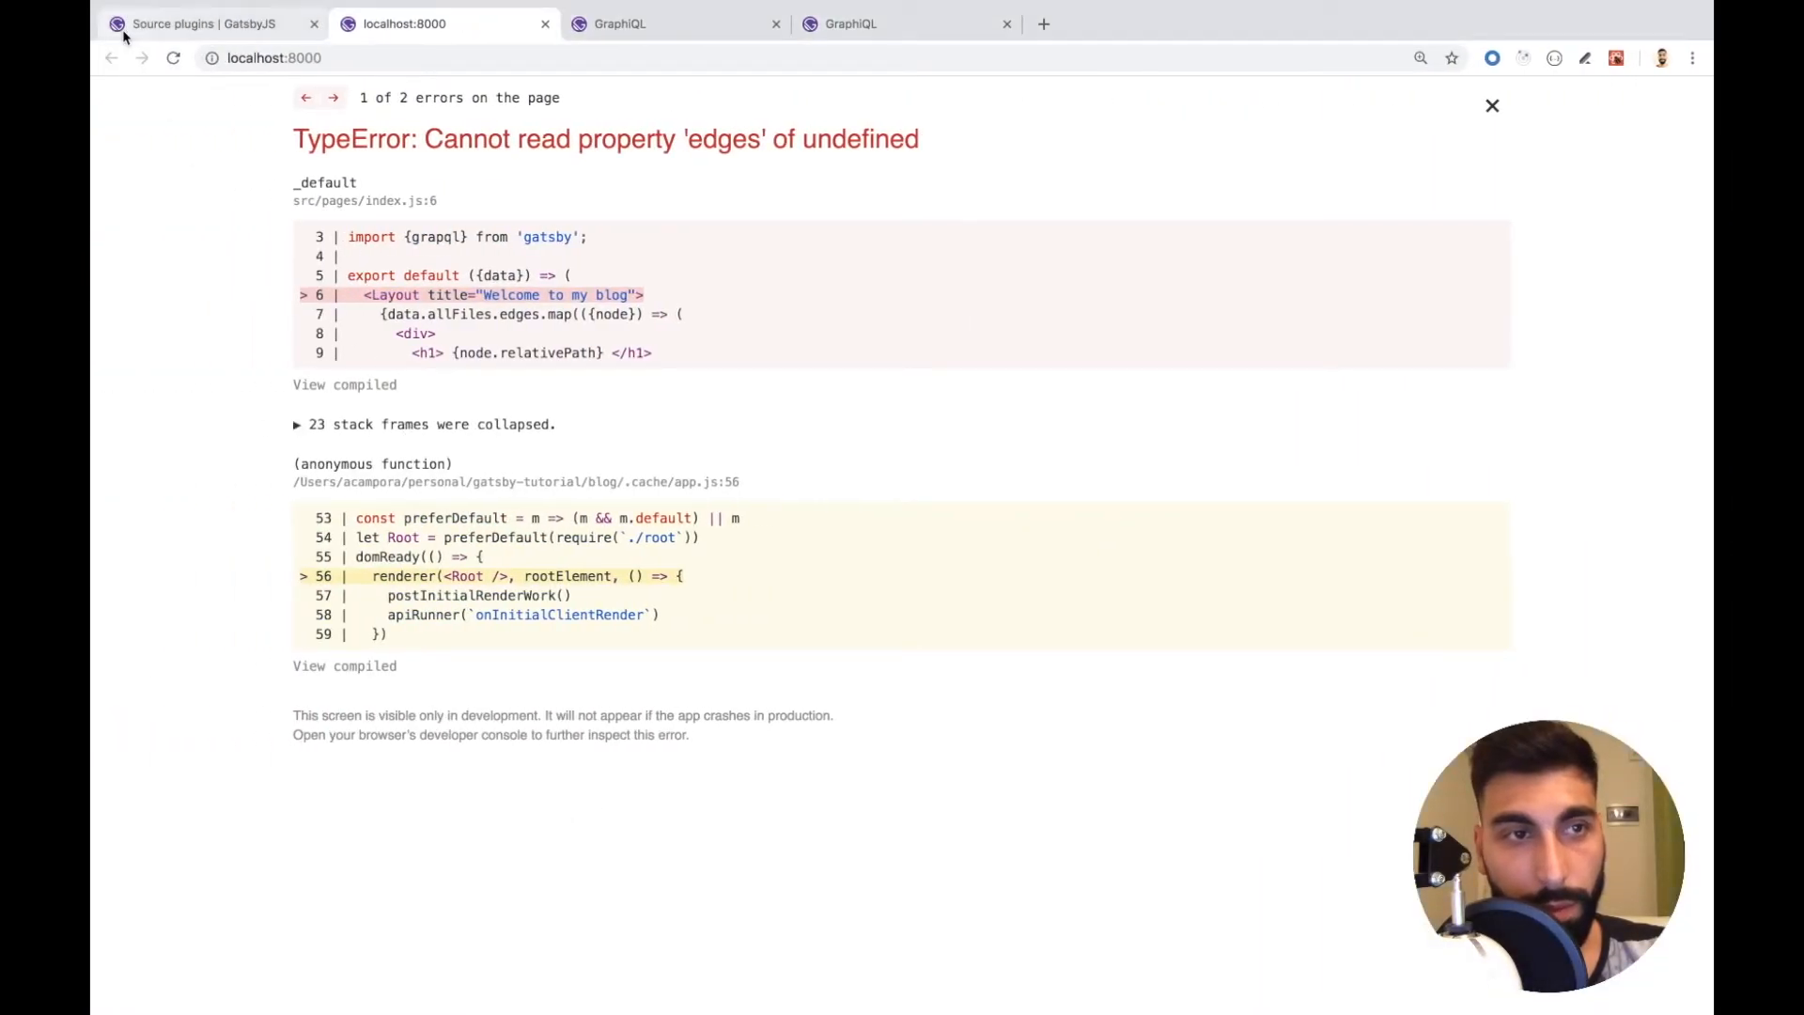
left_click(172, 59)
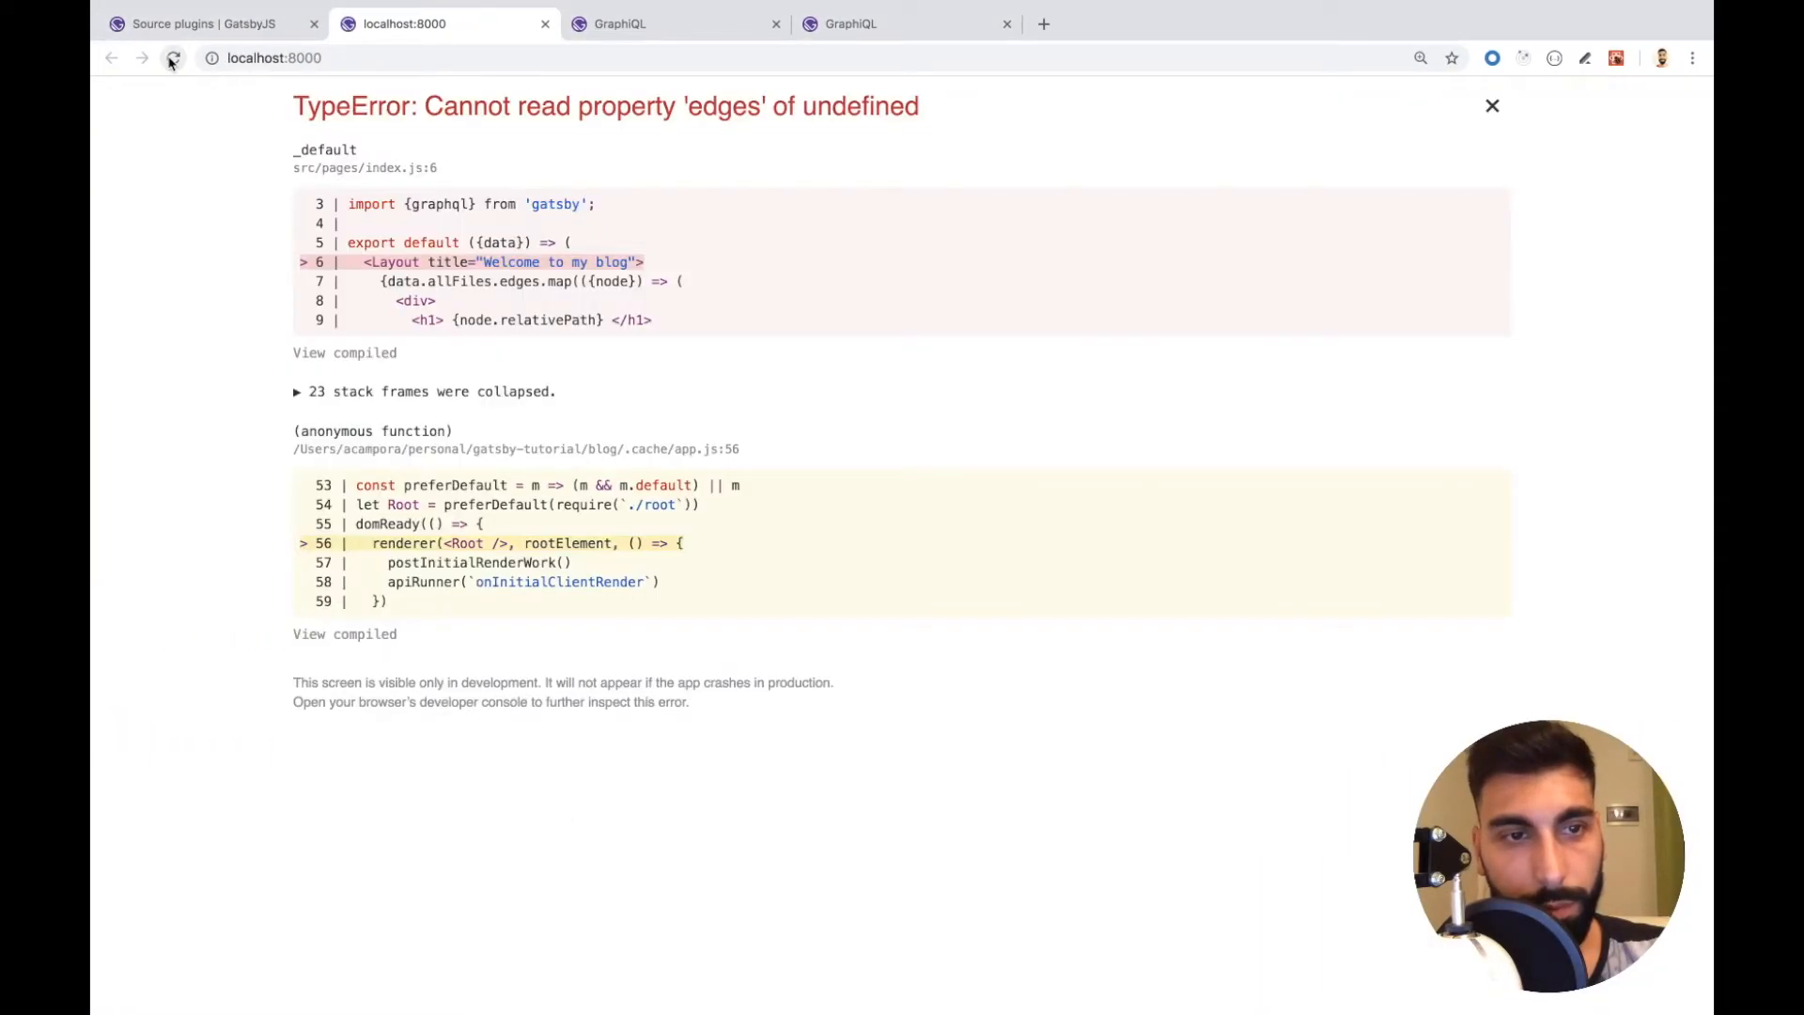
left_click(640, 25)
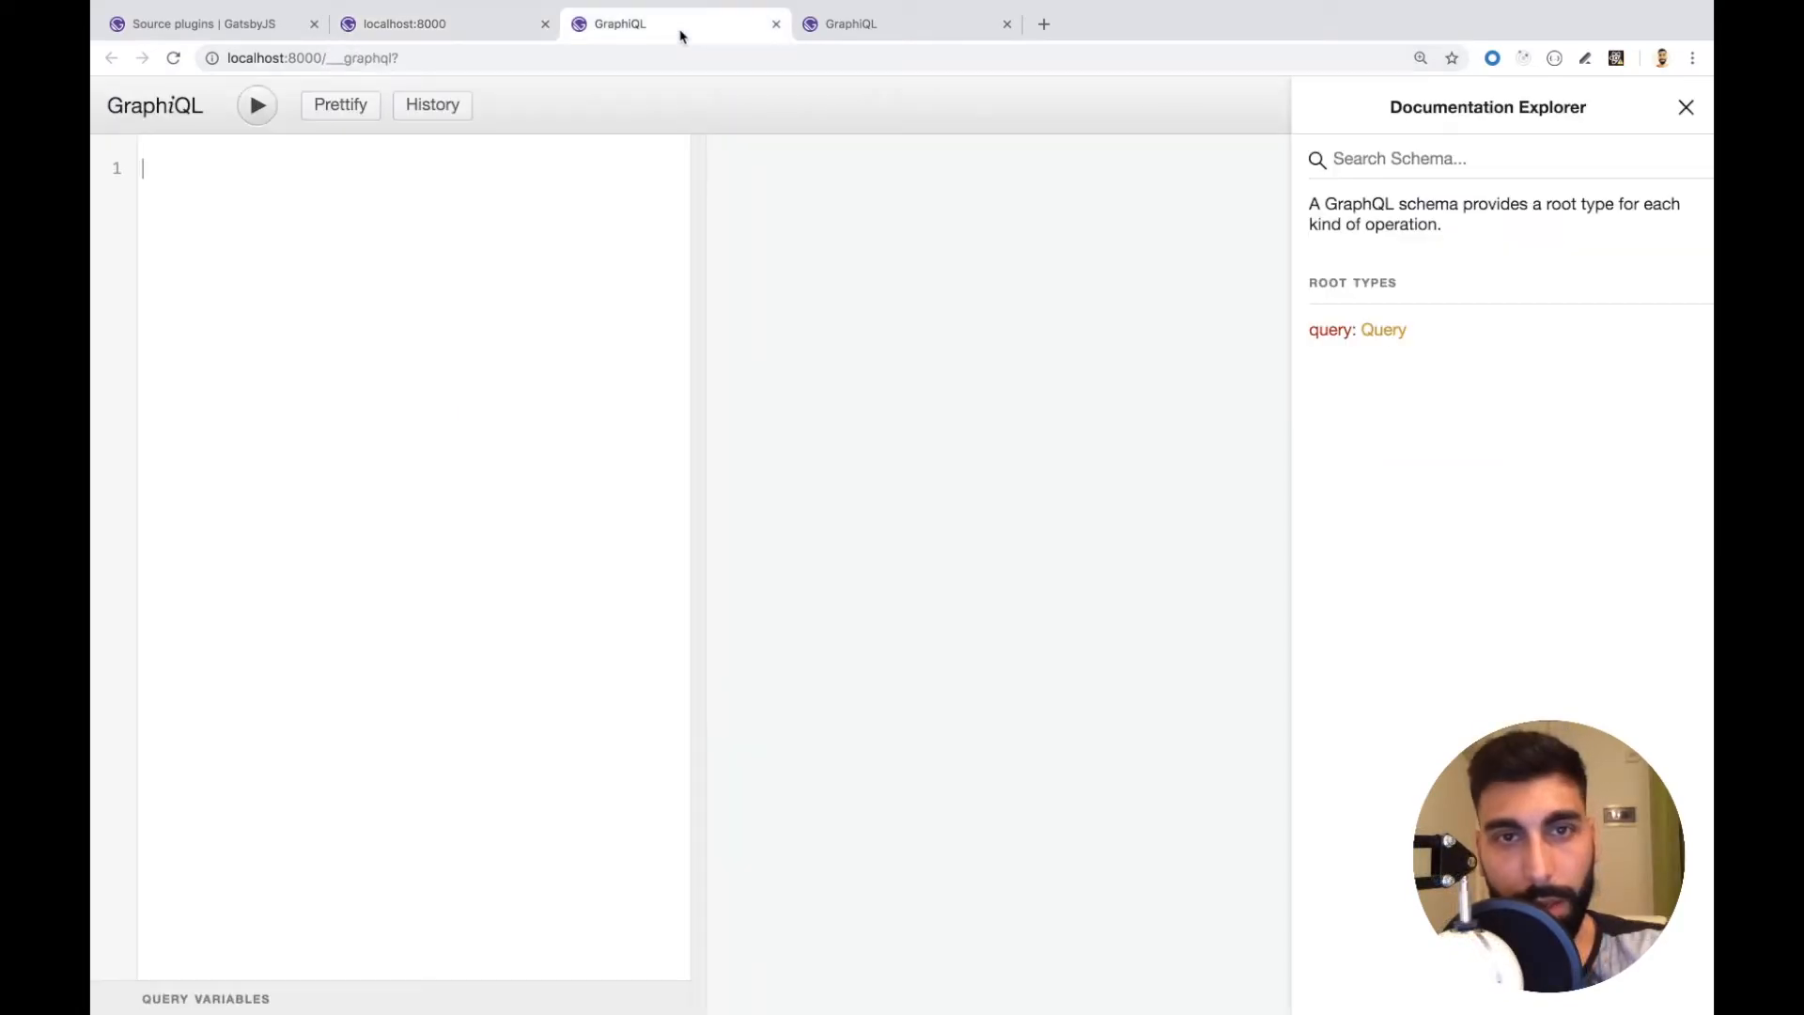
left_click(880, 25)
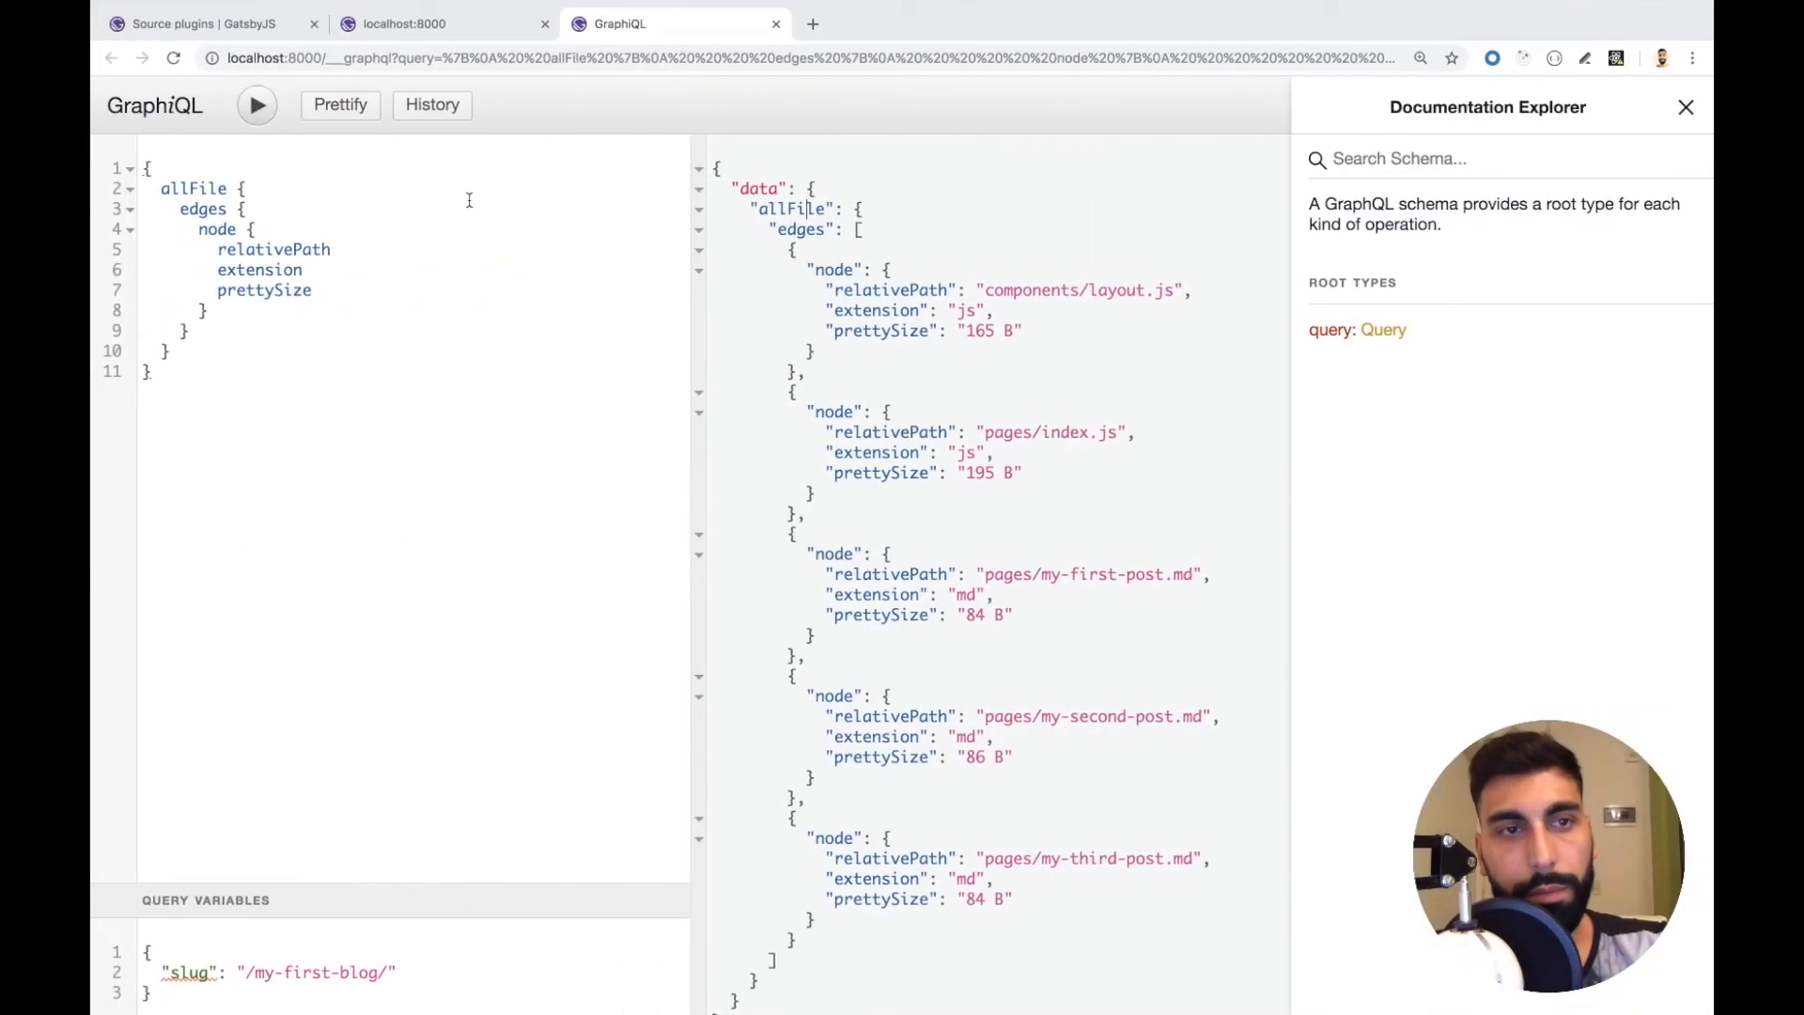
left_click(414, 23)
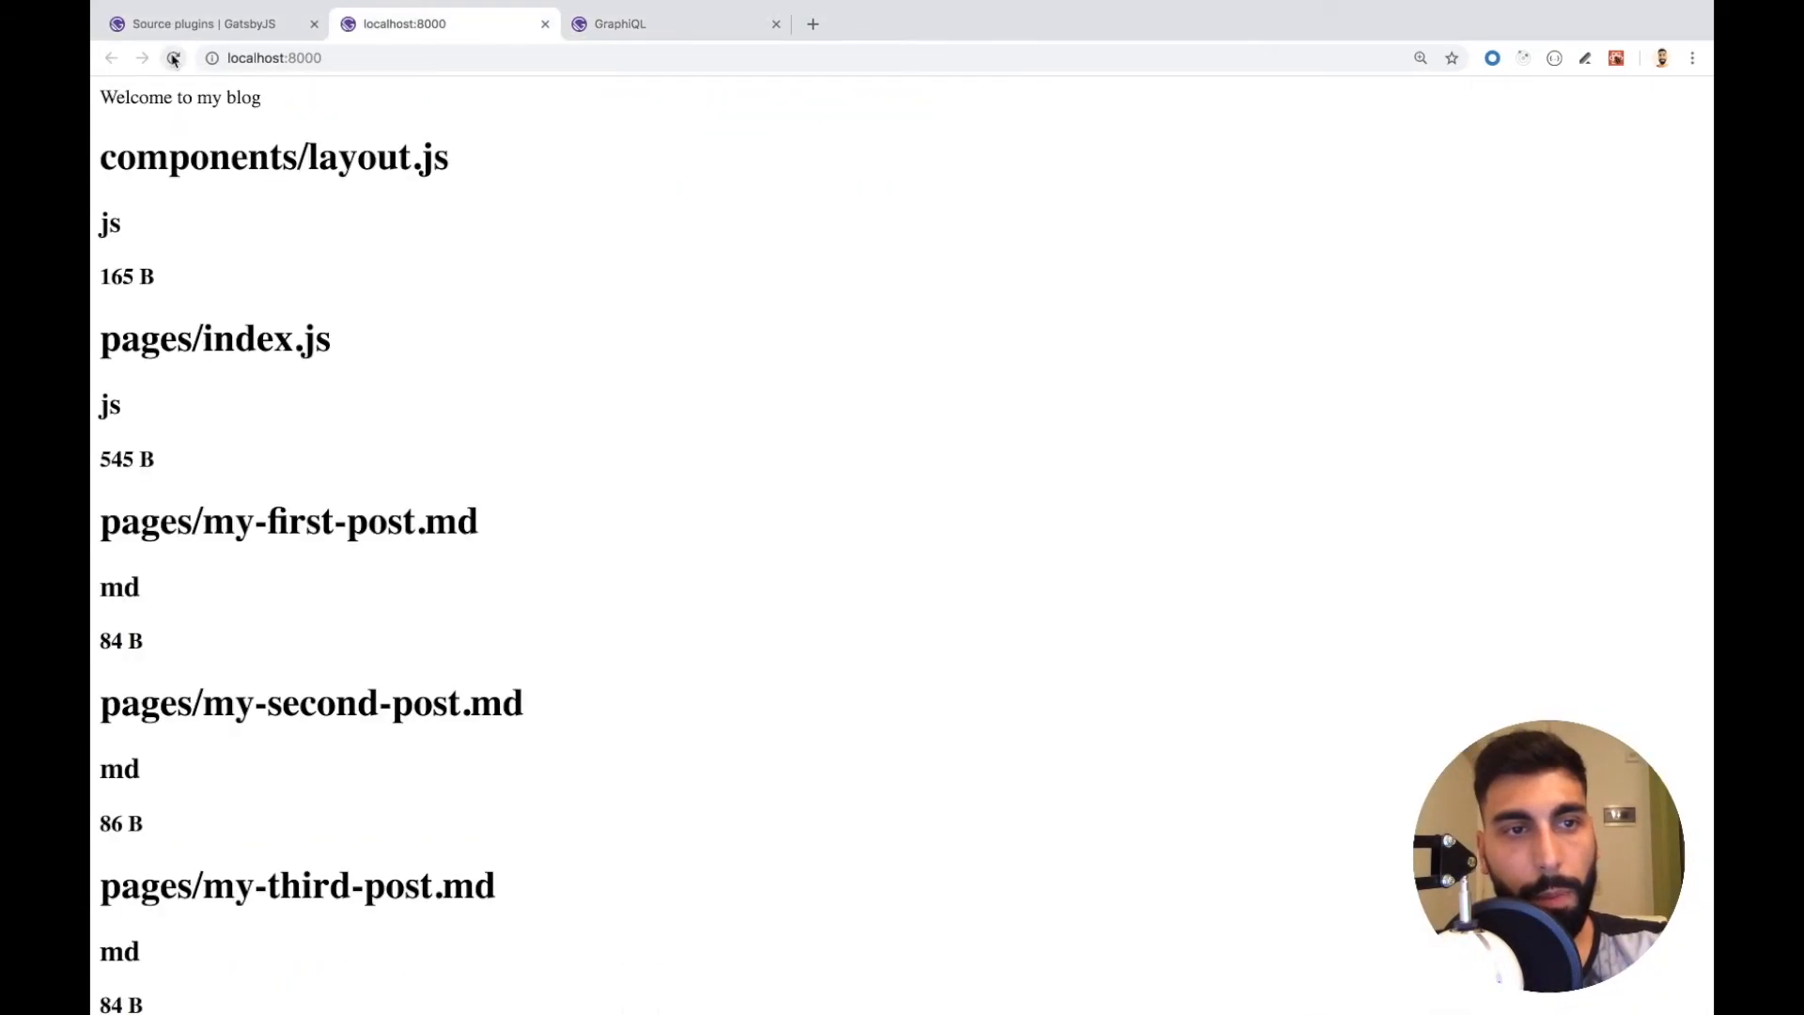